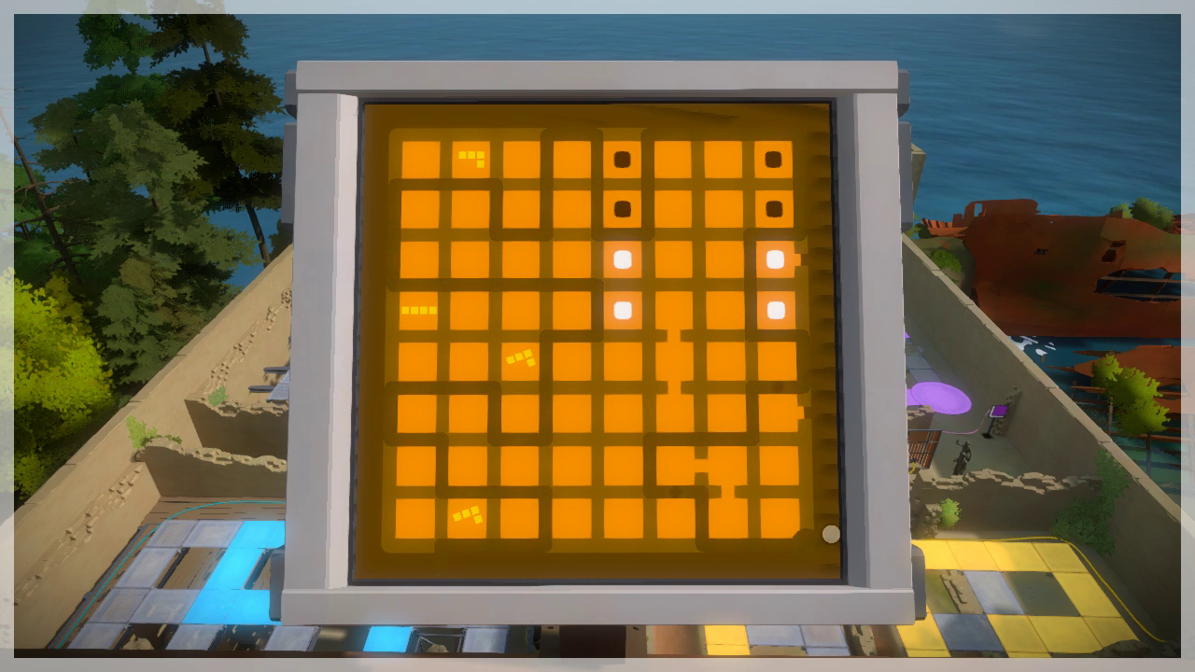
# Start a line from the bottom-right start point, abandon it, and begin a fresh one
pyautogui.moveTo(831, 534); pyautogui.dragTo(709, 534)
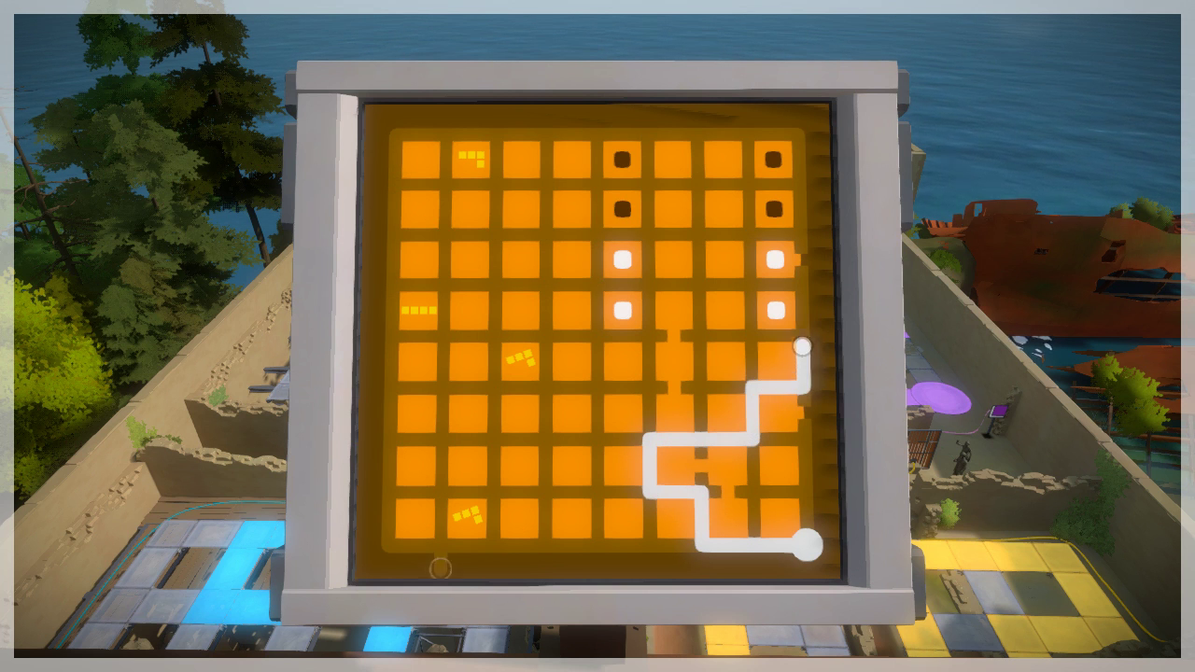
pyautogui.moveTo(806, 351); pyautogui.dragTo(802, 164)
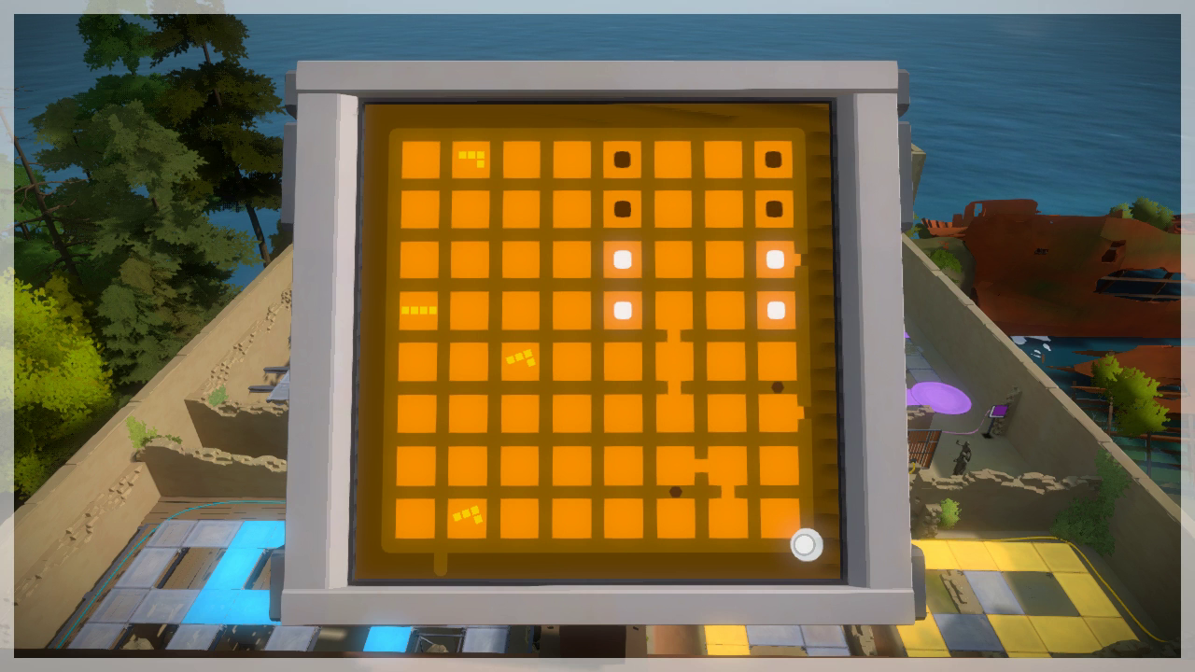
pyautogui.moveTo(801, 545); pyautogui.dragTo(756, 387)
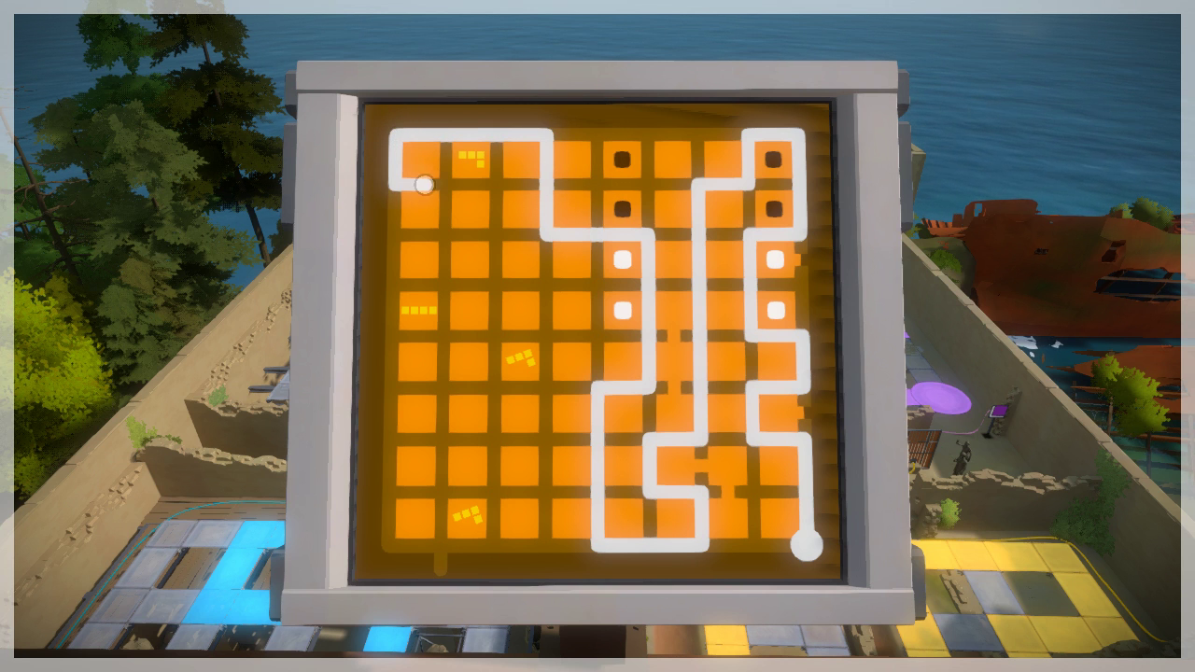
# Snake the path across the top, down the left side, and finish at the grid's left edge
pyautogui.moveTo(422, 183); pyautogui.dragTo(493, 231)
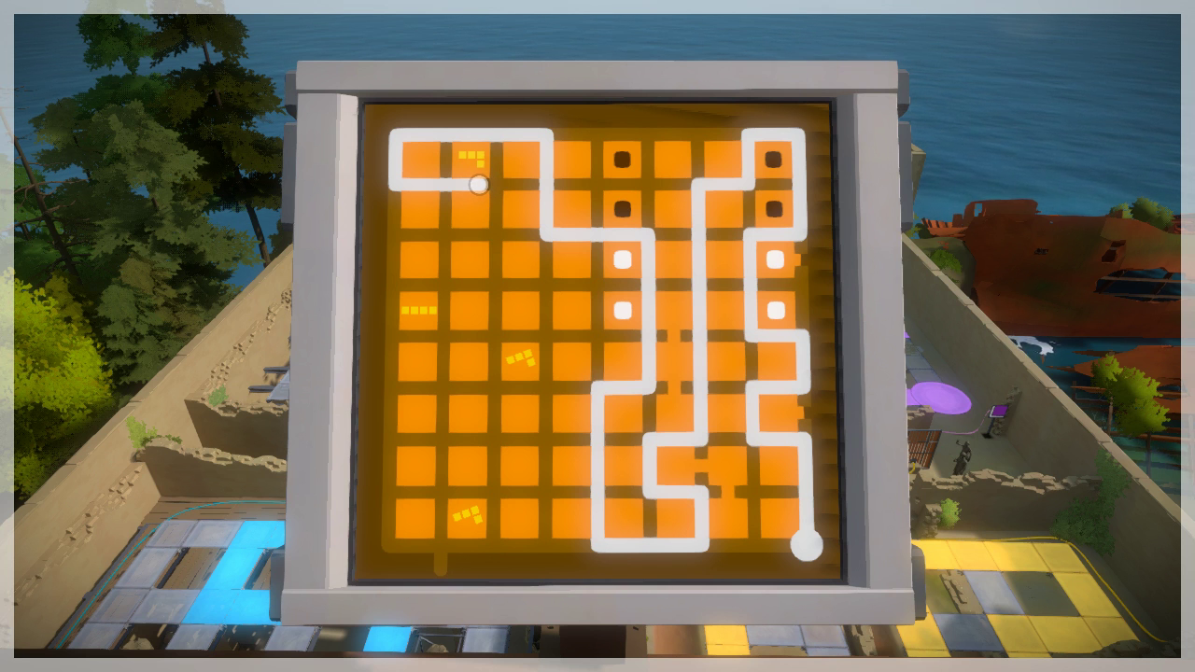
pyautogui.moveTo(478, 185); pyautogui.dragTo(403, 185)
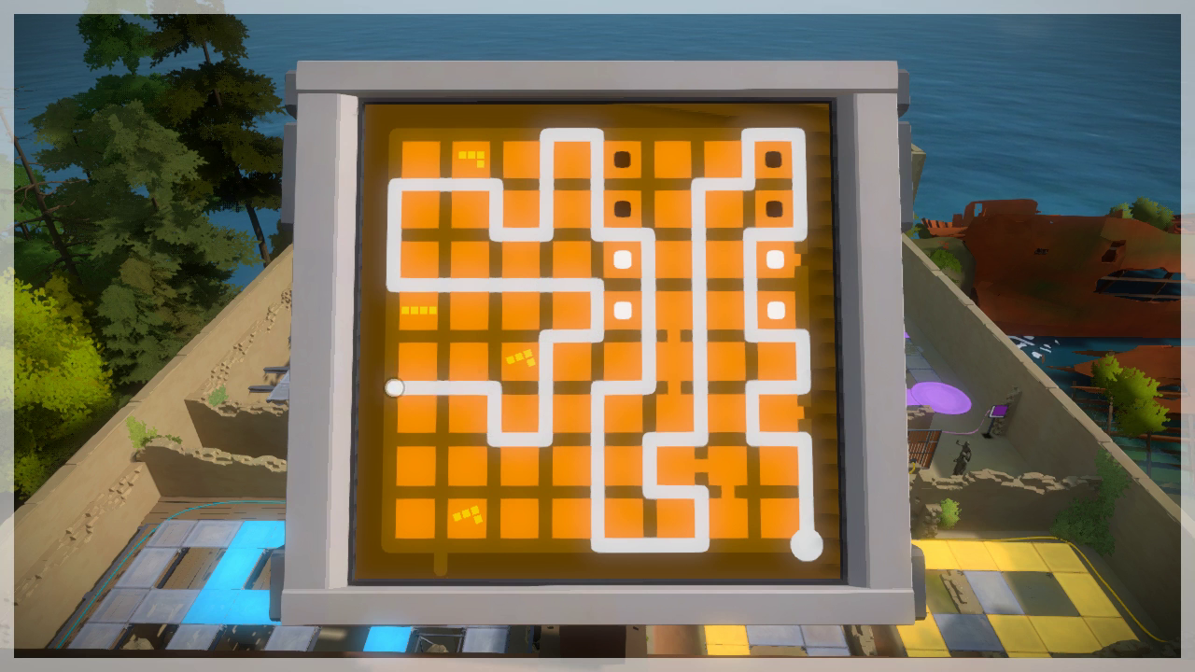
pyautogui.moveTo(394, 387); pyautogui.dragTo(458, 489)
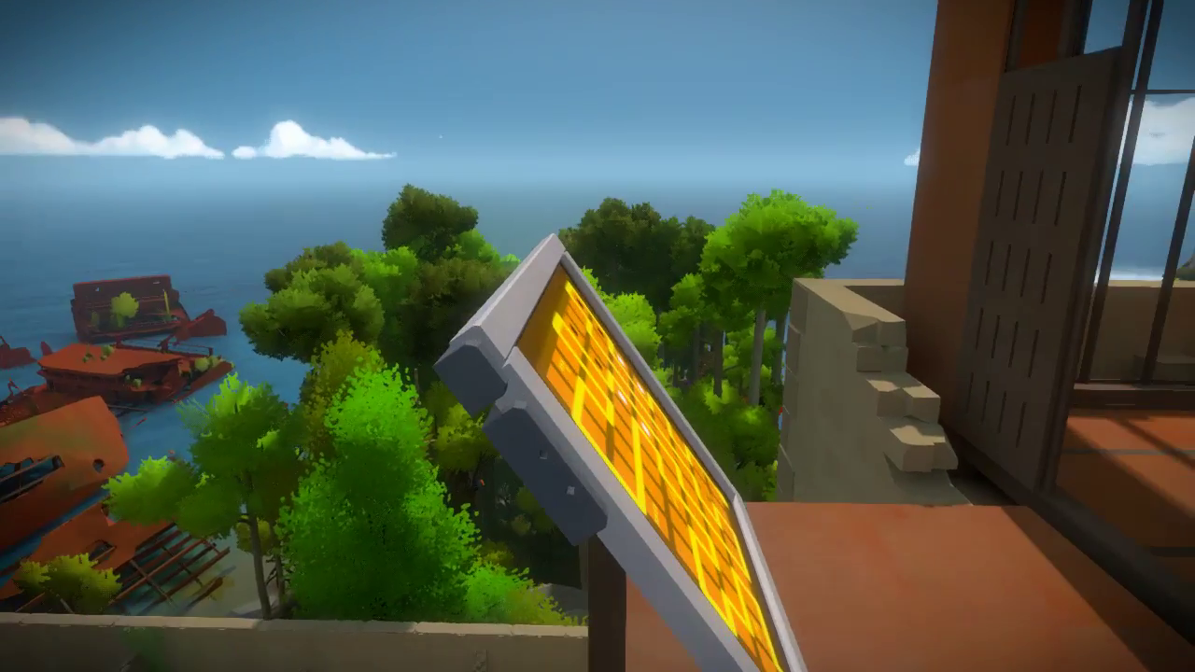
pyautogui.moveTo(598, 336)
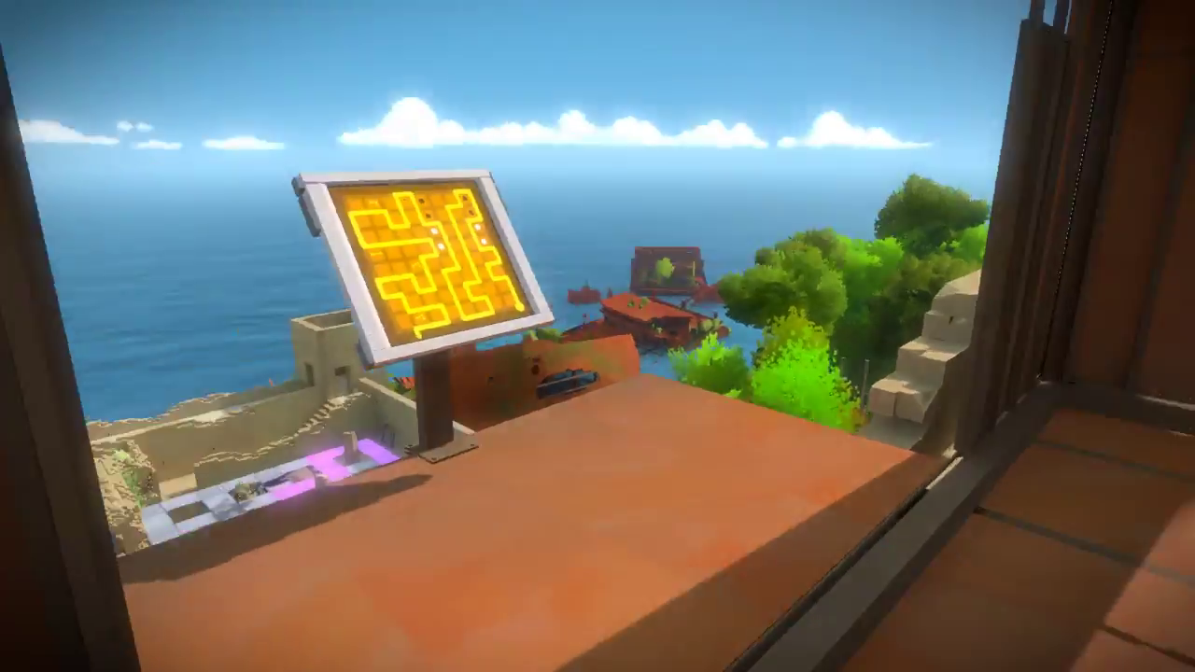
pyautogui.moveTo(598, 336)
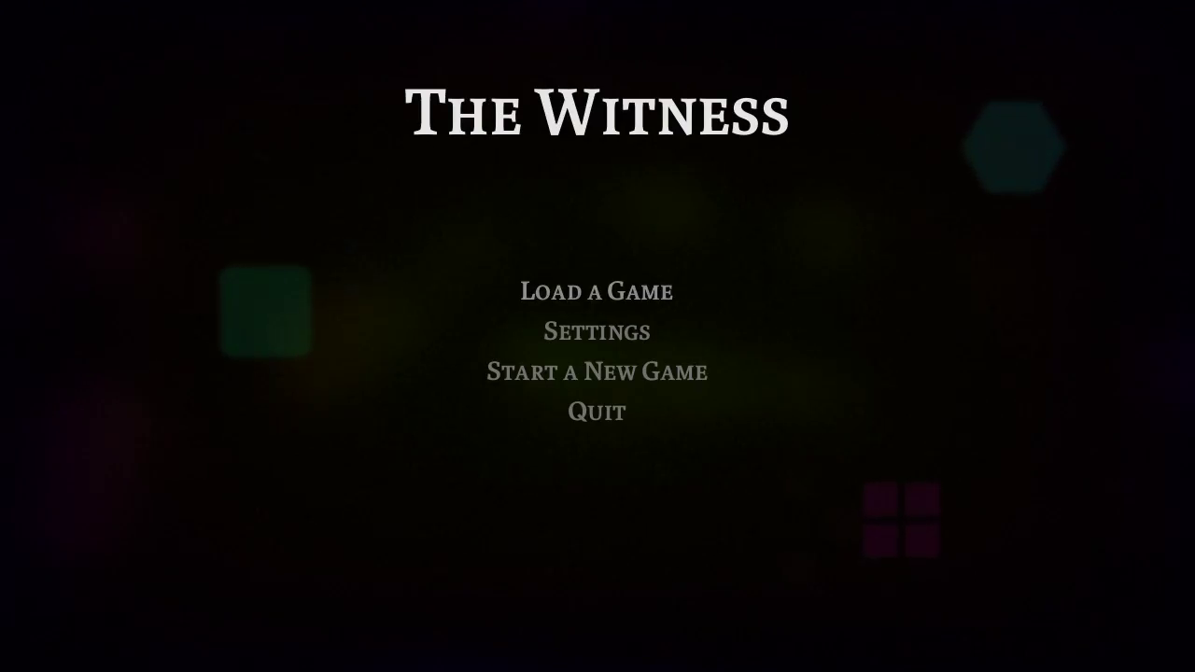
# Load the latest save to return beside the solved orange panel over the courtyards
pyautogui.click(597, 370)
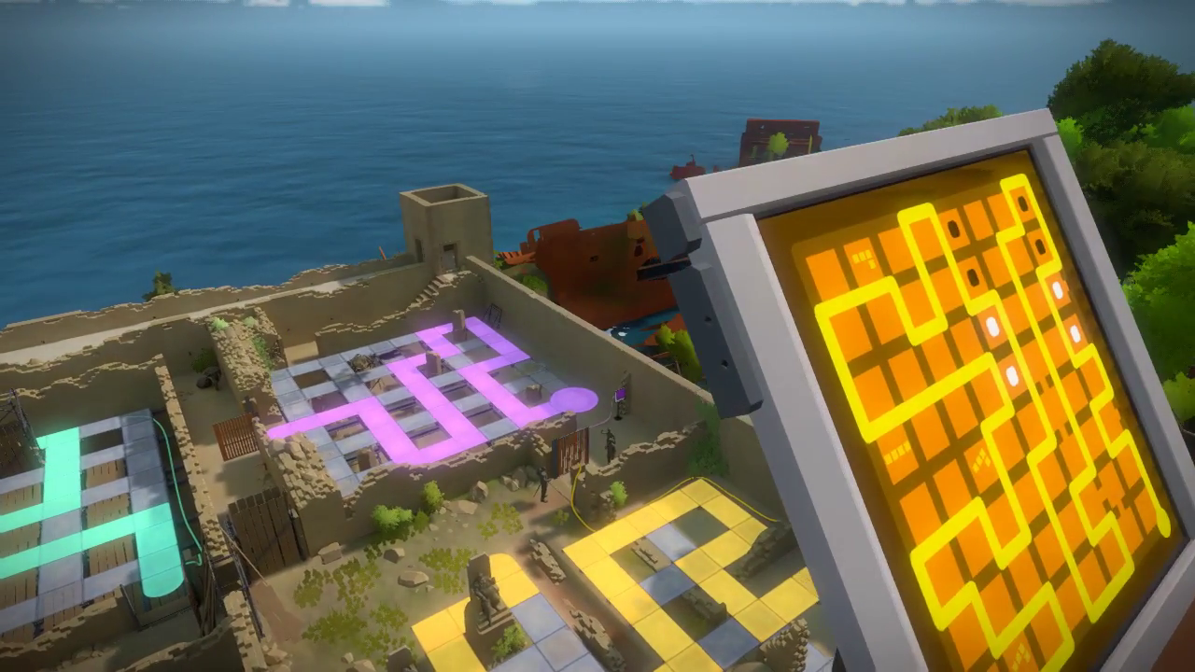
pyautogui.moveTo(597, 336)
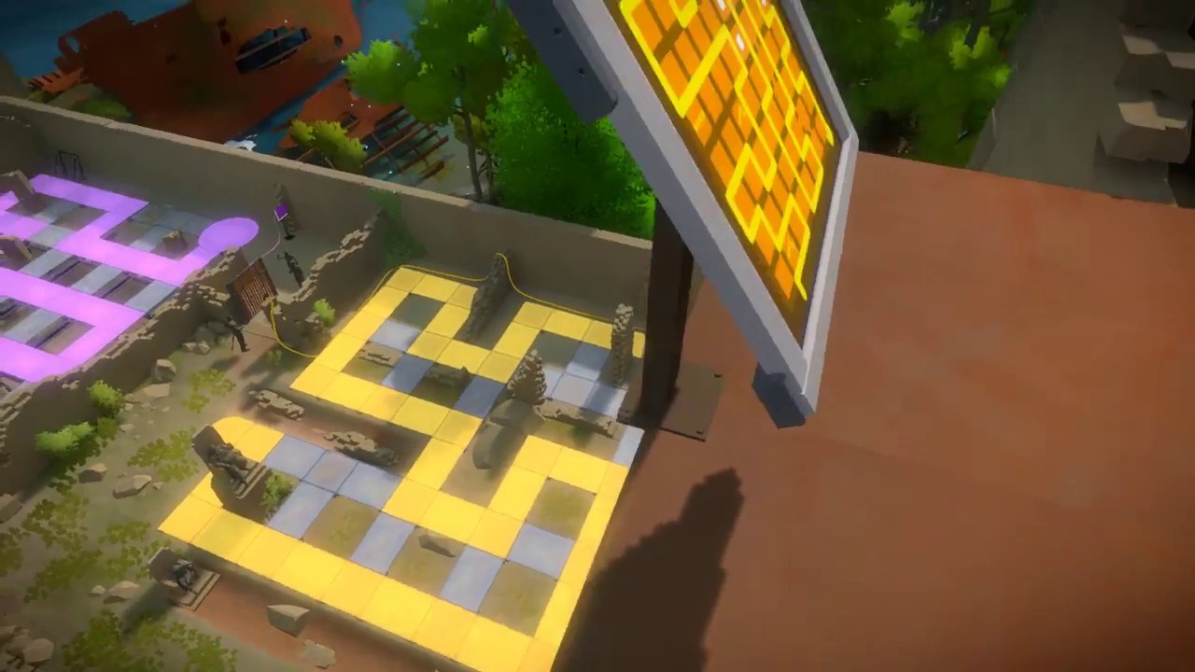
pyautogui.moveTo(598, 336)
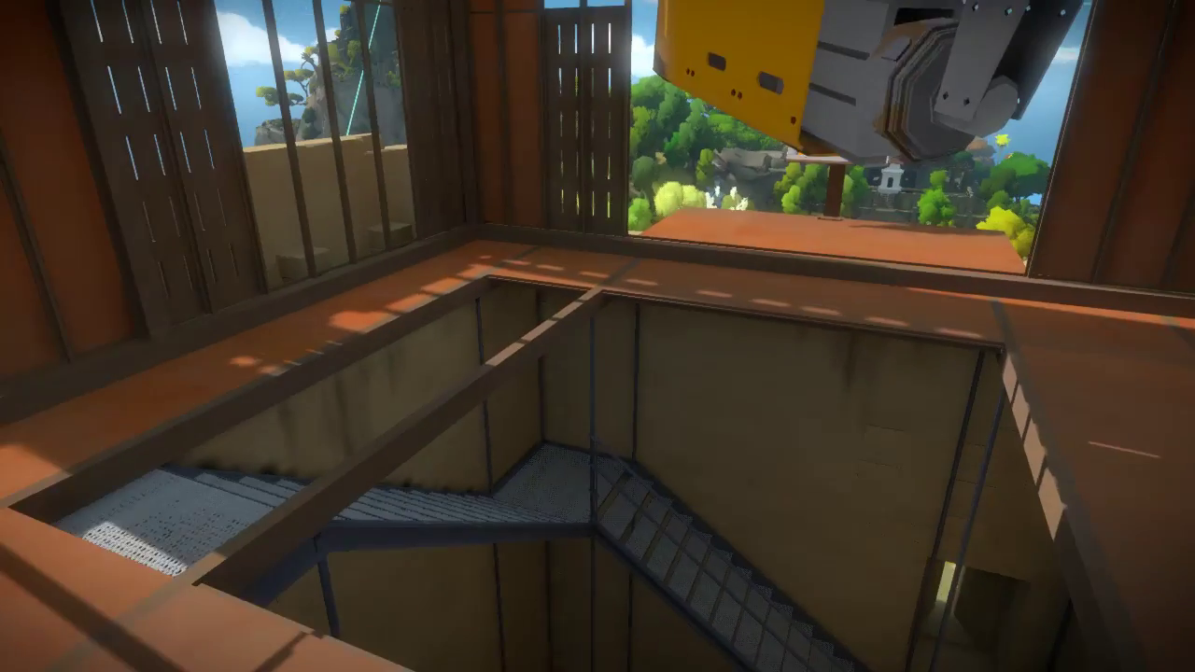
pyautogui.moveTo(597, 336)
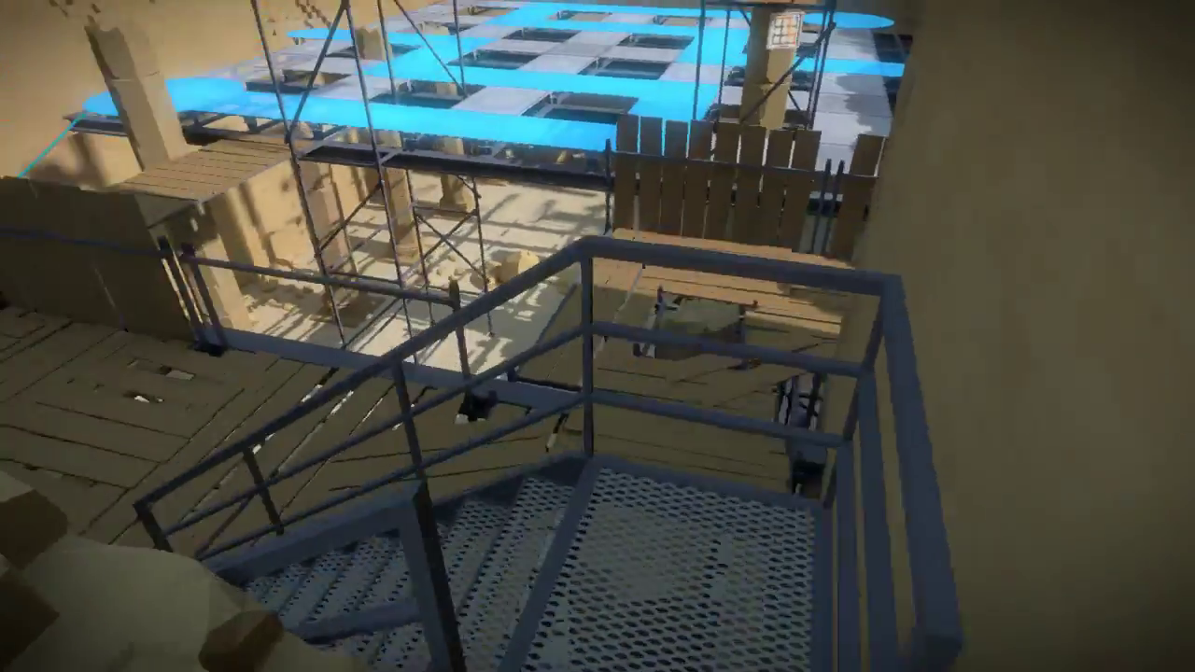
pyautogui.moveTo(597, 336)
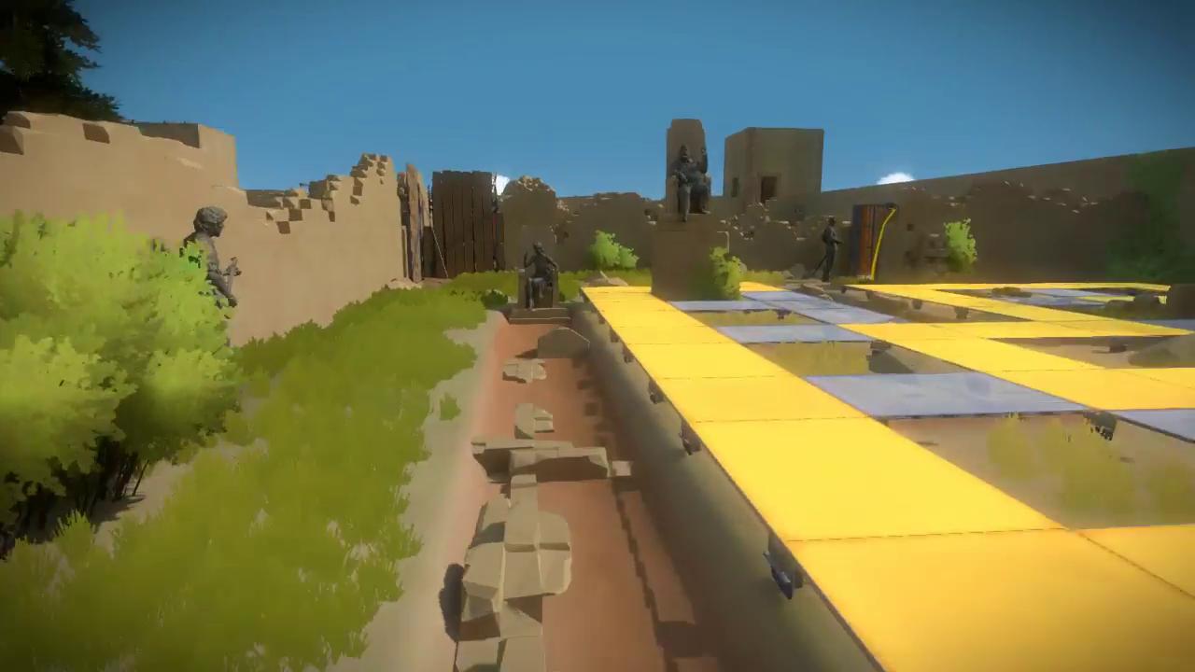
pyautogui.moveTo(597, 336)
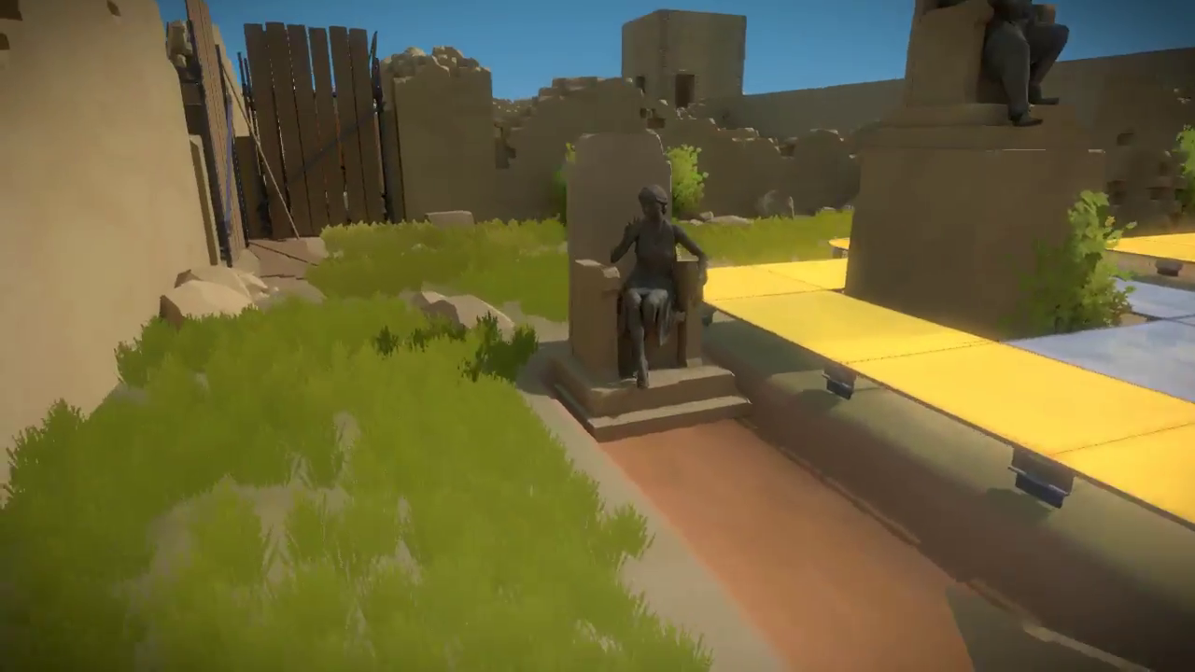
pyautogui.moveTo(598, 336)
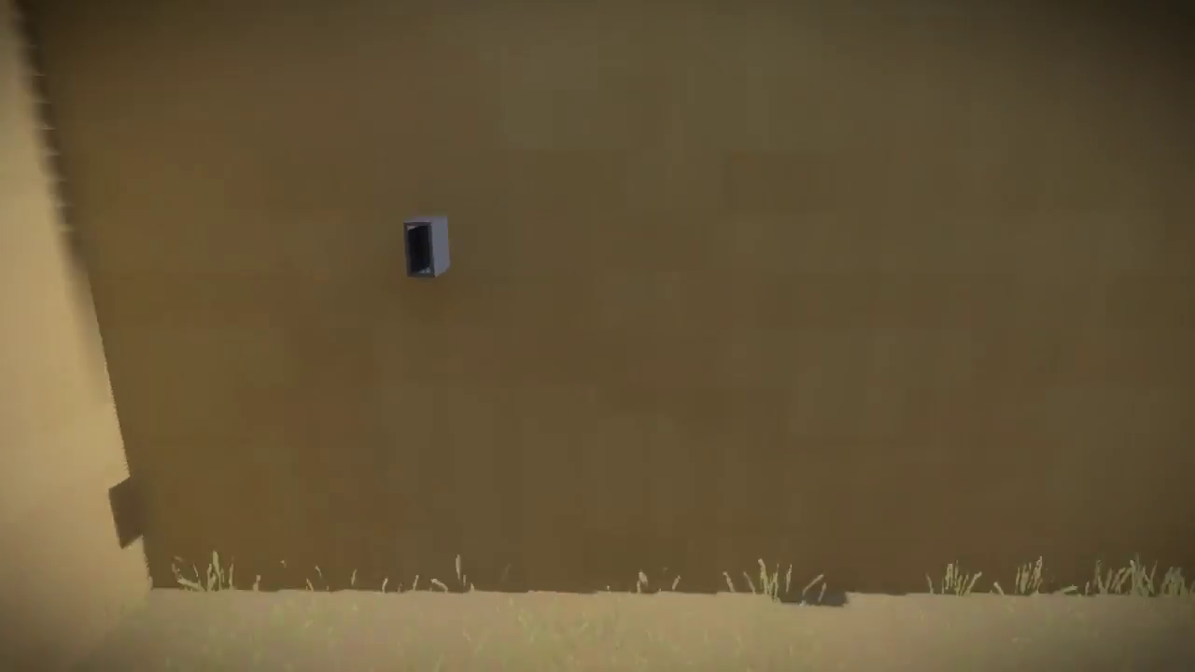
pyautogui.moveTo(598, 336)
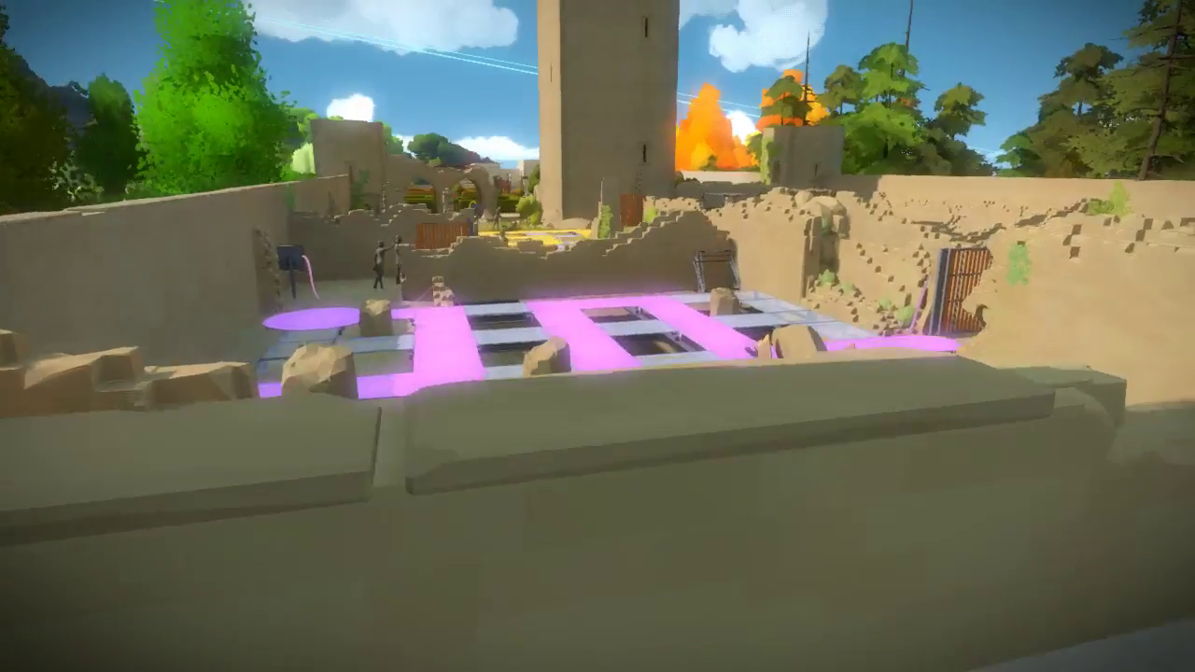
pyautogui.moveTo(597, 336)
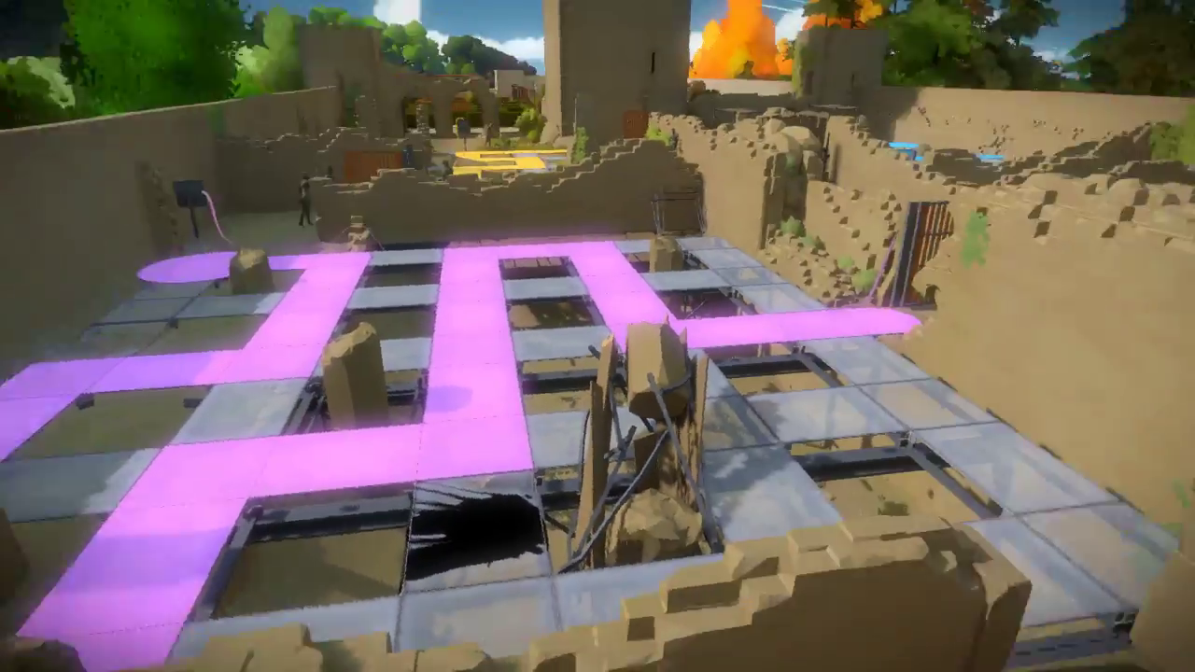
pyautogui.moveTo(597, 336)
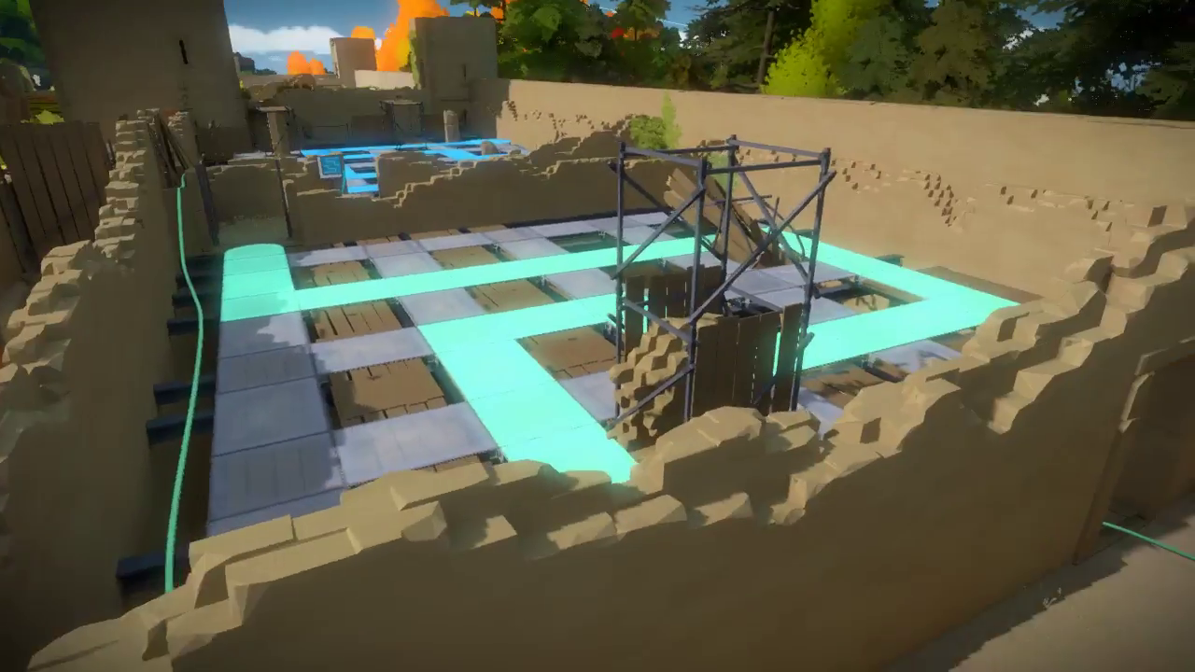
pyautogui.moveTo(597, 336)
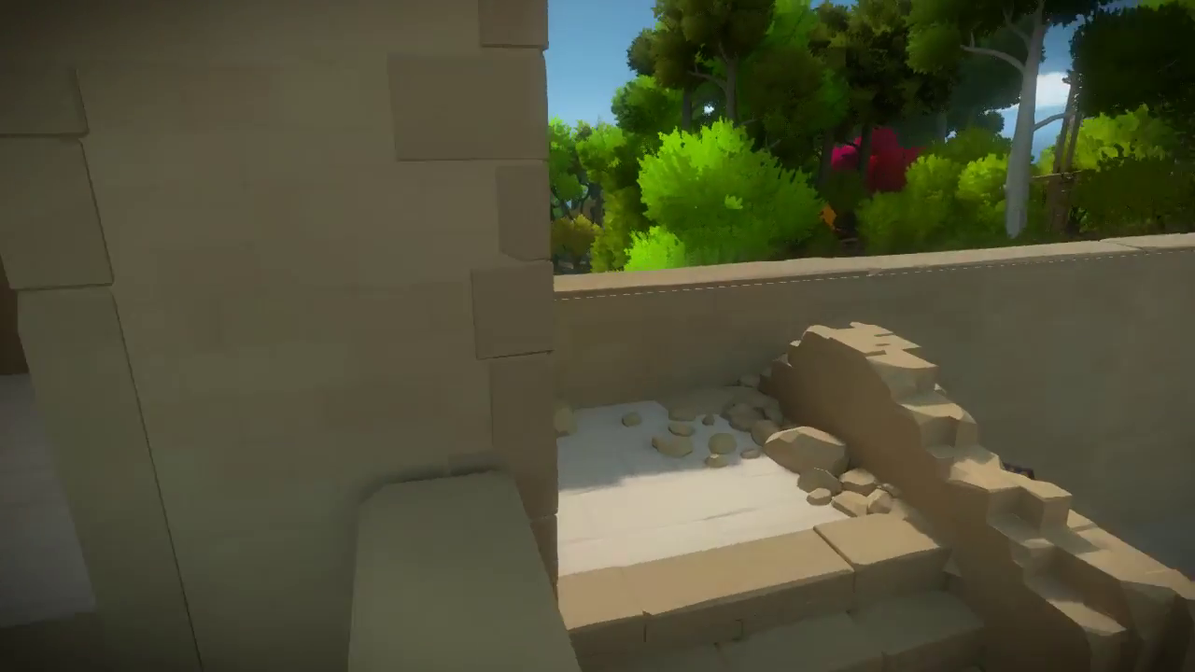
pyautogui.moveTo(598, 336)
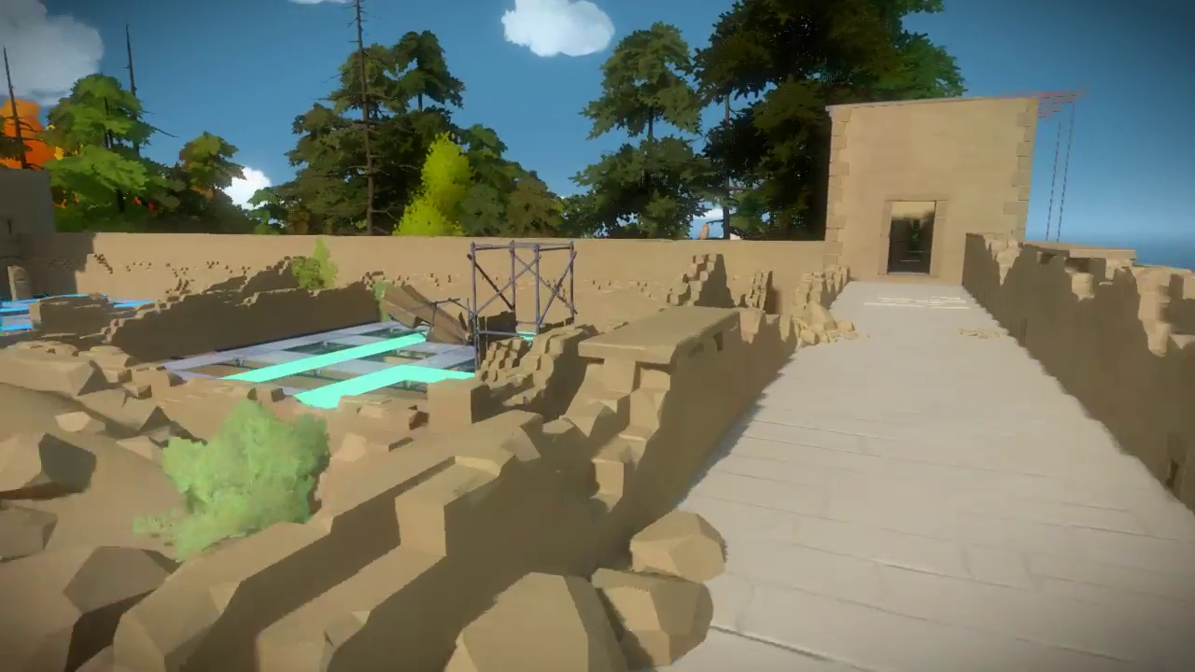
pyautogui.moveTo(597, 336)
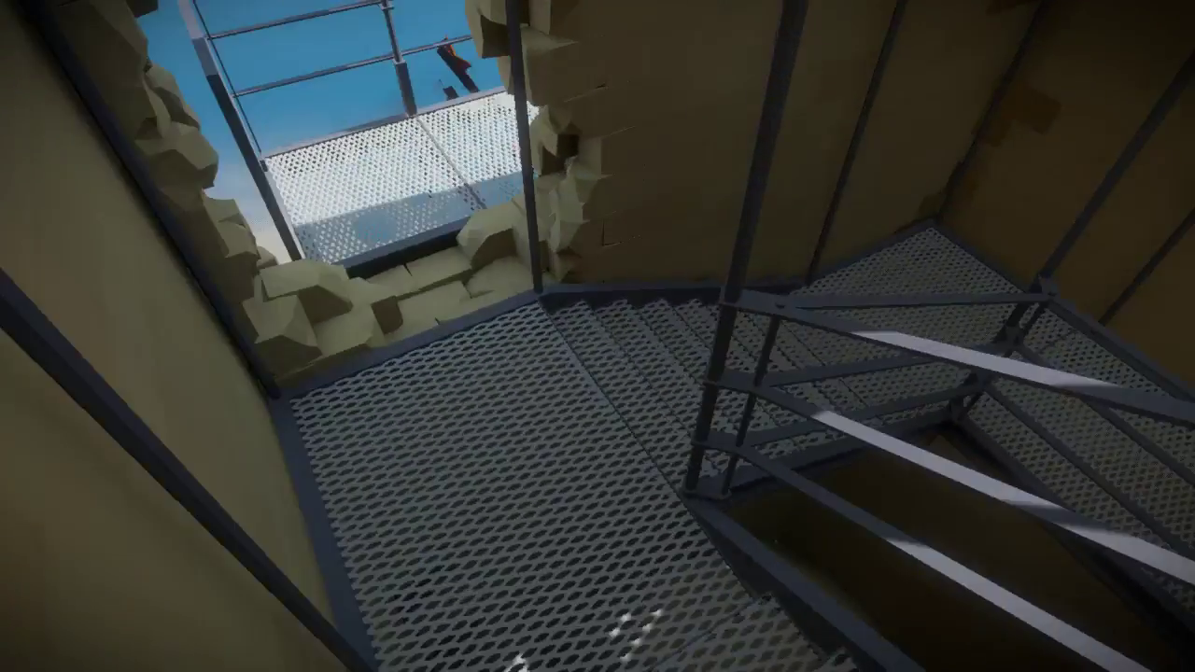
pyautogui.moveTo(597, 336)
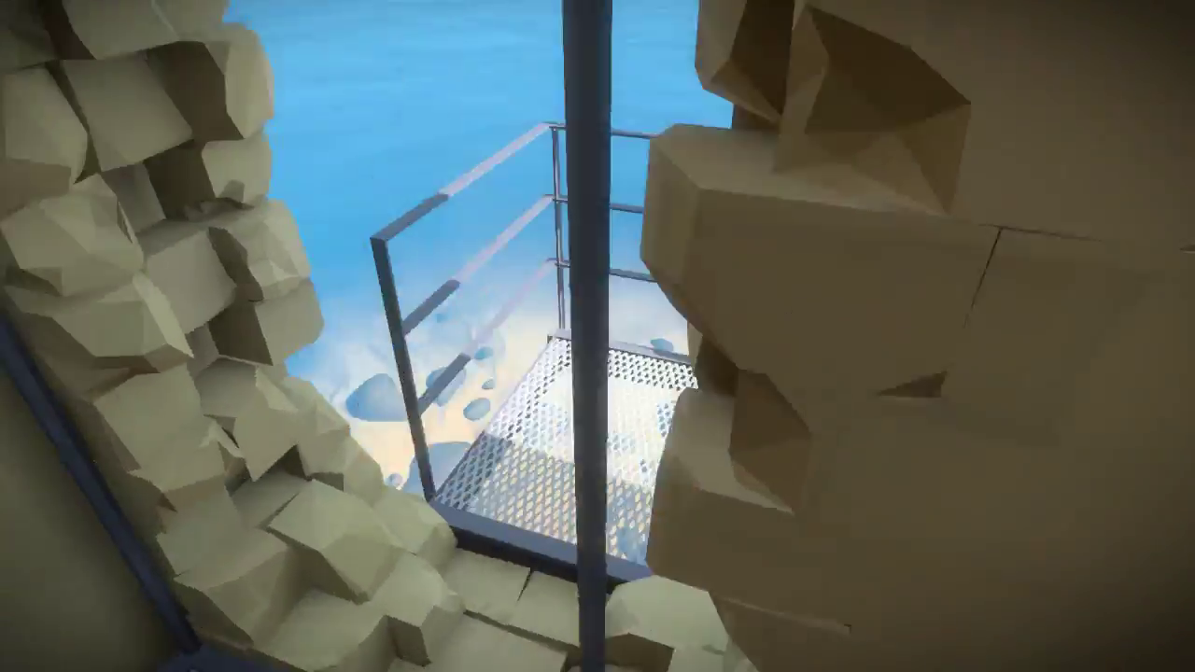
pyautogui.moveTo(597, 336)
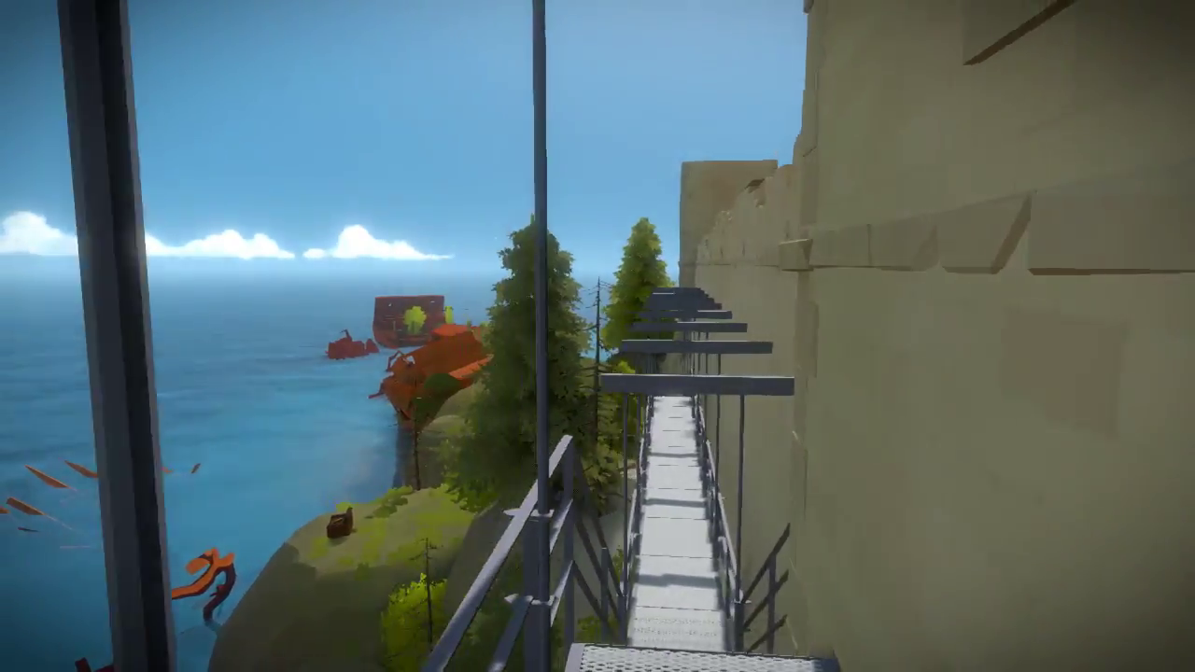
pyautogui.moveTo(597, 336)
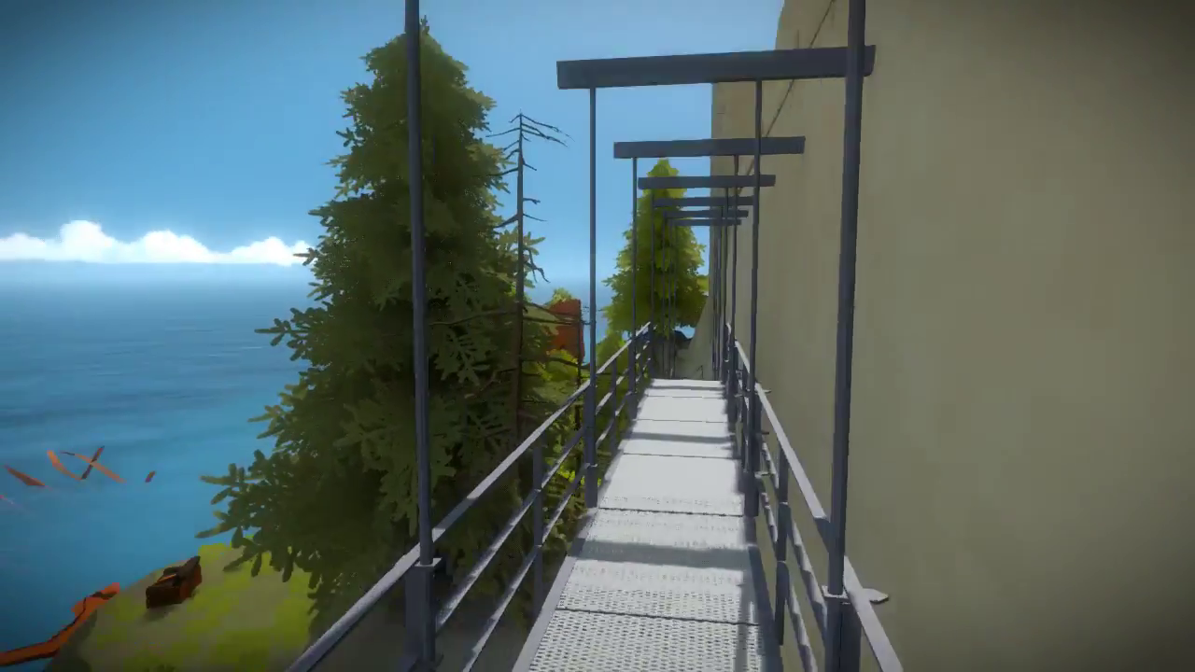
pyautogui.moveTo(597, 336)
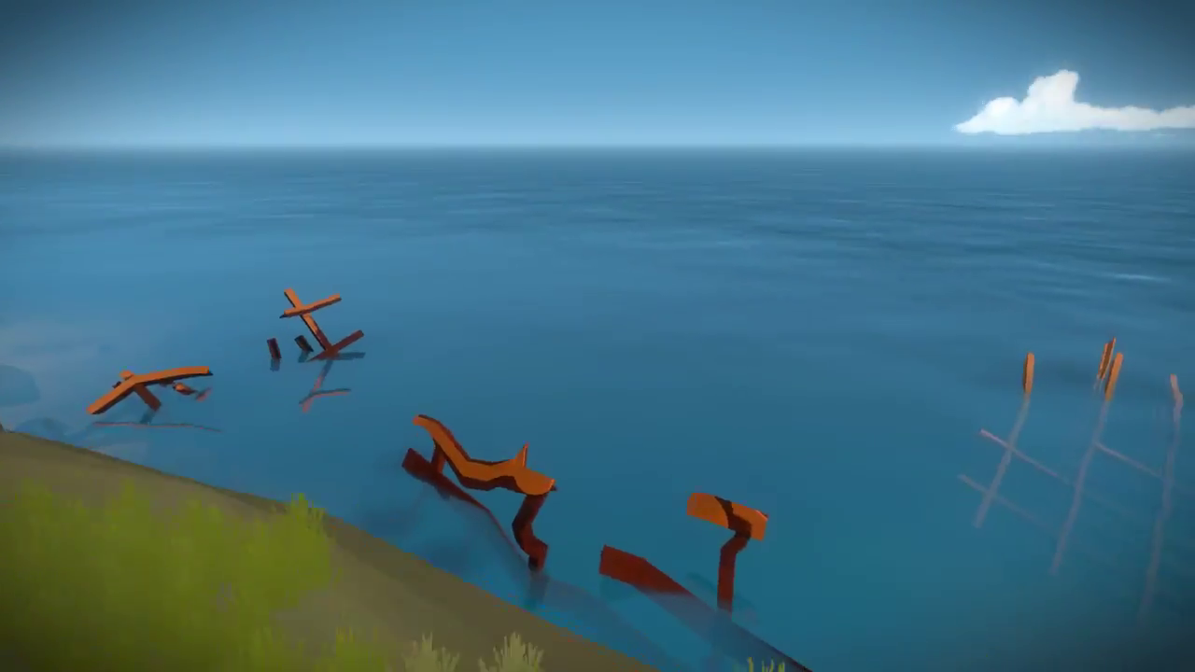
pyautogui.moveTo(597, 336)
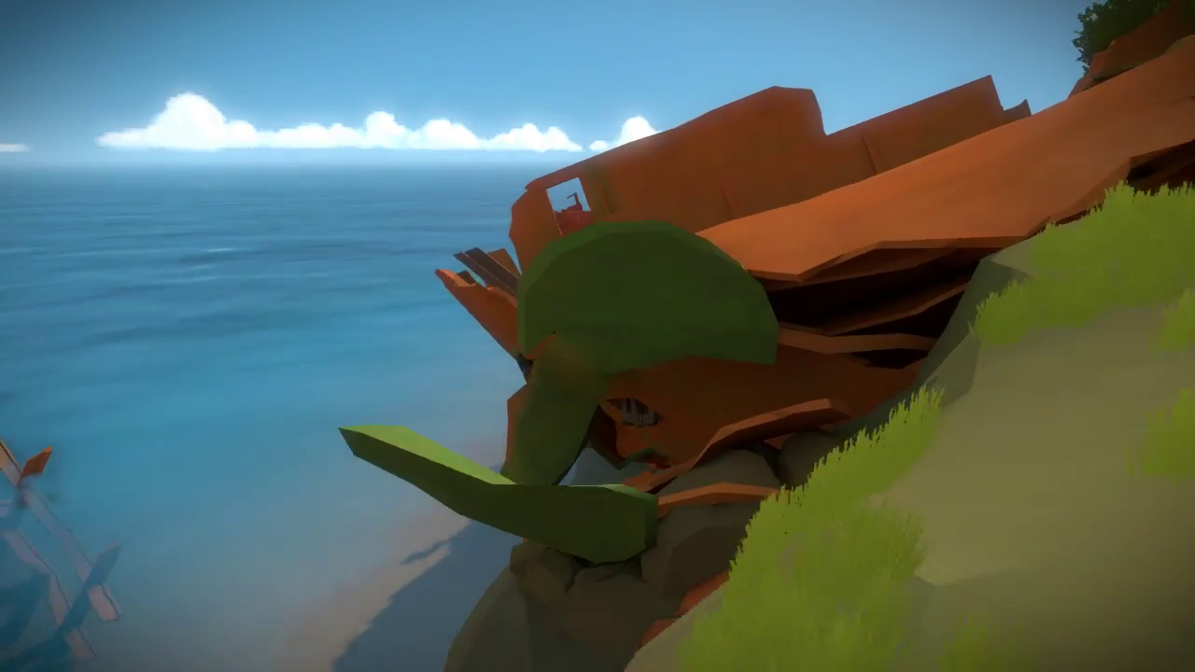
pyautogui.moveTo(598, 336)
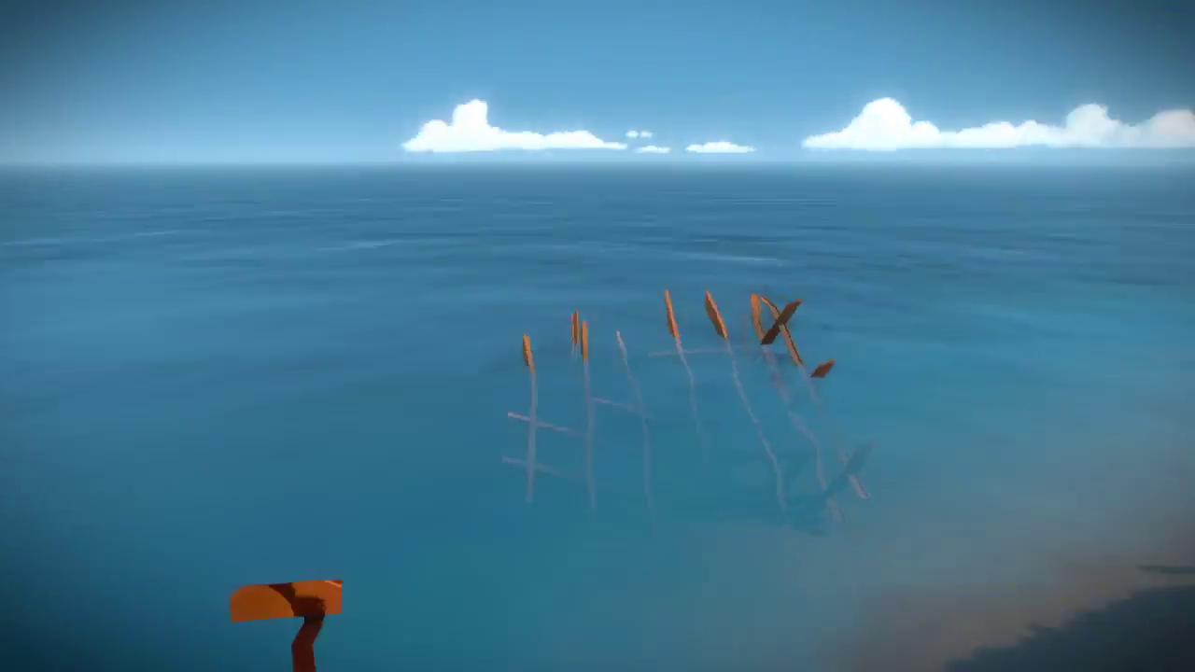
pyautogui.moveTo(597, 336)
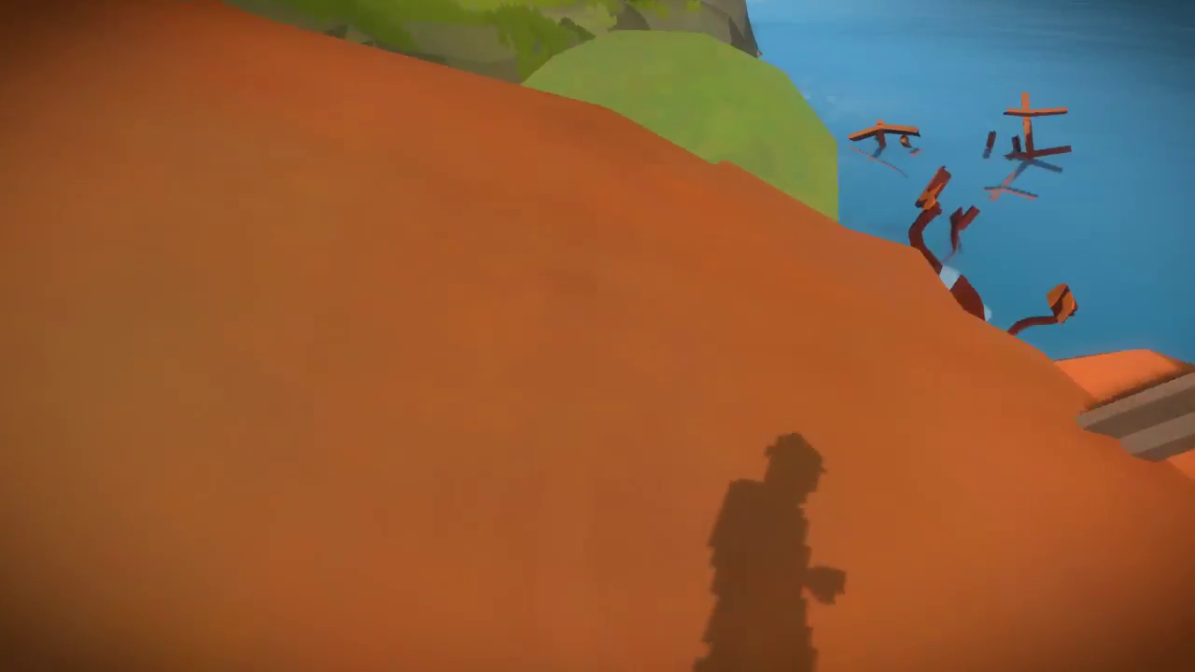
pyautogui.moveTo(597, 336)
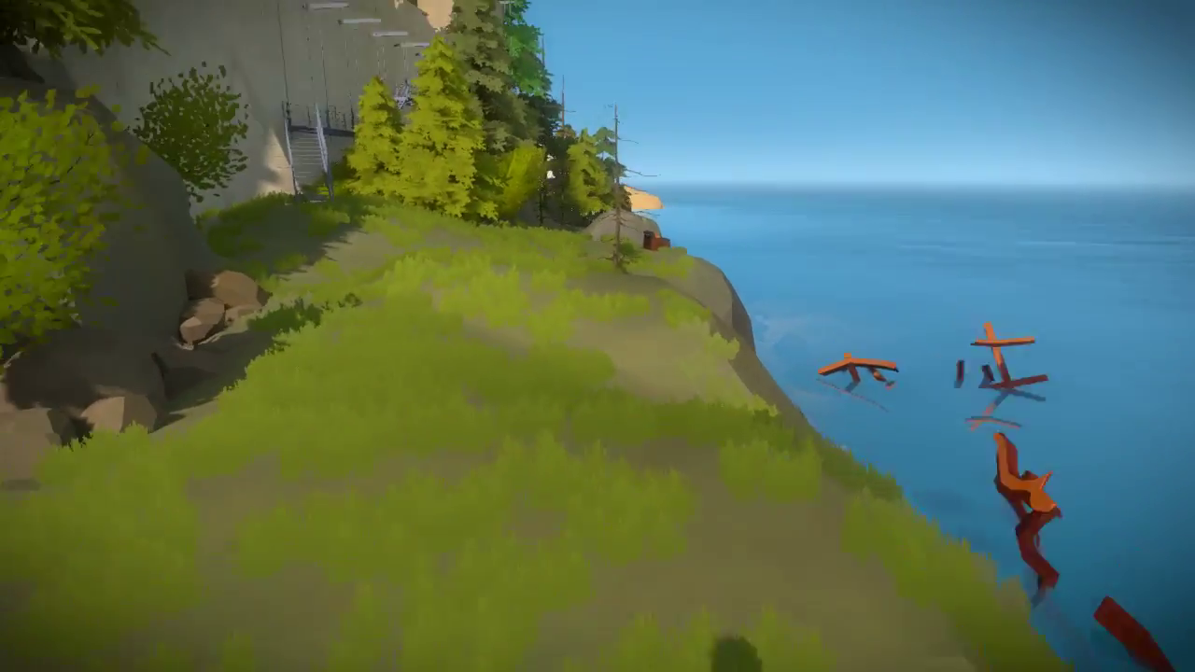
pyautogui.moveTo(597, 336)
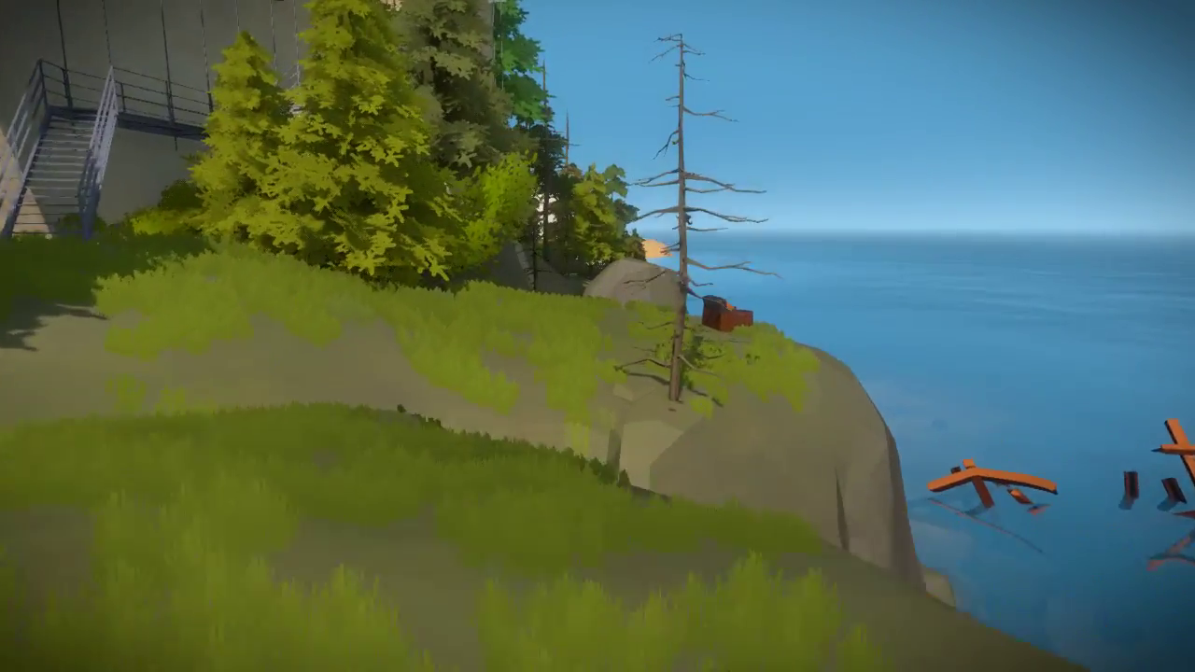
pyautogui.moveTo(597, 336)
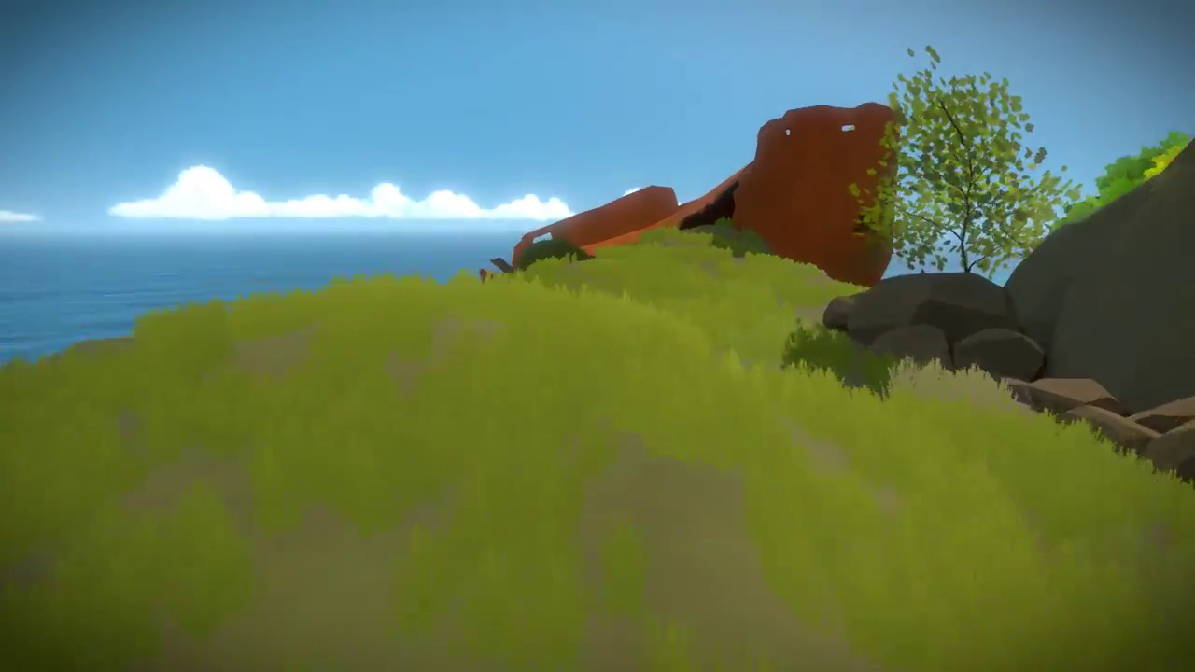
pyautogui.moveTo(597, 336)
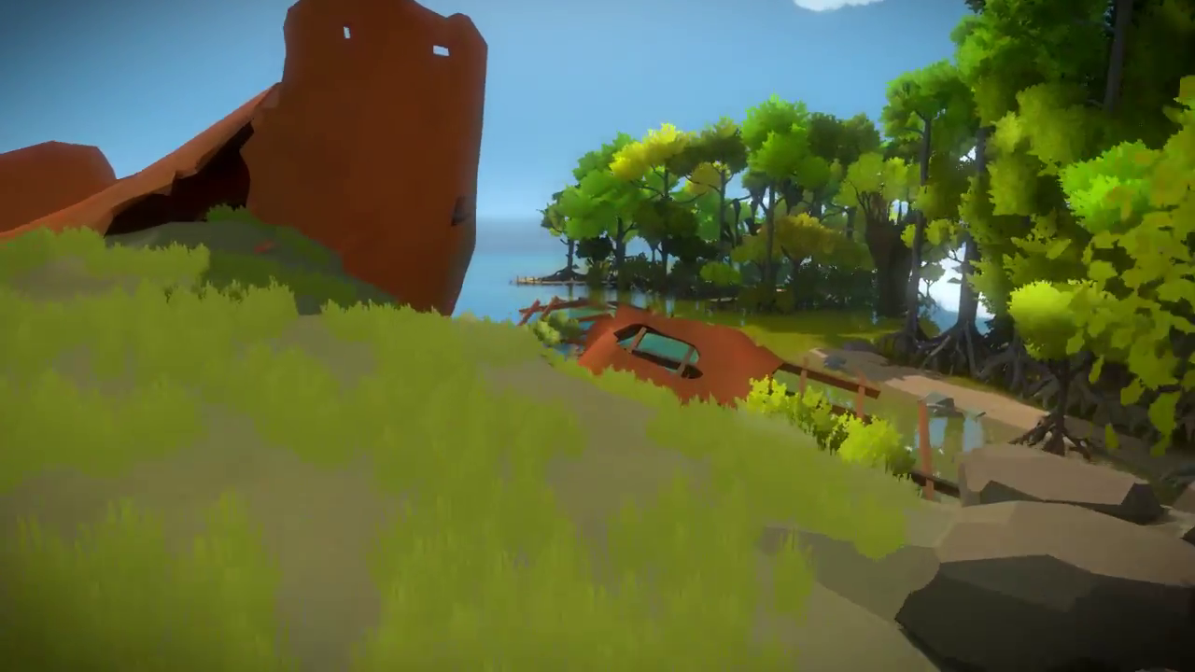
pyautogui.moveTo(597, 336)
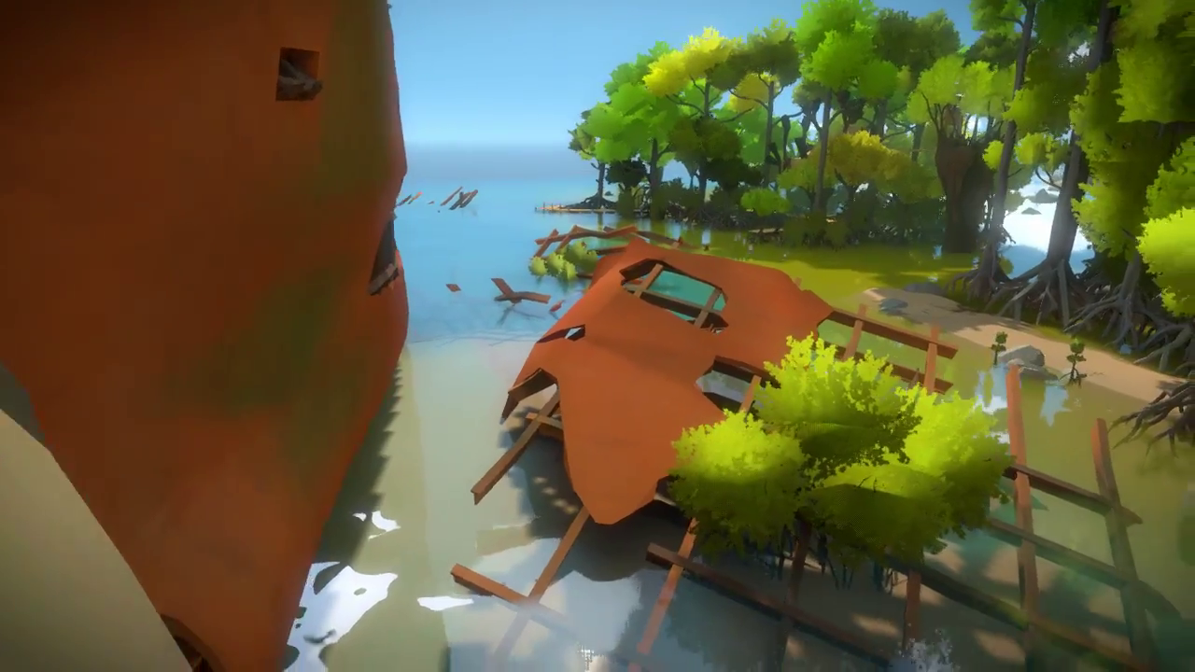
pyautogui.moveTo(597, 336)
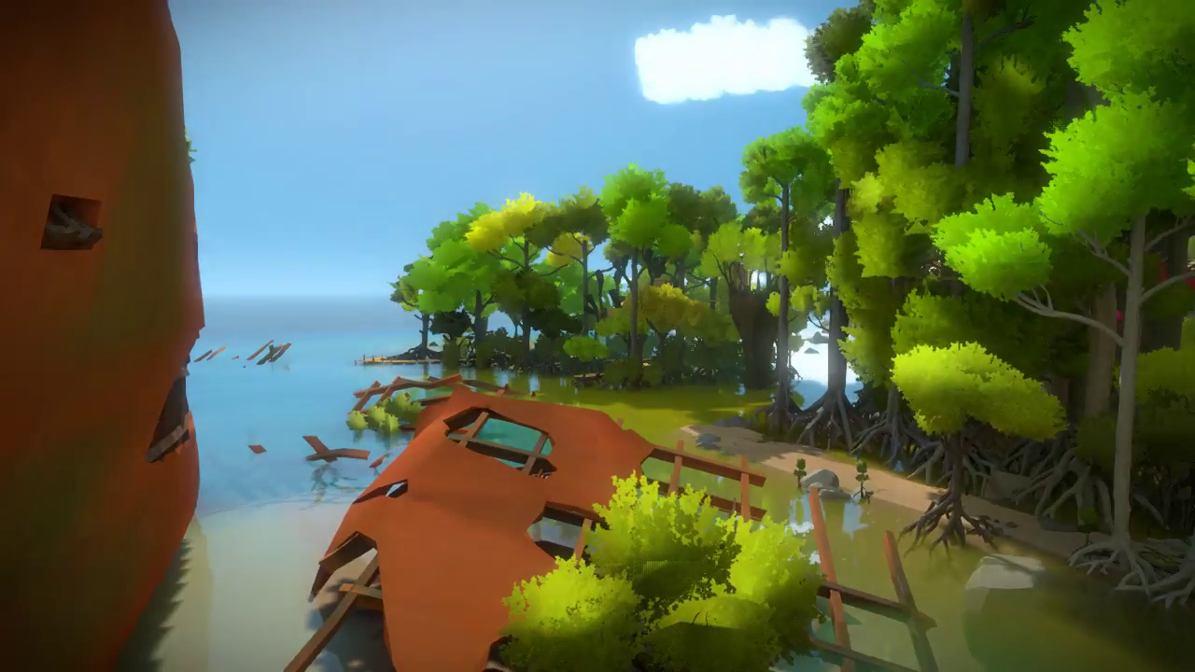
pyautogui.moveTo(598, 336)
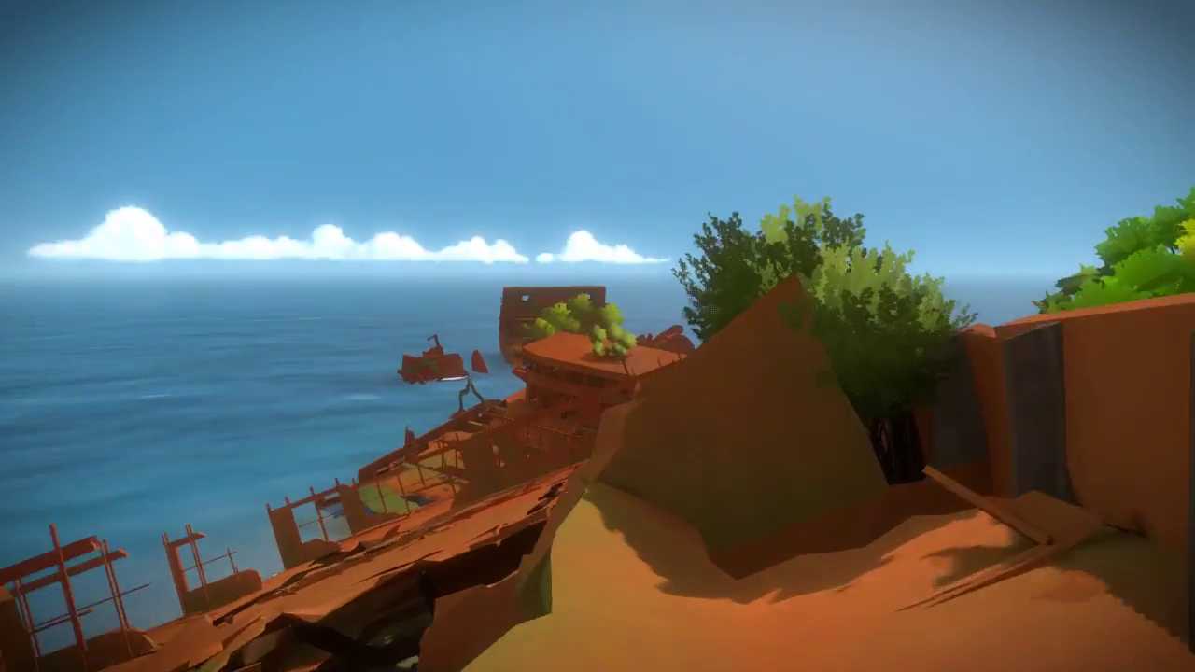
pyautogui.moveTo(598, 336)
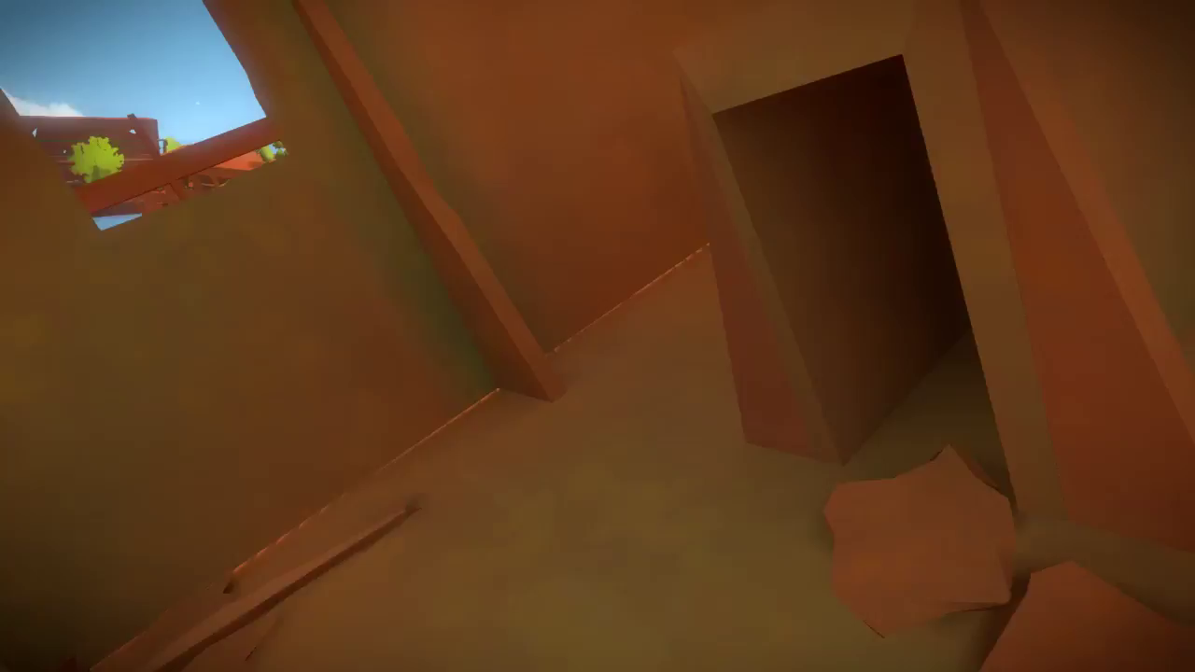
pyautogui.moveTo(597, 336)
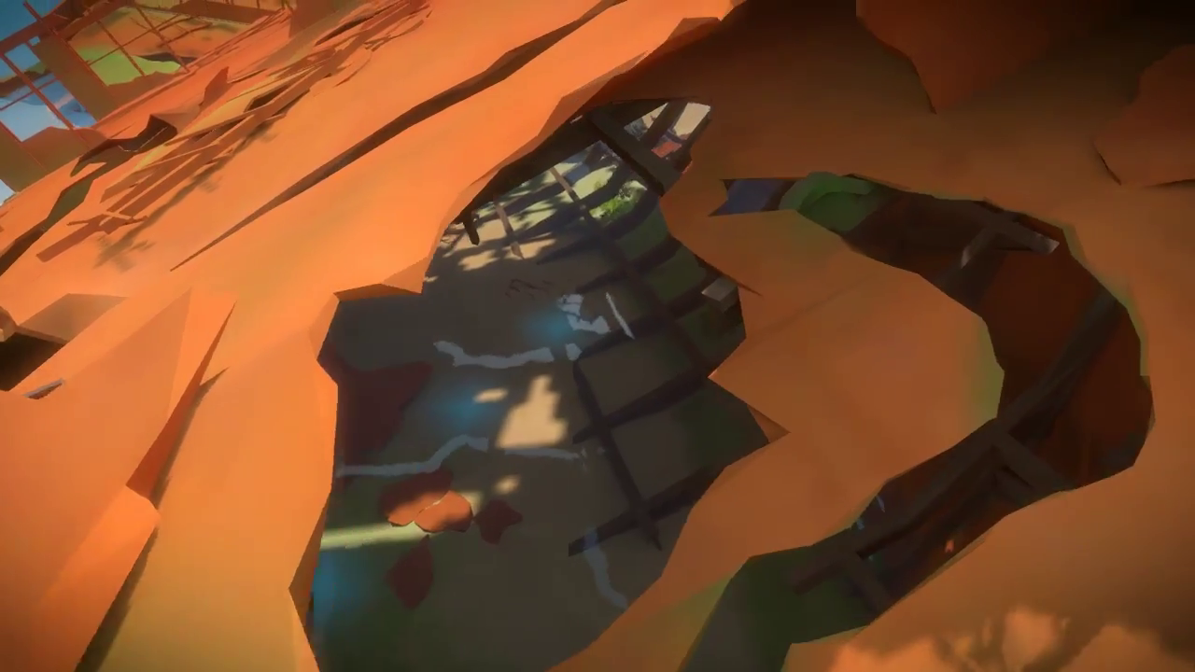
pyautogui.moveTo(597, 336)
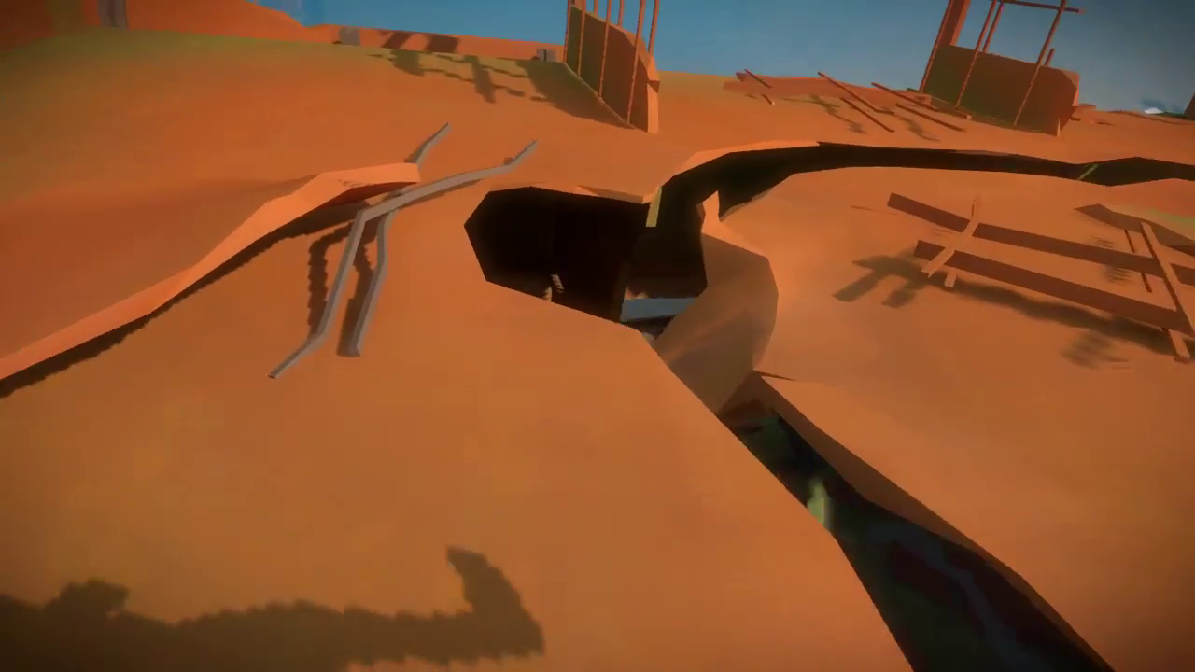
pyautogui.moveTo(598, 336)
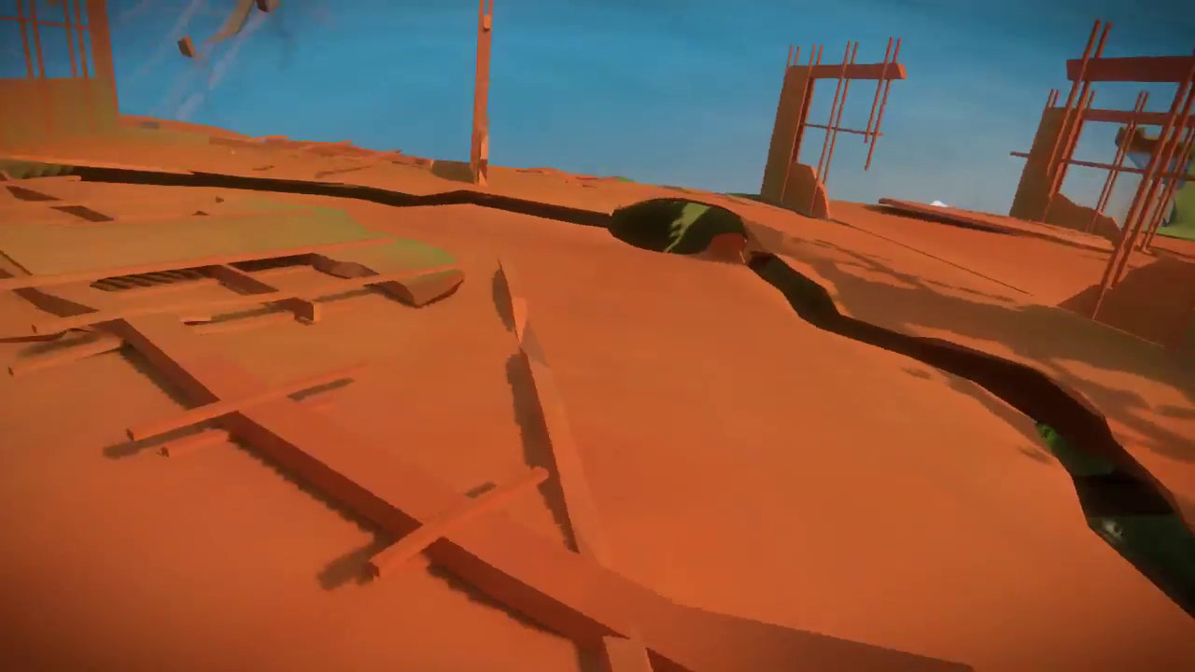
pyautogui.moveTo(597, 336)
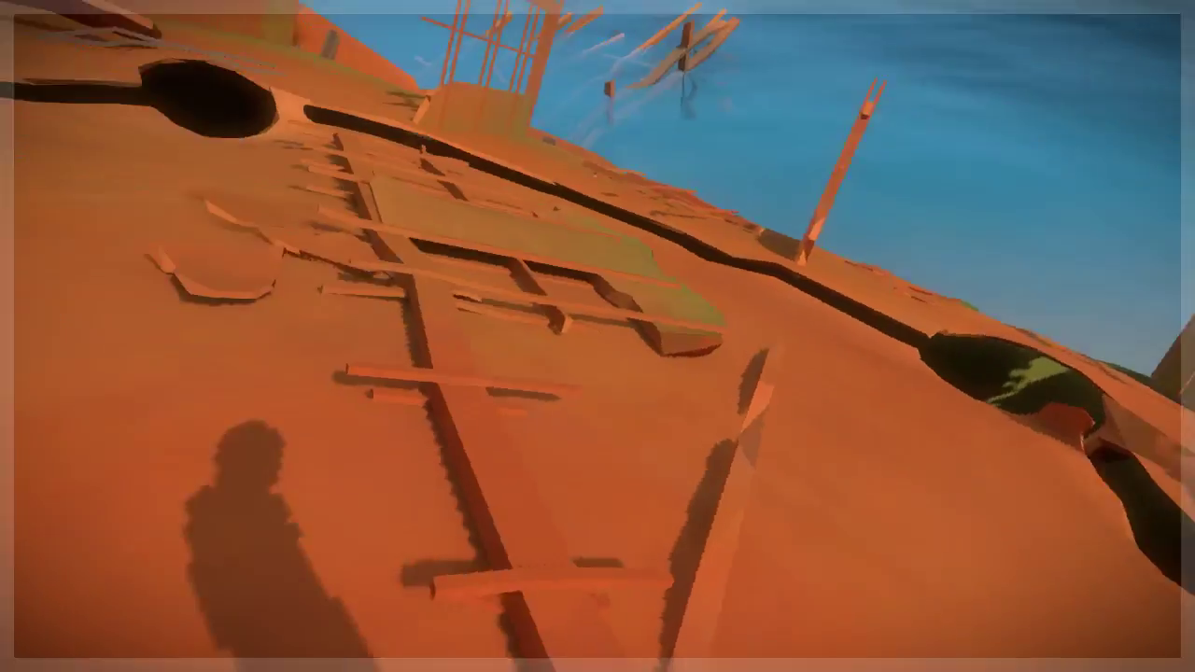
pyautogui.moveTo(598, 336)
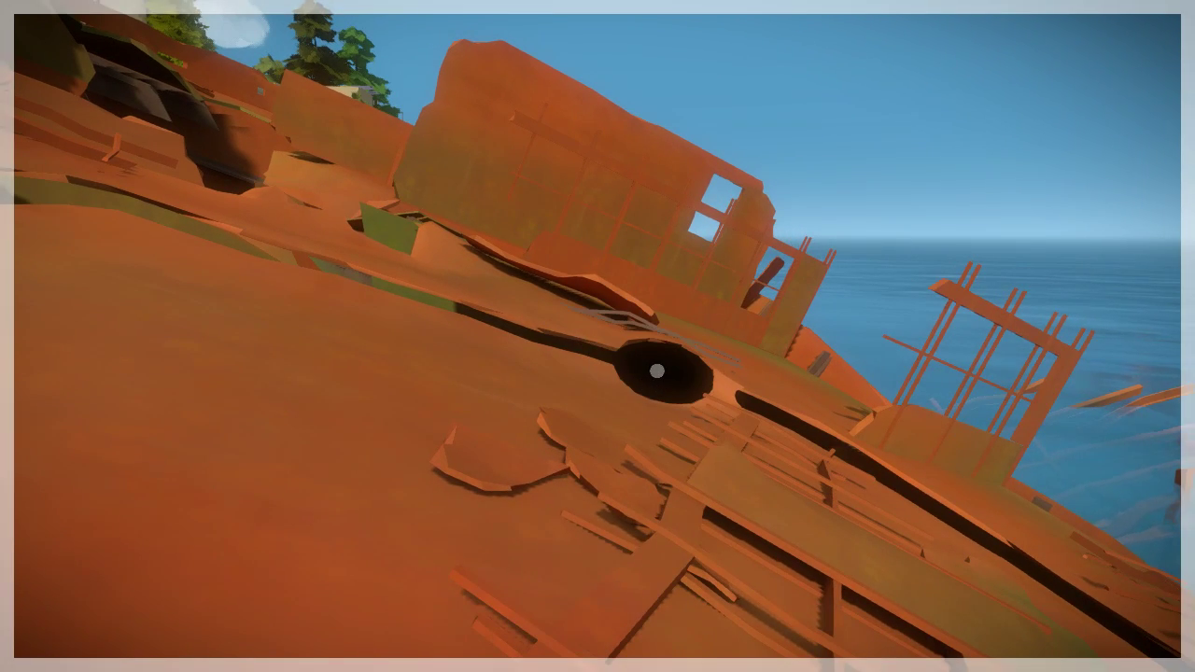
pyautogui.moveTo(597, 336)
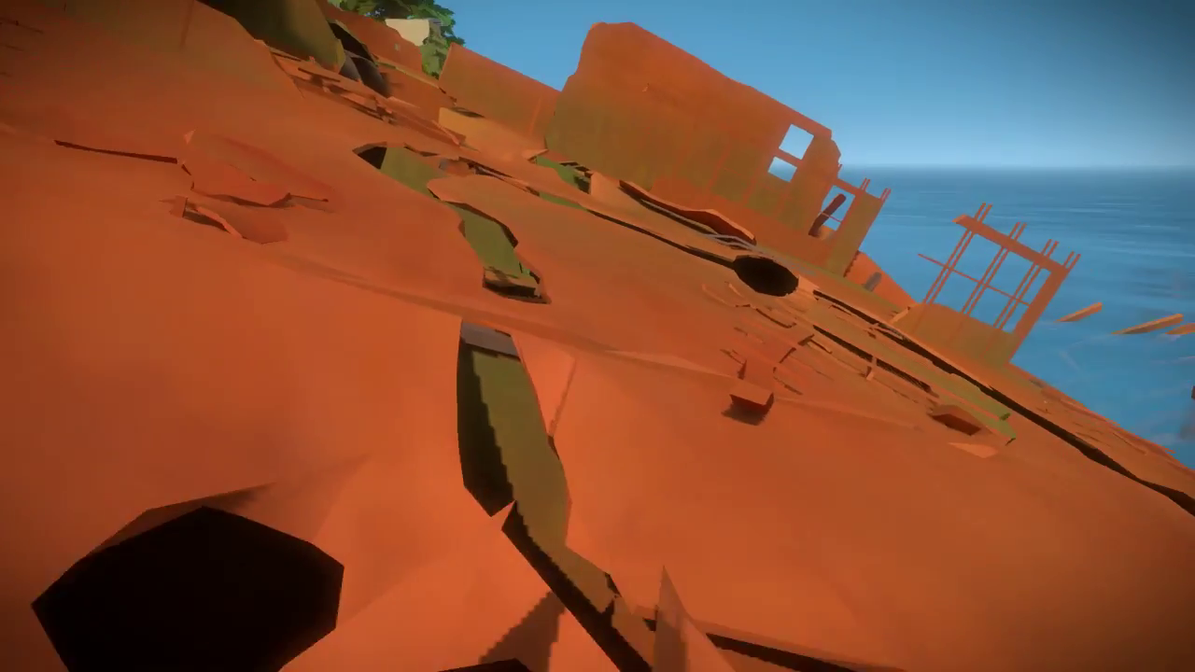
pyautogui.moveTo(598, 336)
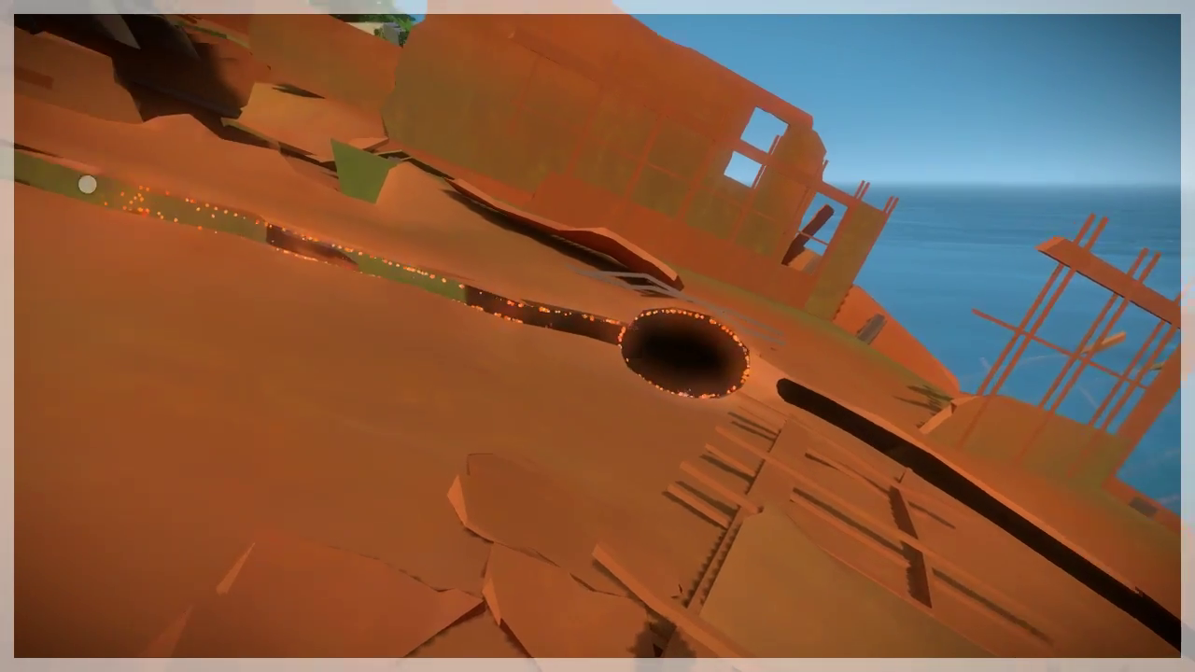
pyautogui.moveTo(597, 336)
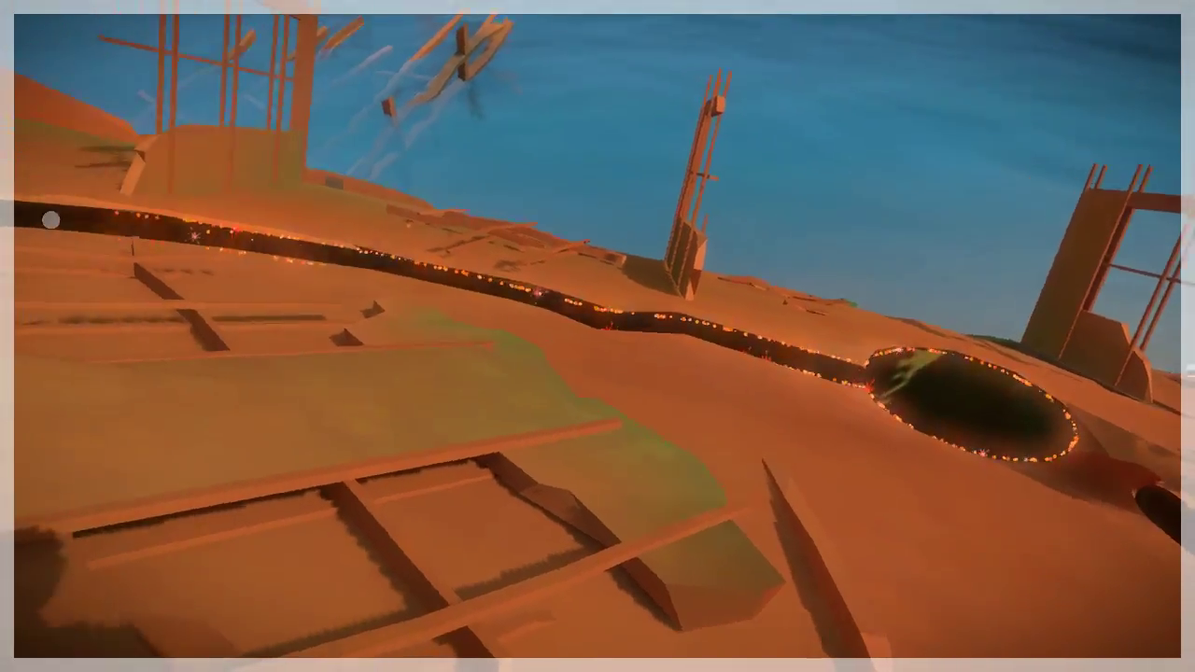
pyautogui.moveTo(597, 336)
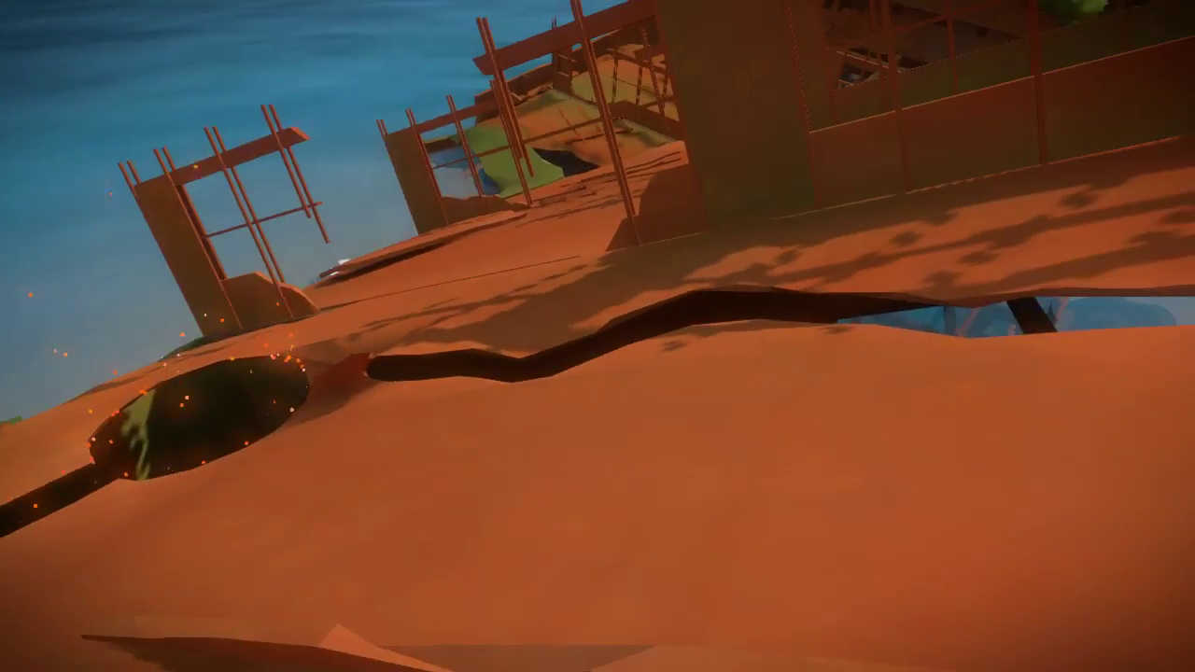
pyautogui.moveTo(597, 336)
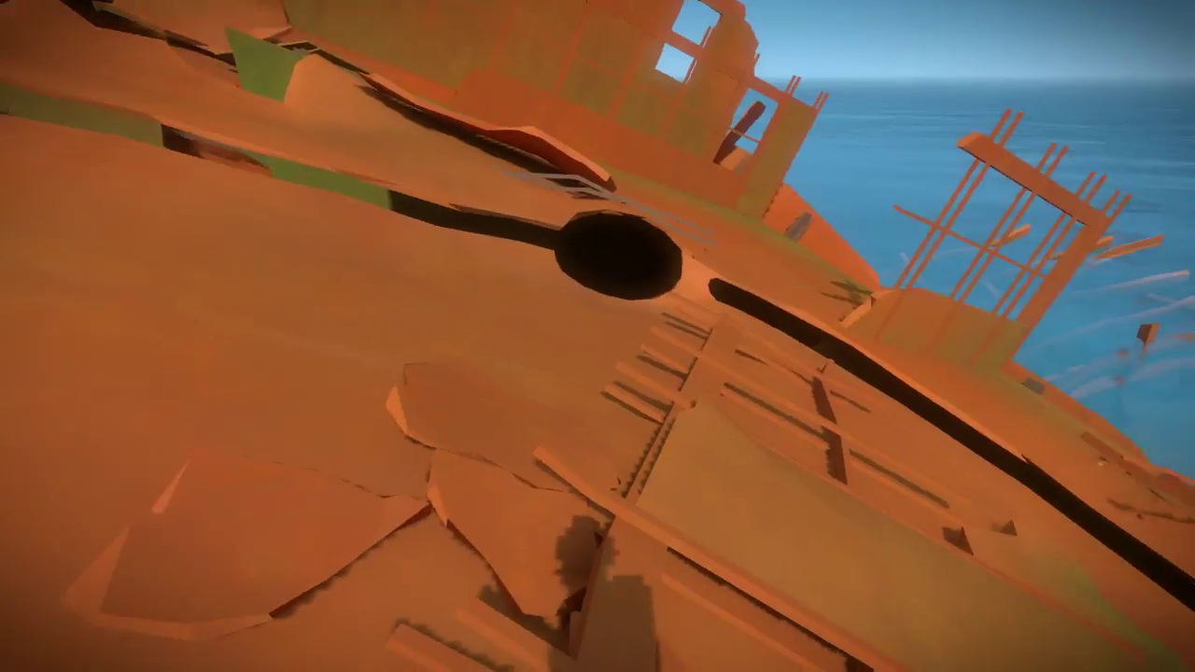
pyautogui.moveTo(598, 336)
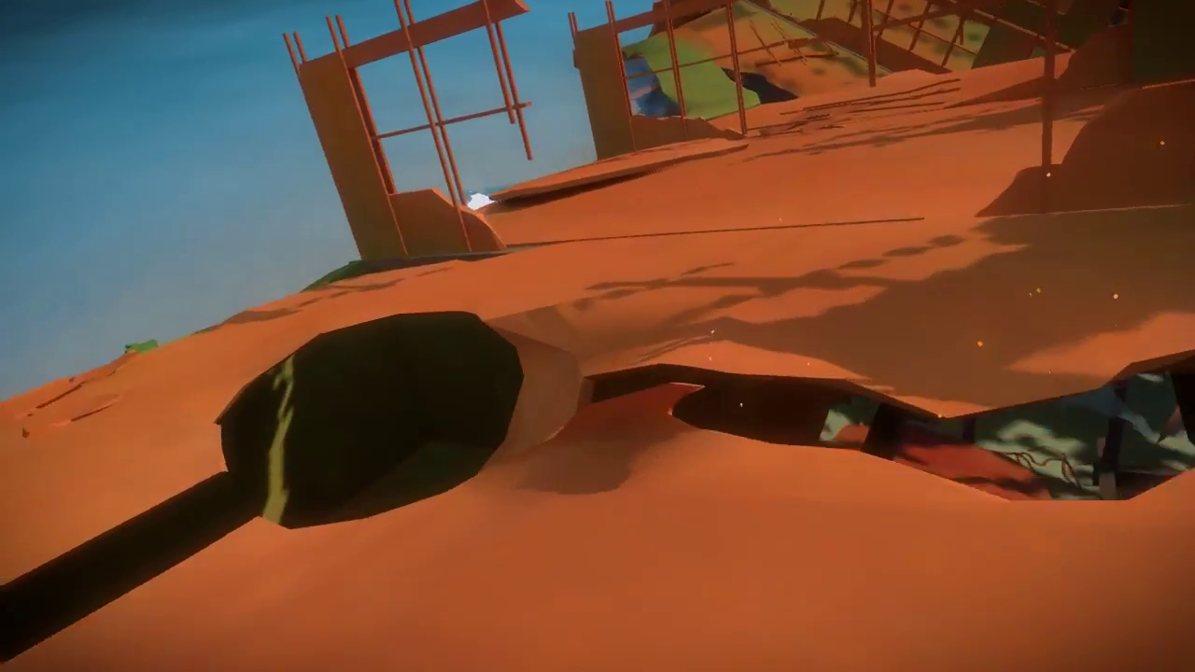
pyautogui.moveTo(597, 336)
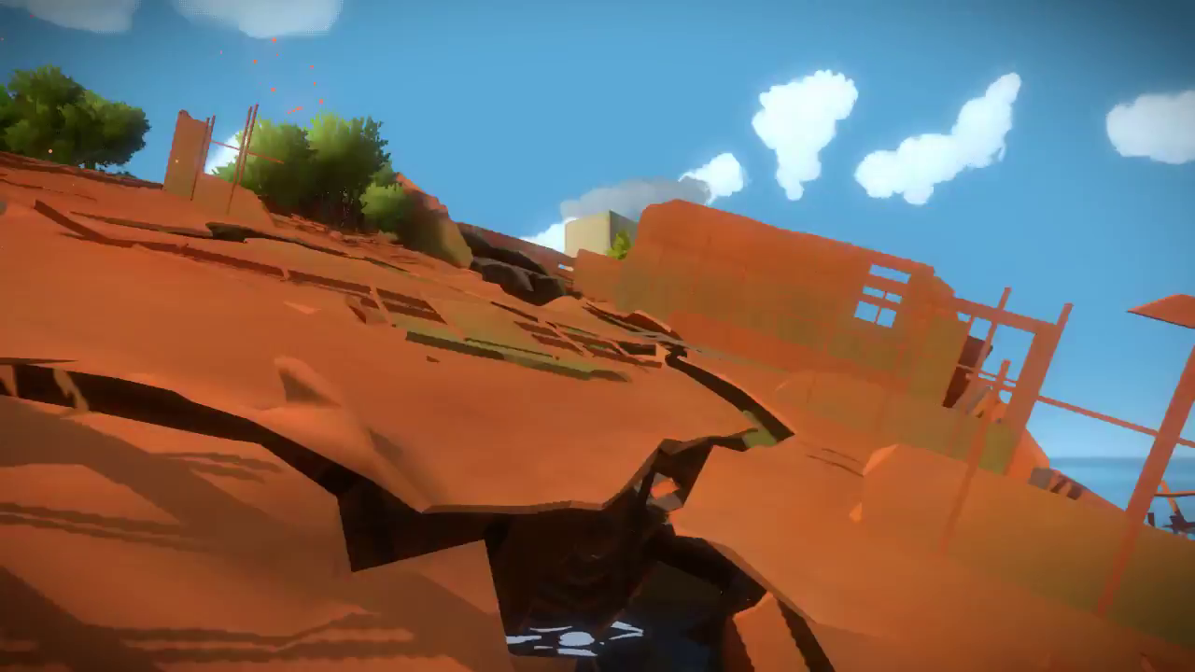
pyautogui.moveTo(598, 336)
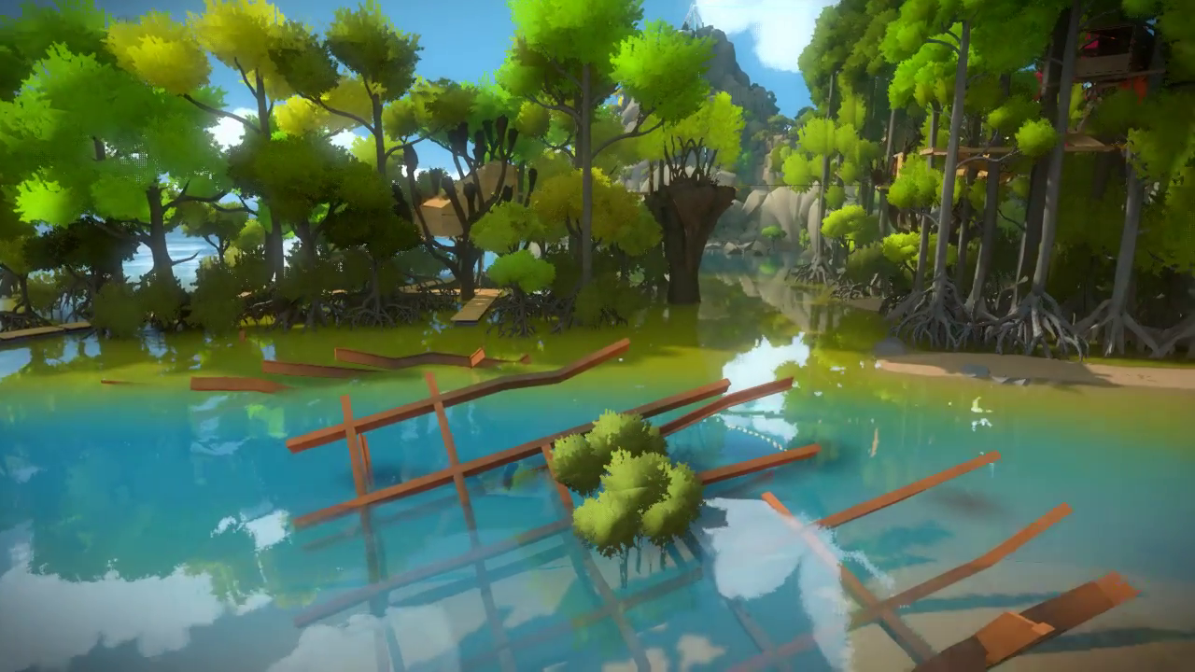
pyautogui.moveTo(597, 336)
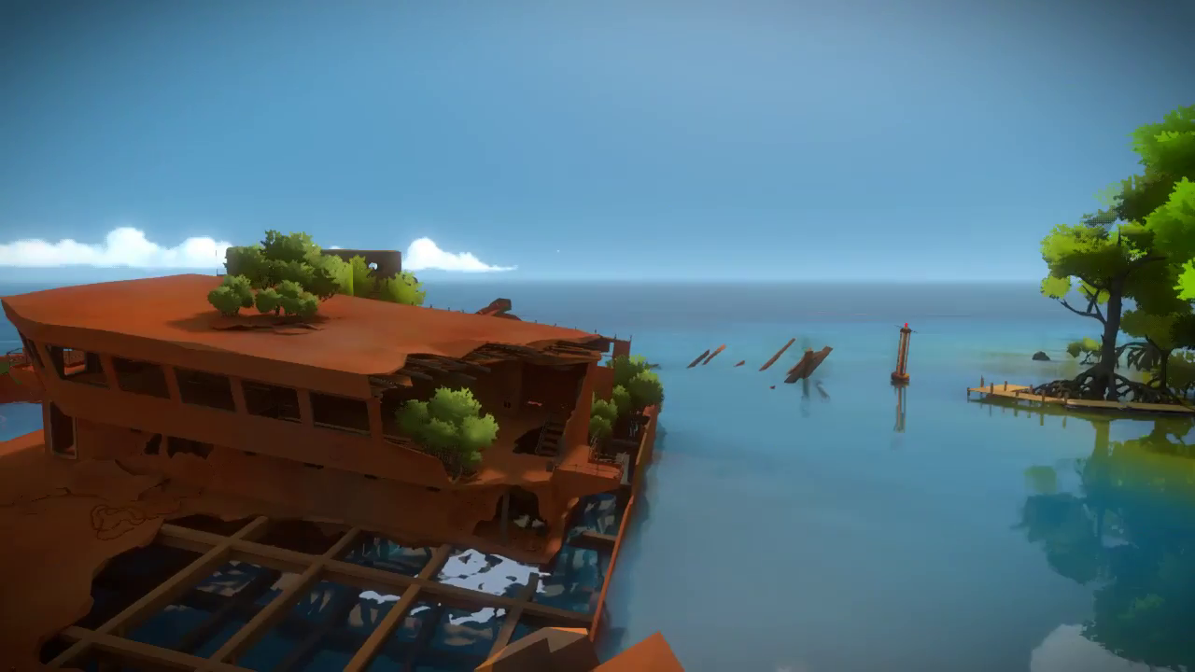
pyautogui.moveTo(598, 336)
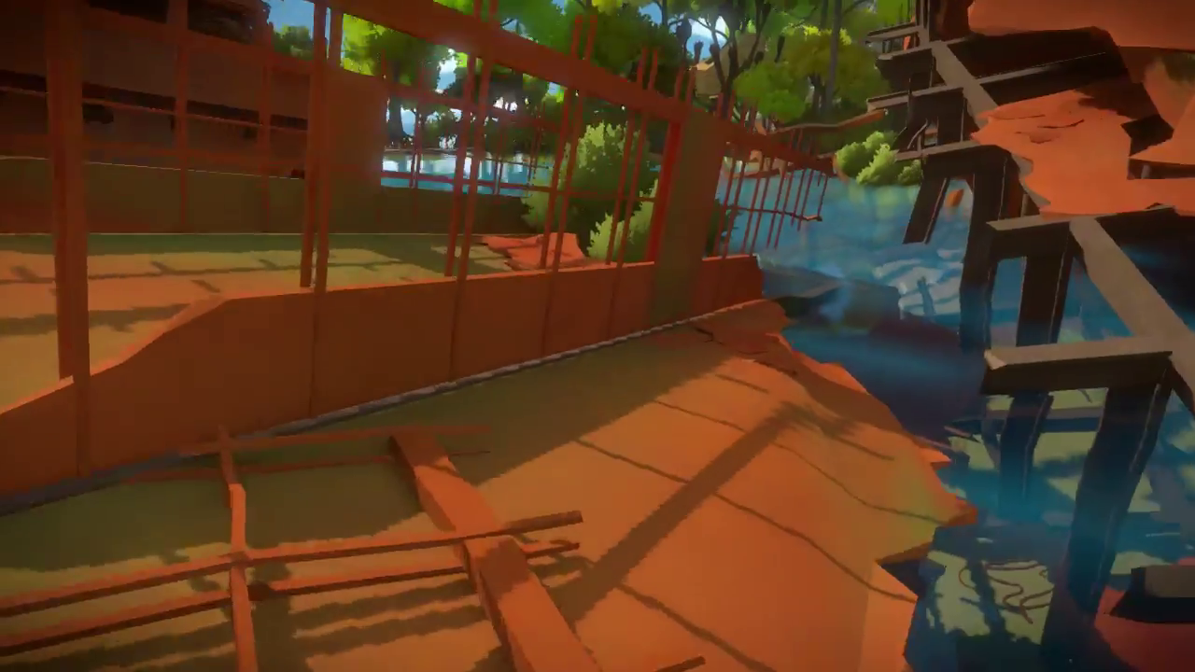
pyautogui.moveTo(598, 337)
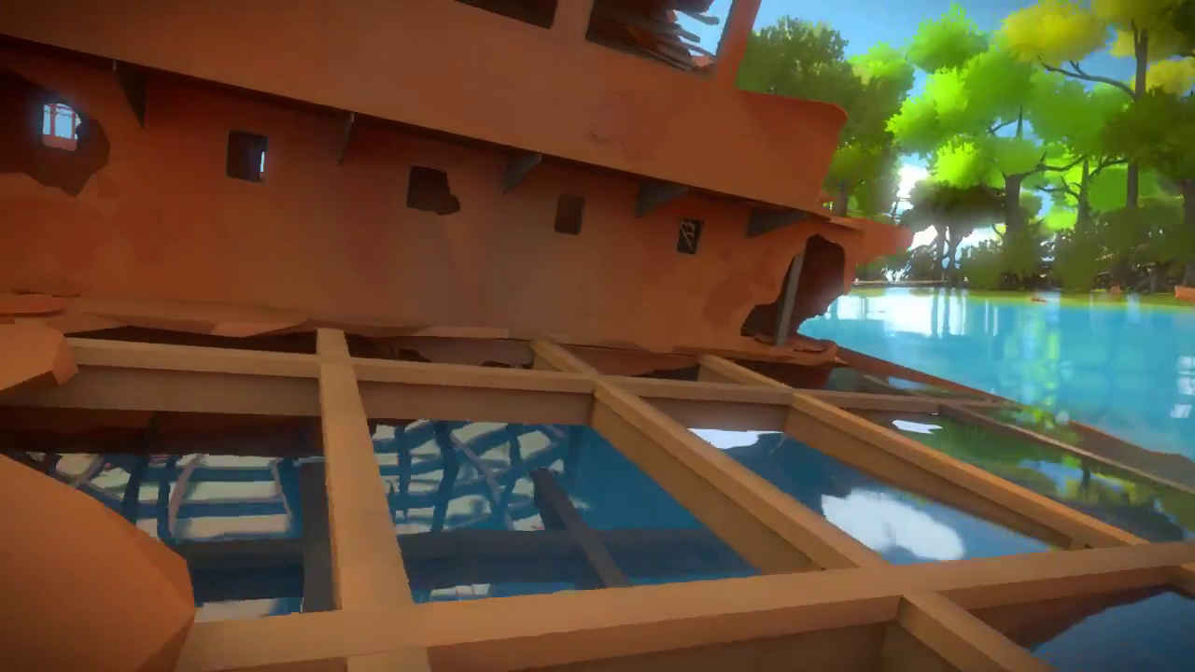
pyautogui.moveTo(598, 336)
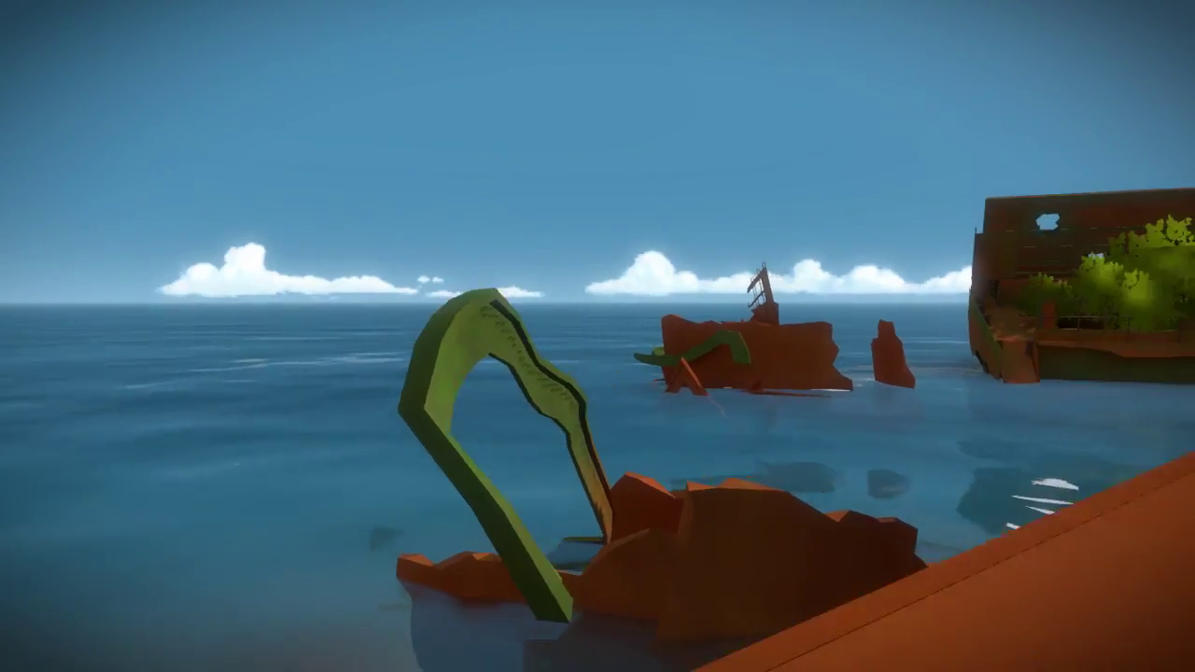
pyautogui.moveTo(597, 336)
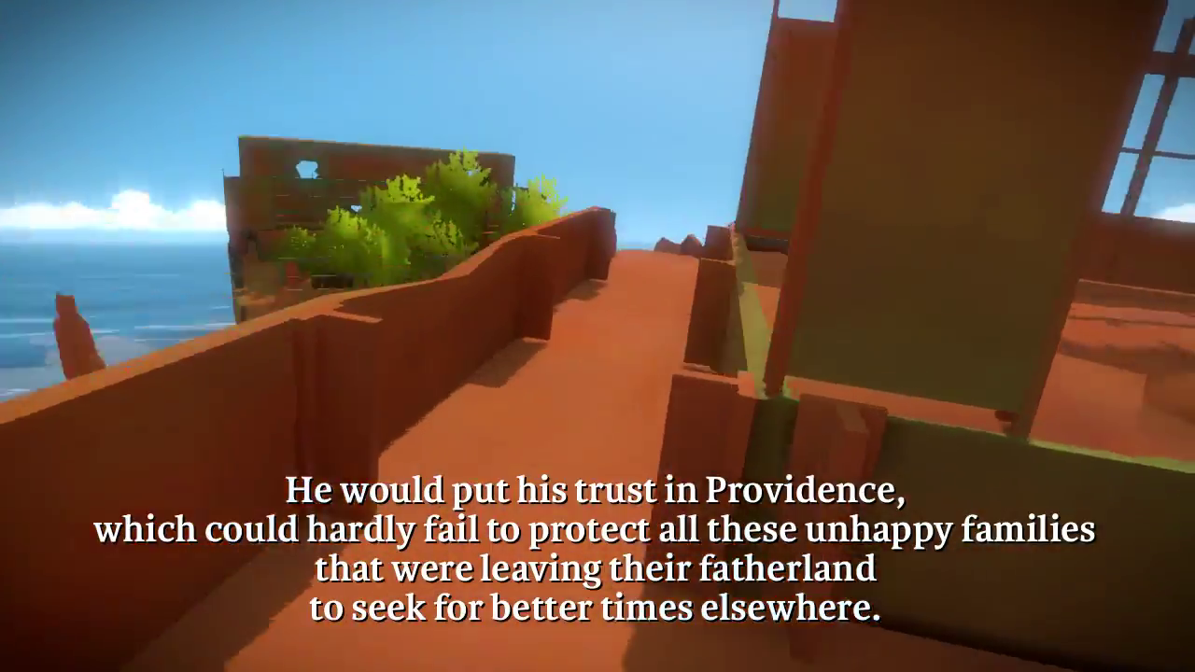
pyautogui.moveTo(597, 336)
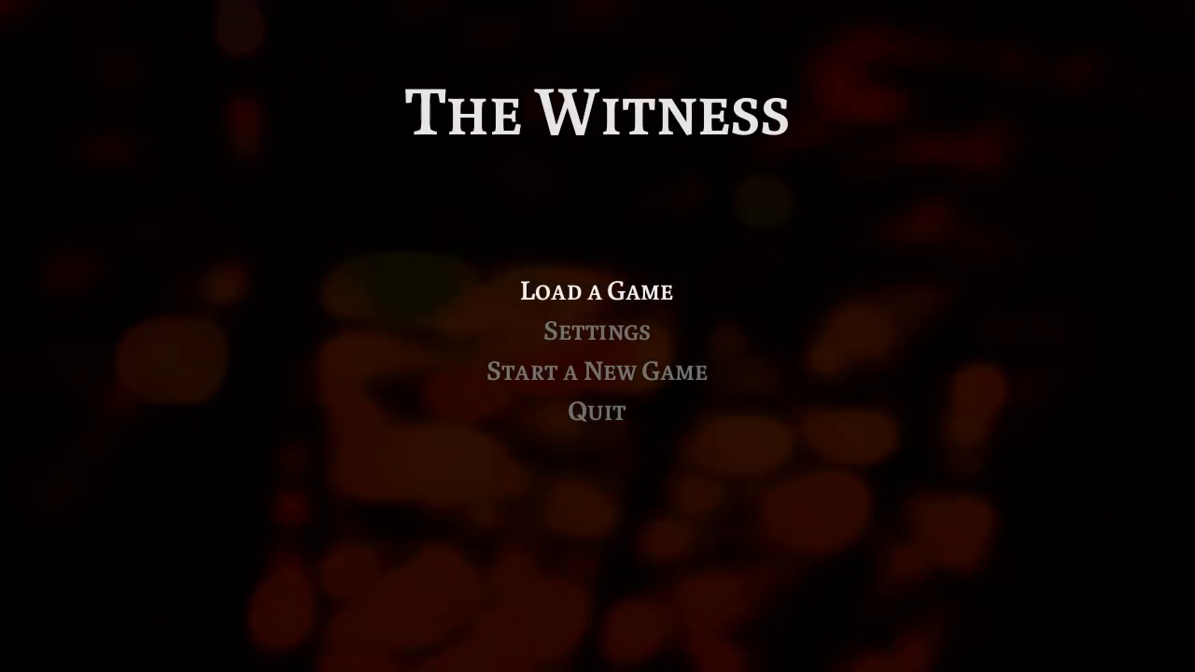
# Load the saved game to stand before the dark red dotted grid panel
pyautogui.click(595, 291)
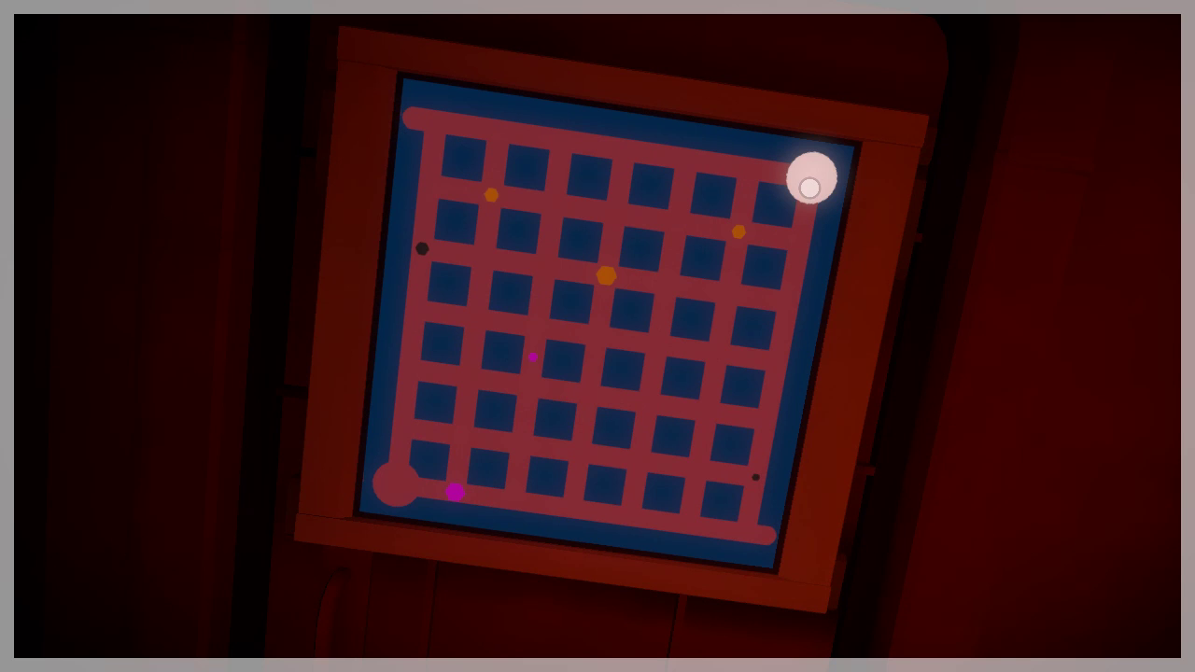
pyautogui.moveTo(814, 184); pyautogui.dragTo(743, 216)
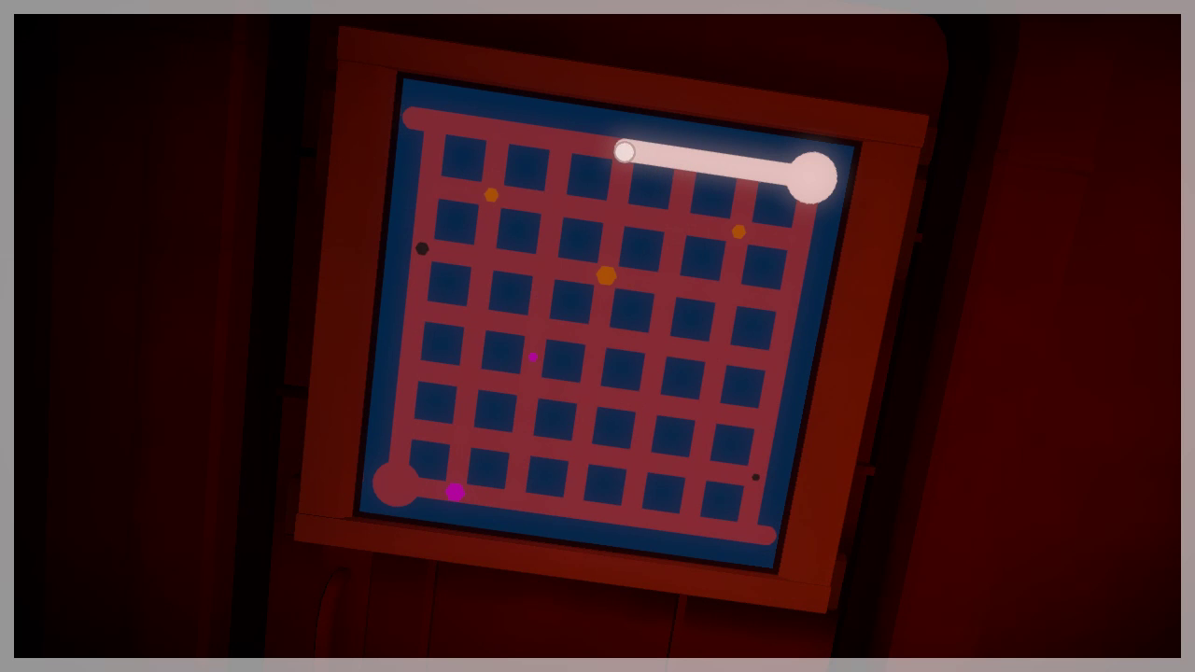
pyautogui.moveTo(639, 153); pyautogui.dragTo(616, 228)
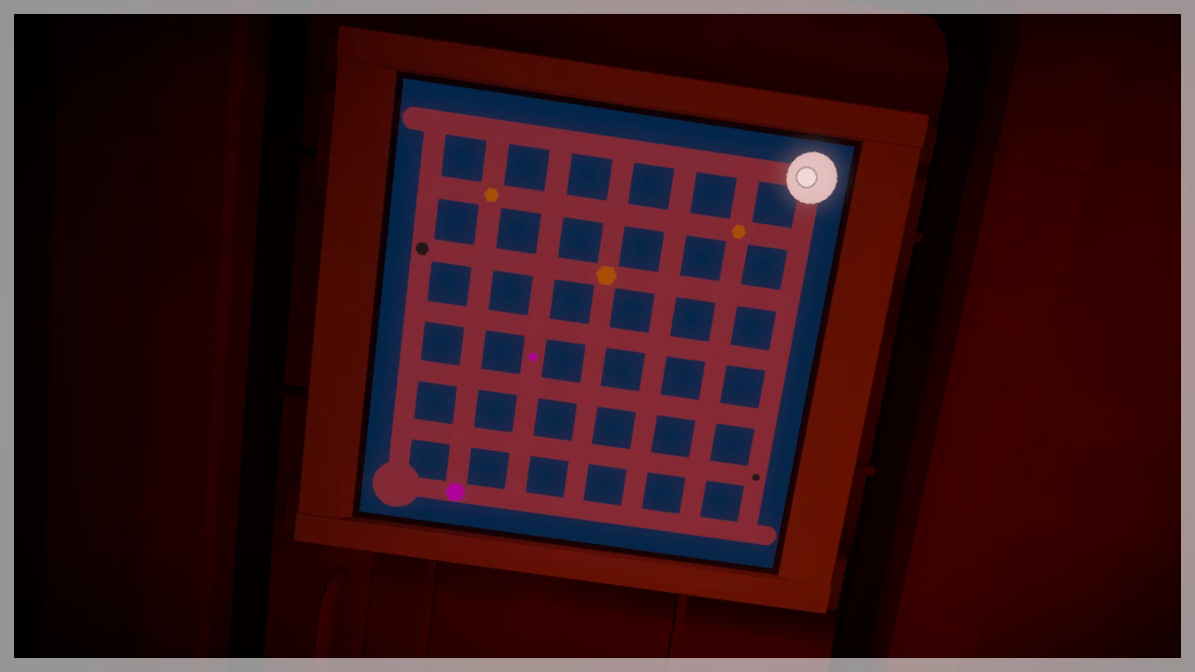
# Make several failed path attempts from the bottom-left start circle, restarting each time
pyautogui.moveTo(811, 177); pyautogui.dragTo(390, 482)
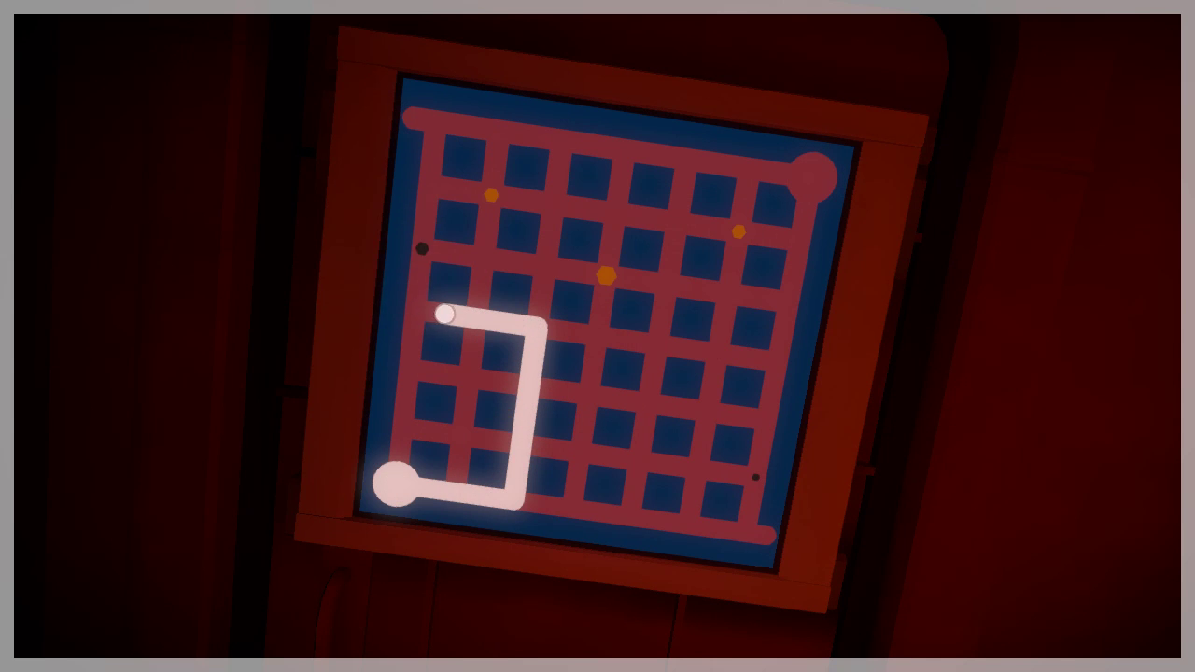
pyautogui.moveTo(444, 318); pyautogui.dragTo(421, 115)
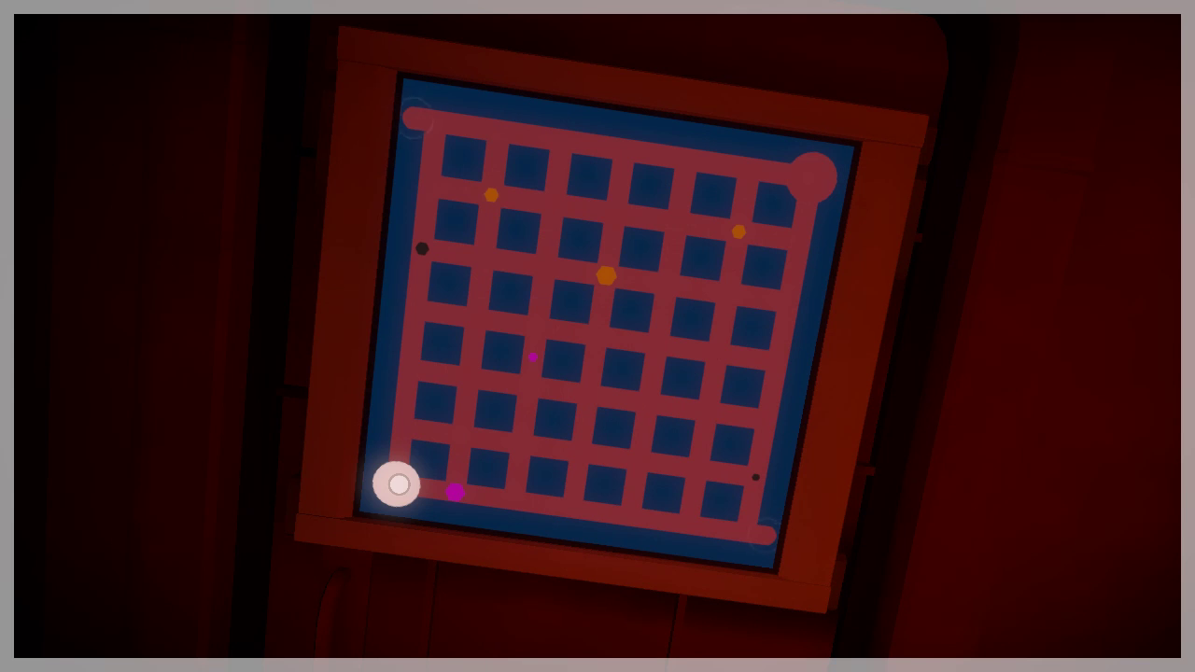
pyautogui.moveTo(401, 484); pyautogui.dragTo(714, 392)
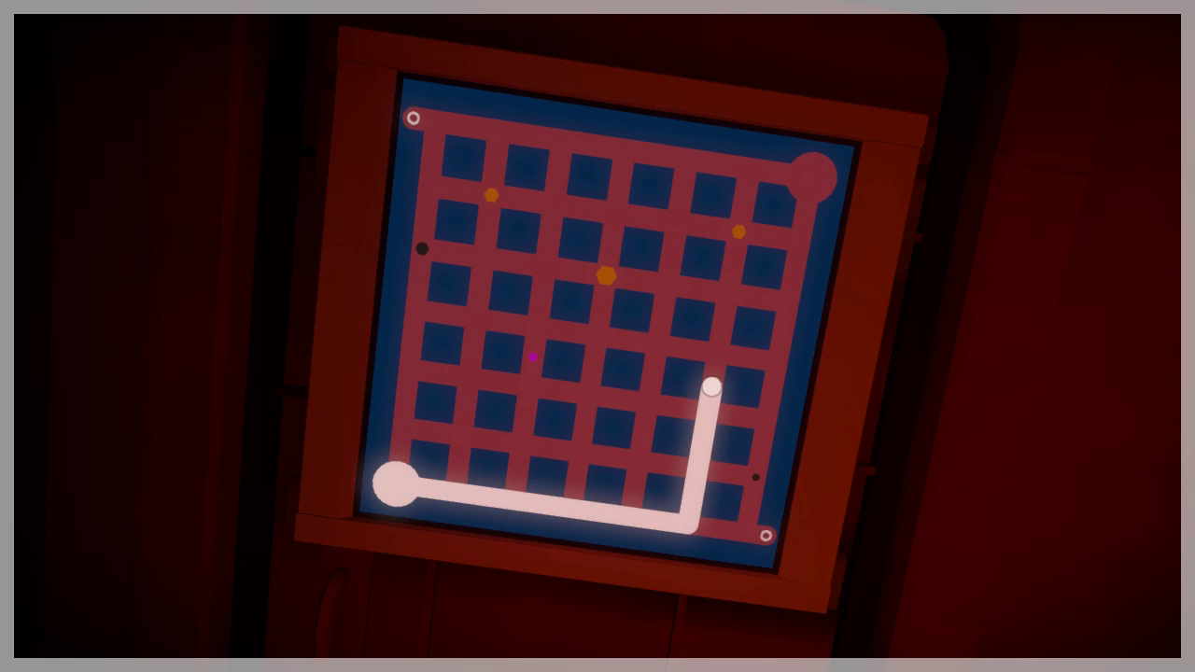
pyautogui.moveTo(714, 386); pyautogui.dragTo(504, 196)
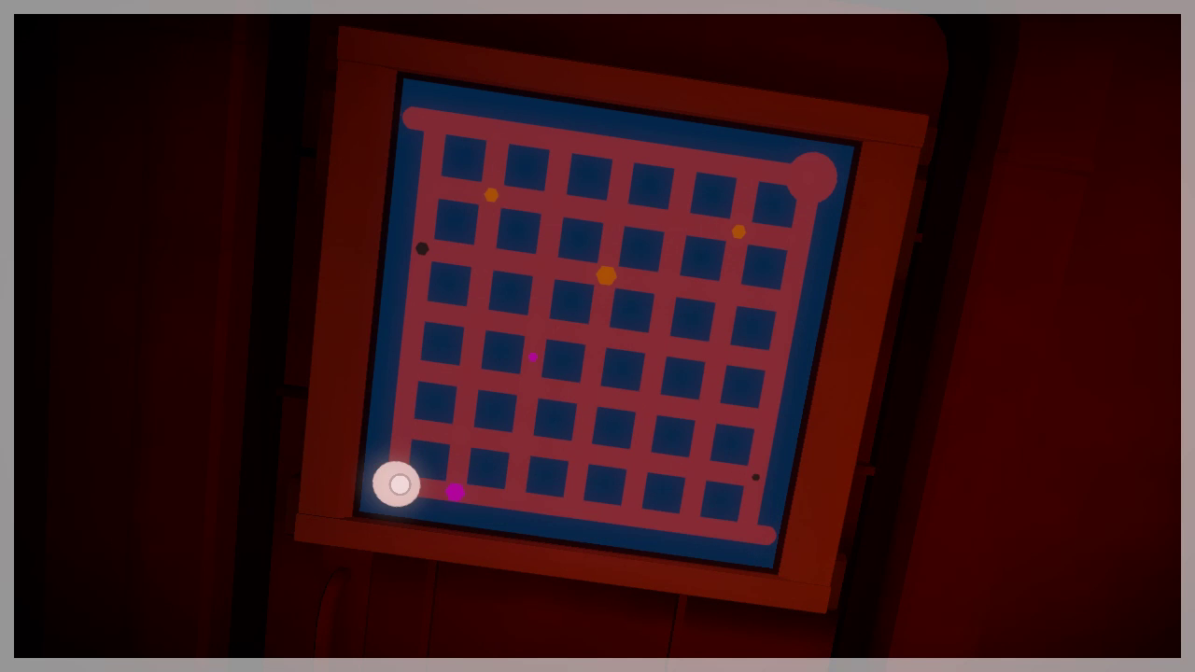
pyautogui.moveTo(401, 484); pyautogui.dragTo(504, 484)
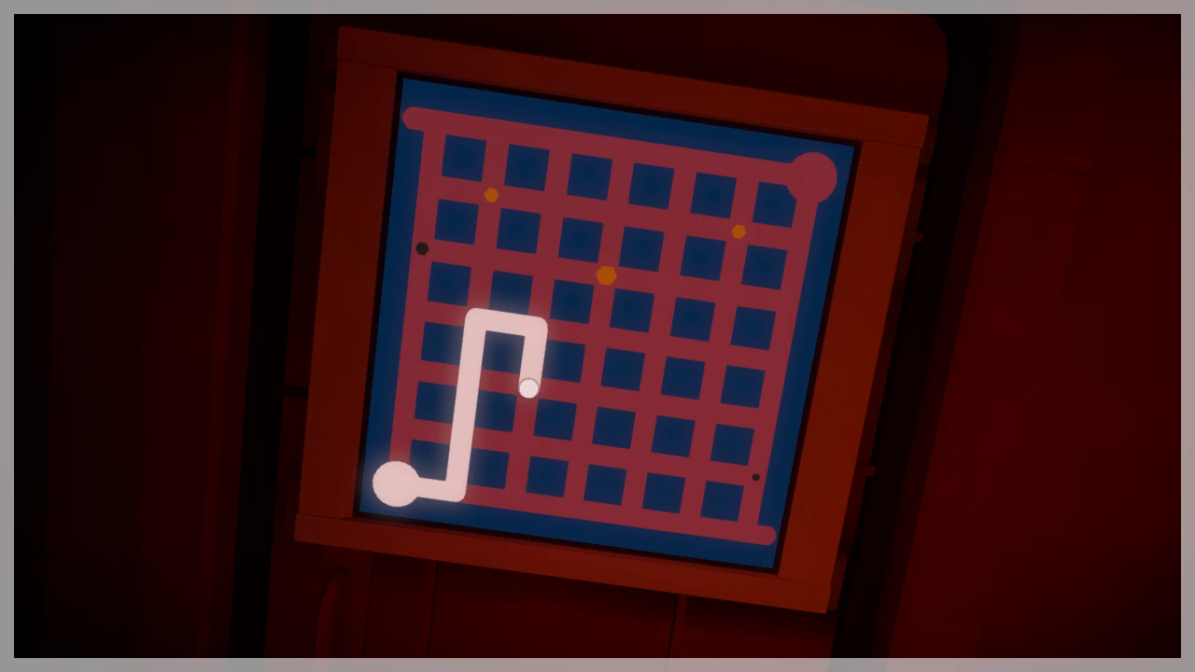
# Lead the line up from the start, bend it along the middle row toward the right edge
pyautogui.moveTo(522, 392); pyautogui.dragTo(575, 392)
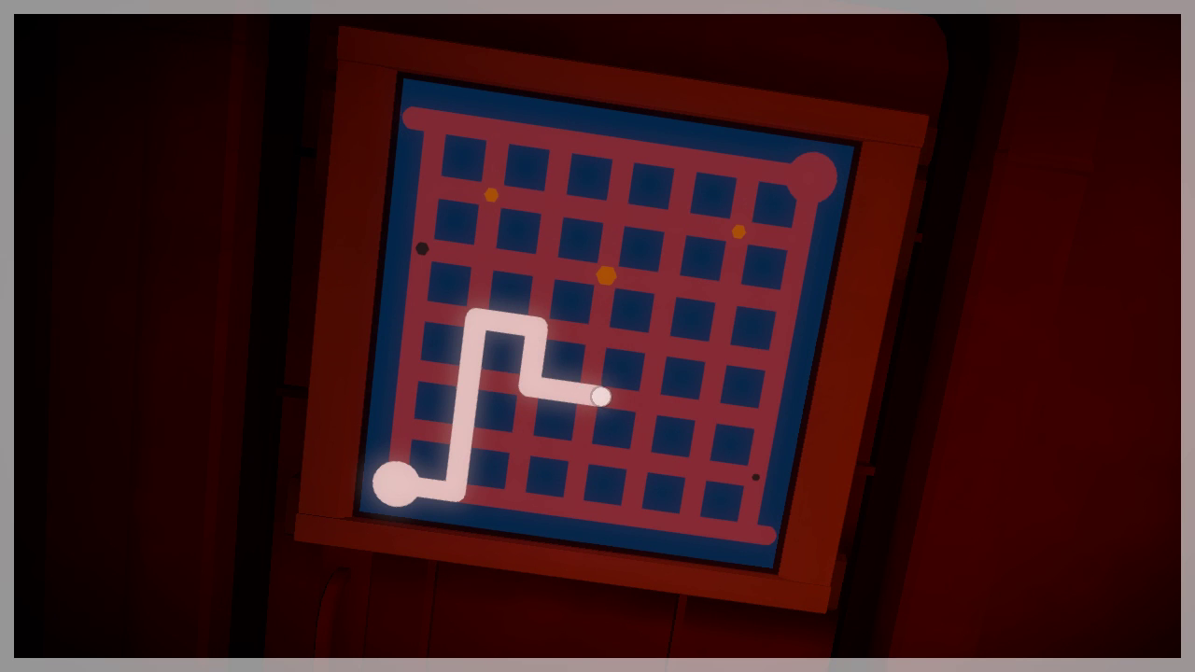
pyautogui.moveTo(601, 396); pyautogui.dragTo(653, 402)
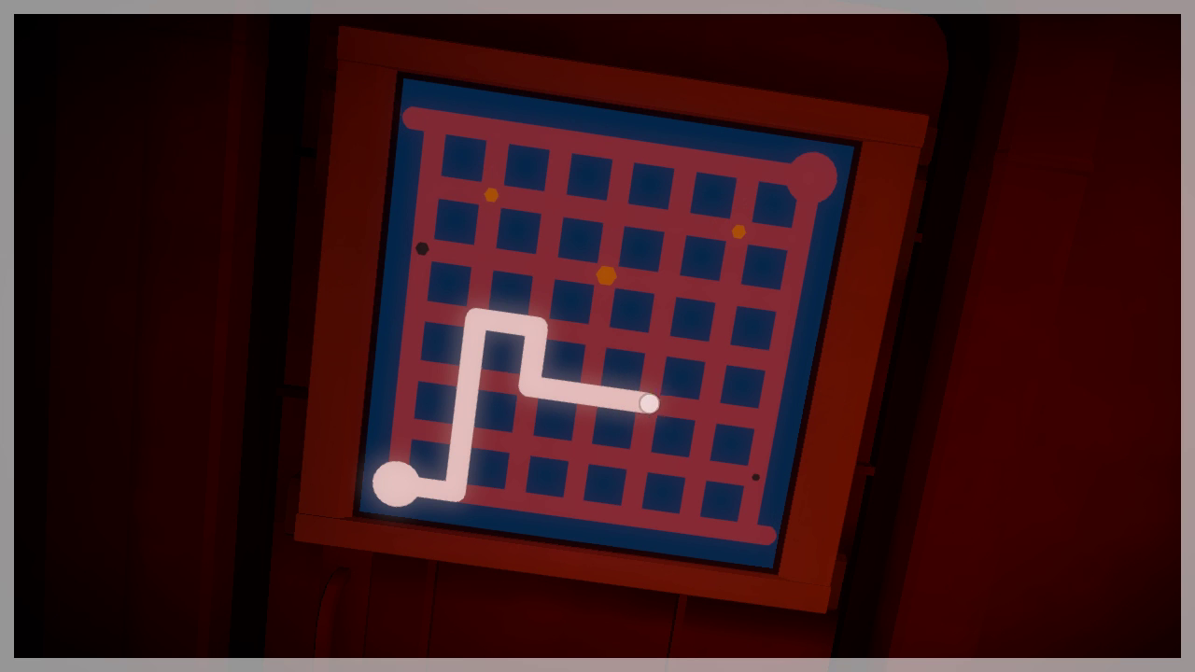
pyautogui.moveTo(653, 403); pyautogui.dragTo(758, 422)
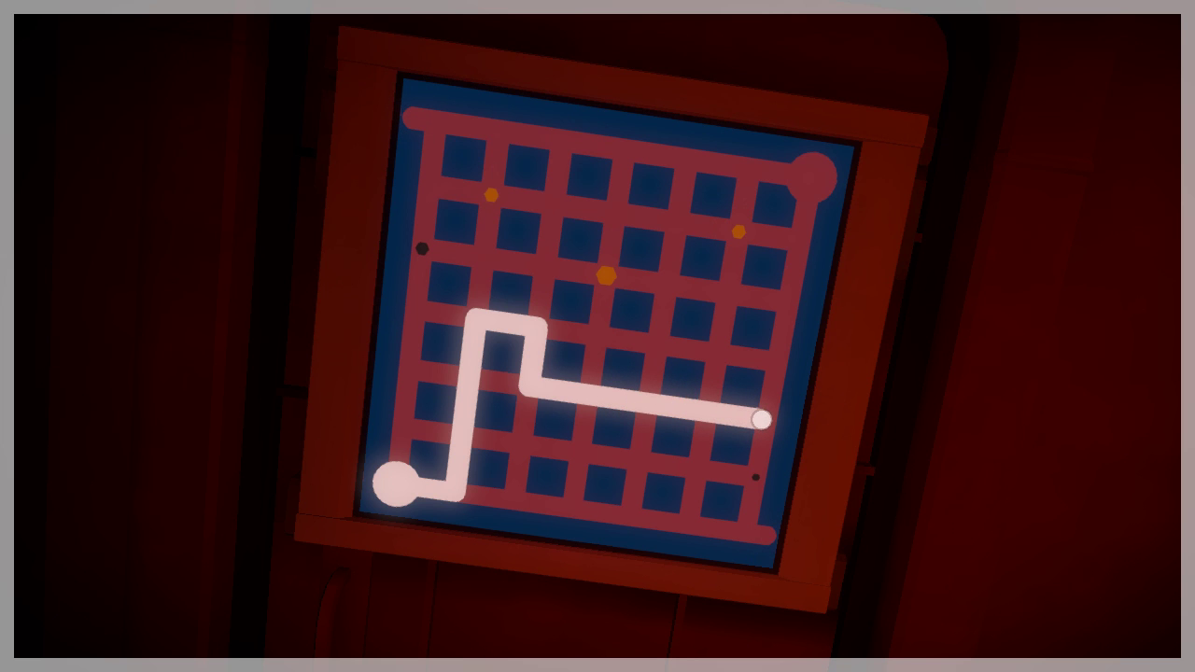
pyautogui.moveTo(762, 422); pyautogui.dragTo(757, 476)
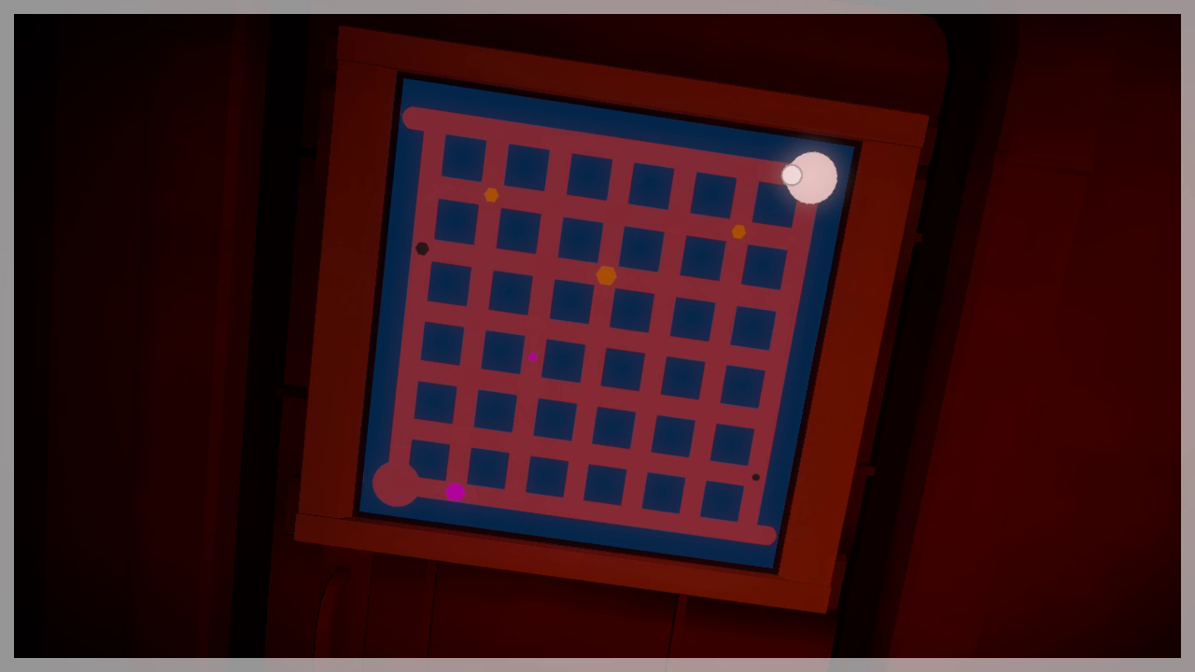
pyautogui.moveTo(814, 177); pyautogui.dragTo(787, 298)
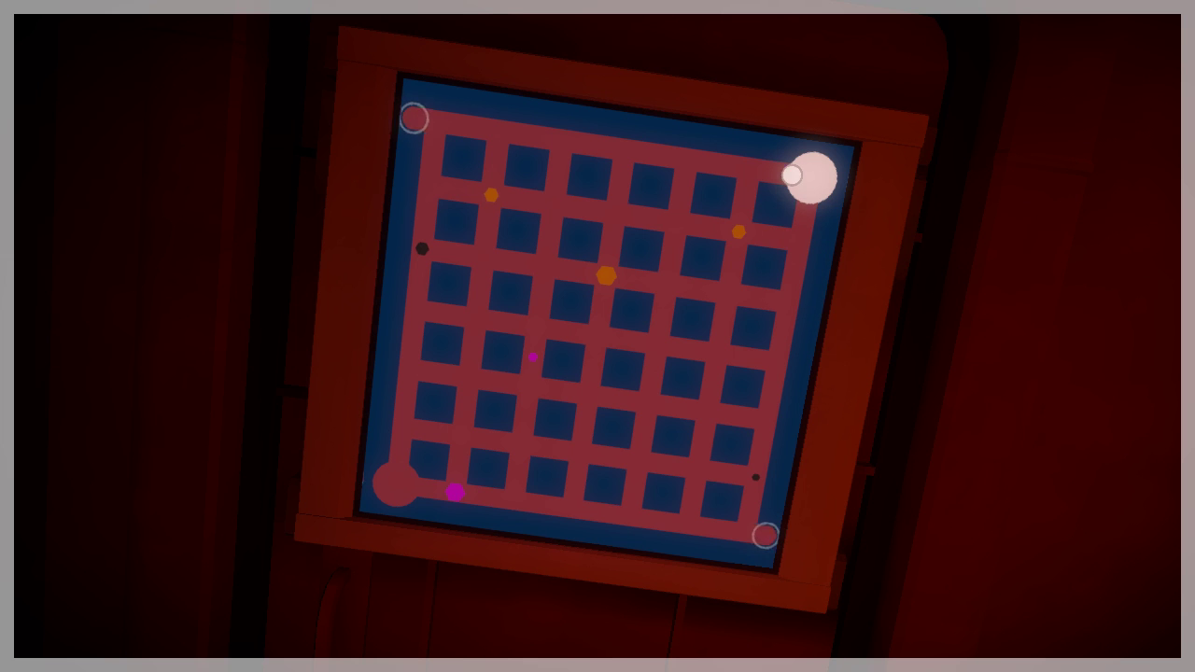
pyautogui.moveTo(812, 178); pyautogui.dragTo(737, 252)
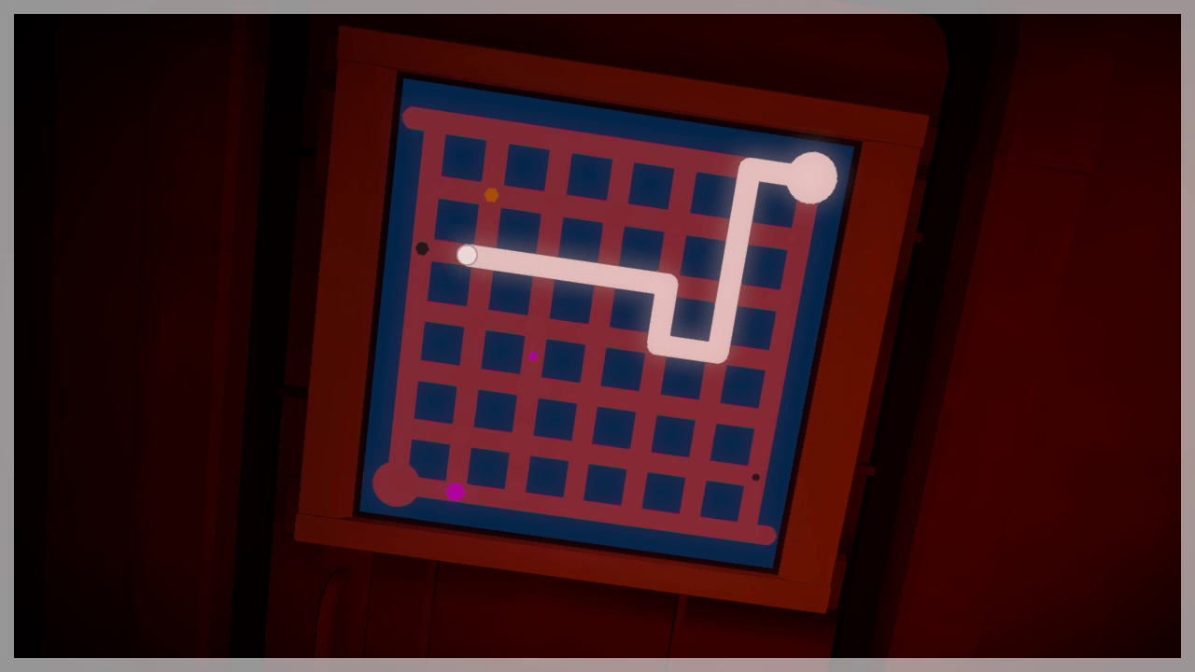
pyautogui.moveTo(471, 260); pyautogui.dragTo(415, 119)
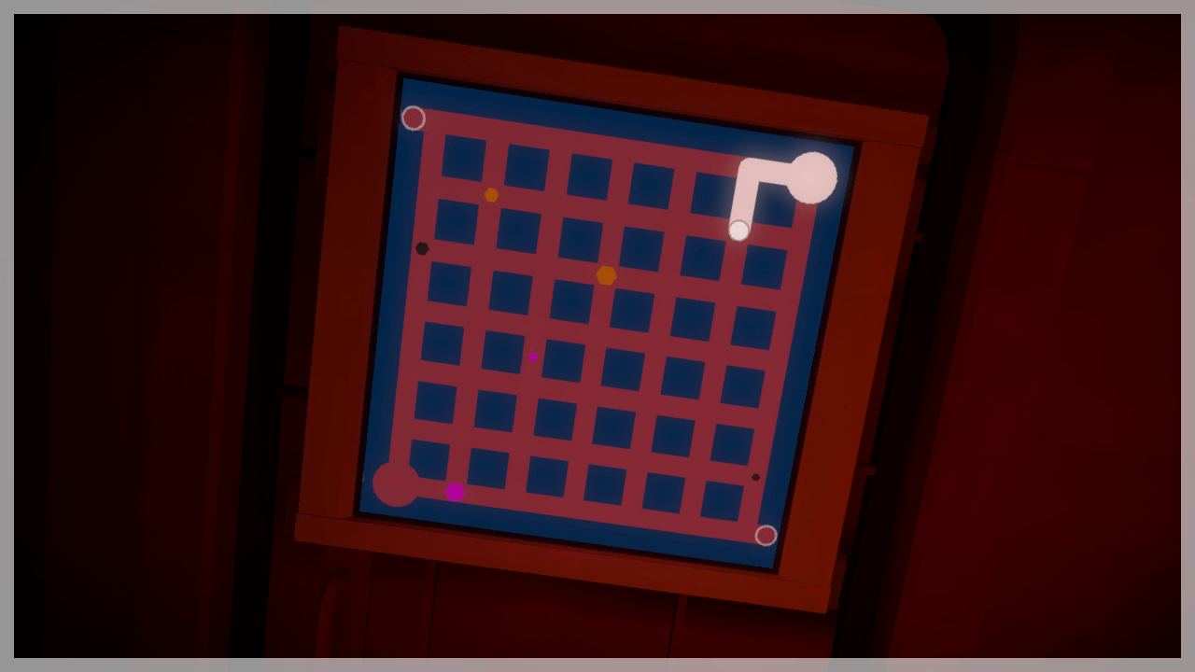
pyautogui.moveTo(737, 228); pyautogui.dragTo(672, 351)
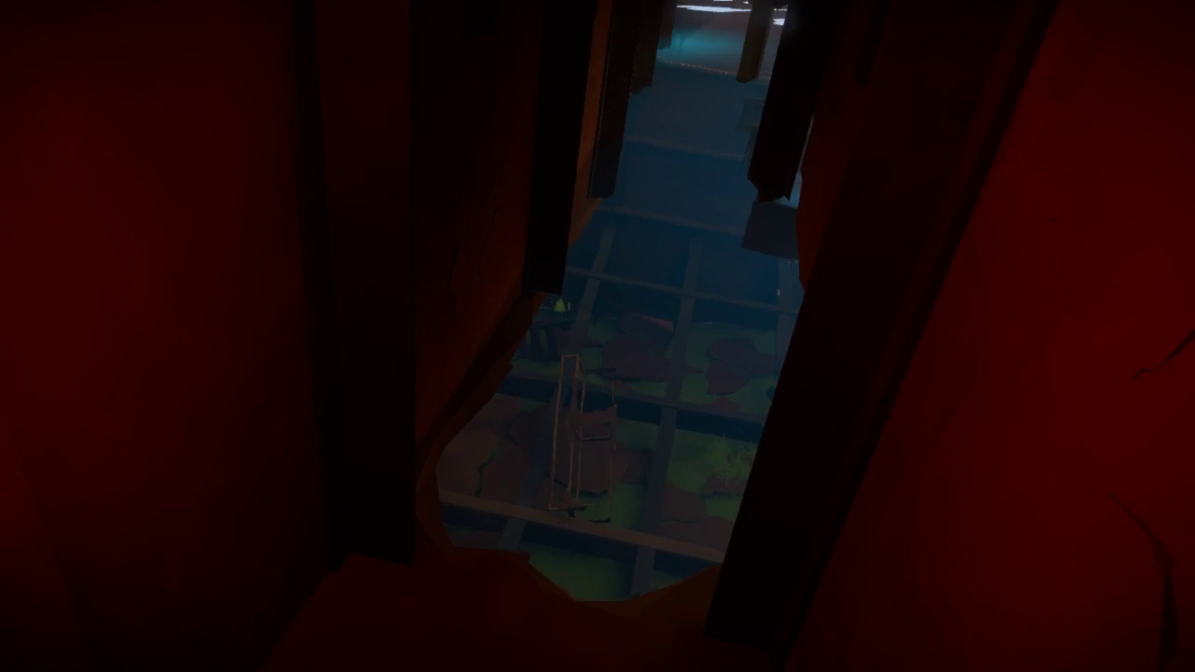
pyautogui.moveTo(598, 337)
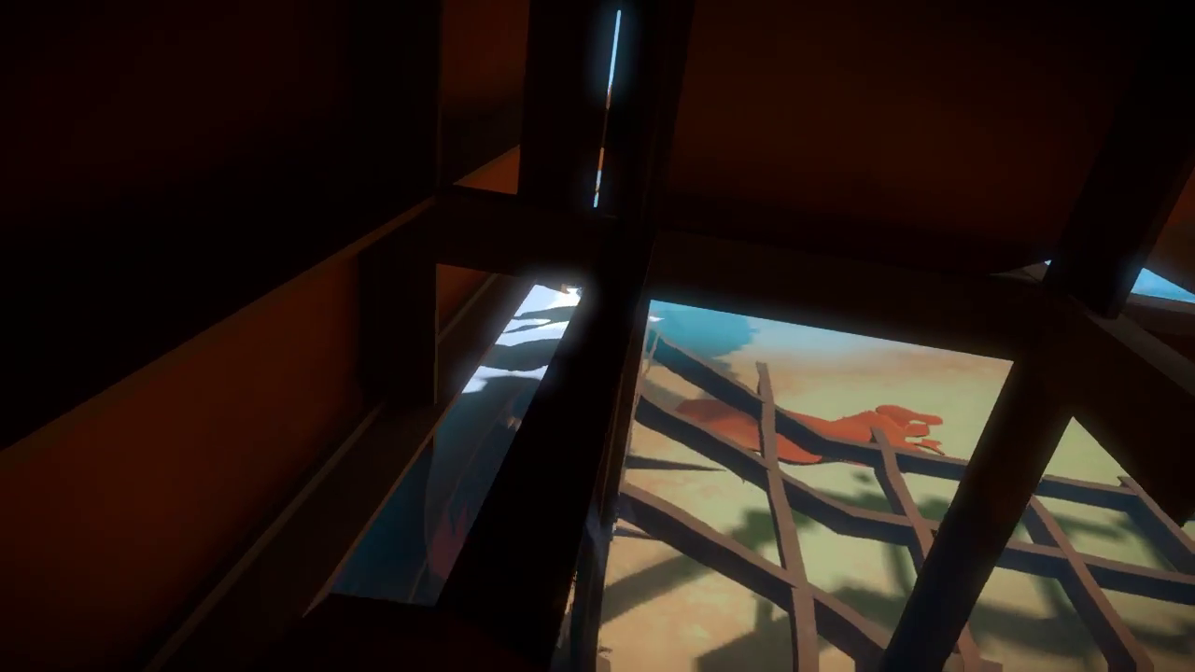
pyautogui.moveTo(597, 336)
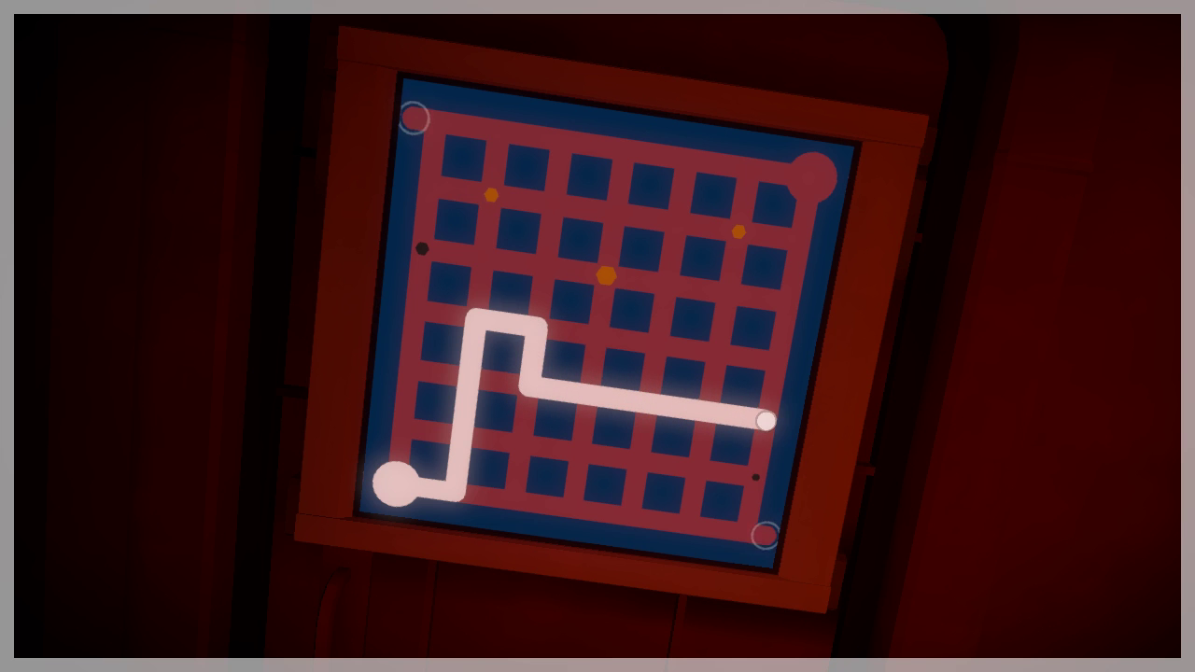
pyautogui.moveTo(765, 422); pyautogui.dragTo(765, 530)
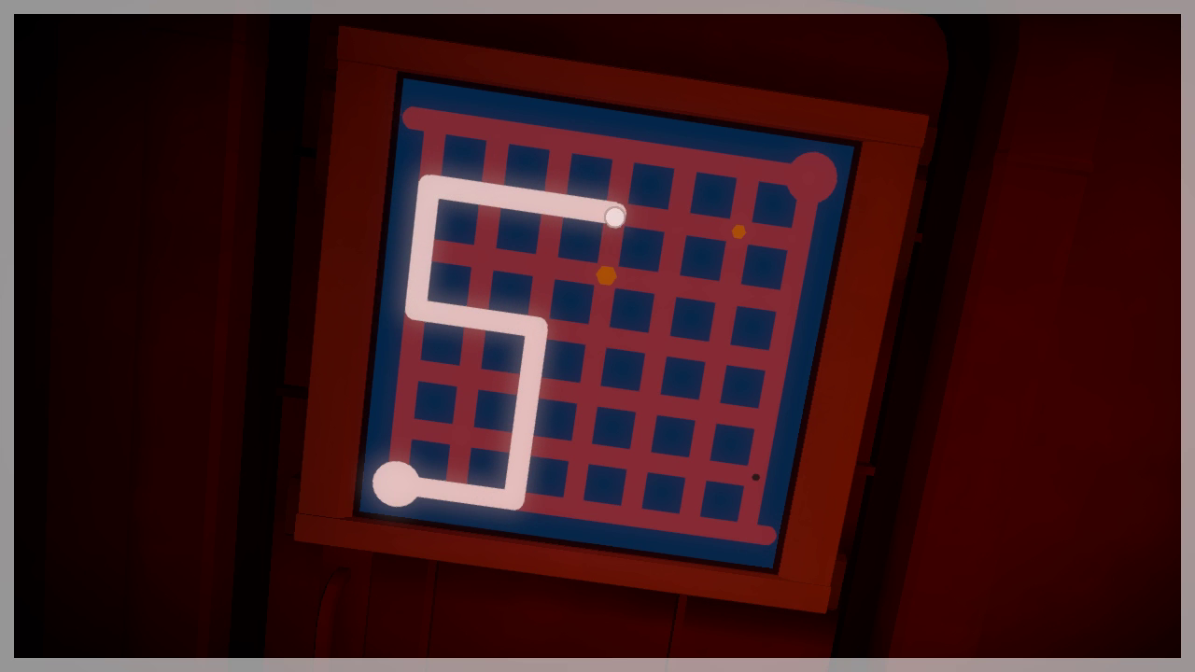
pyautogui.moveTo(616, 216); pyautogui.dragTo(545, 280)
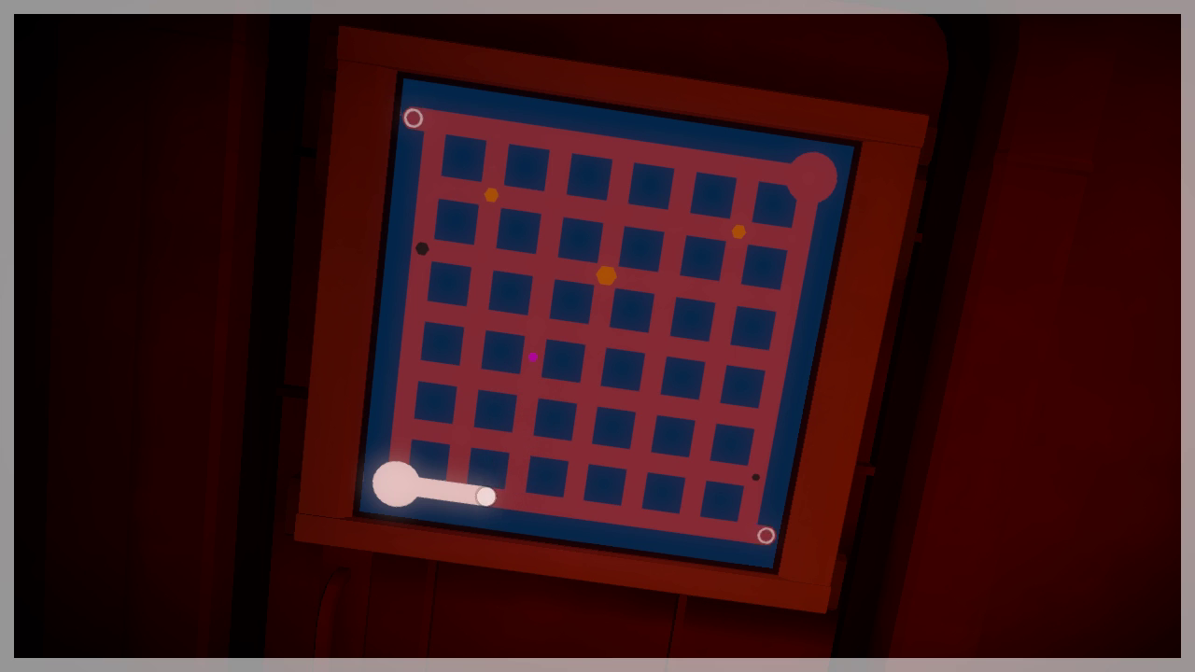
pyautogui.moveTo(482, 495); pyautogui.dragTo(500, 383)
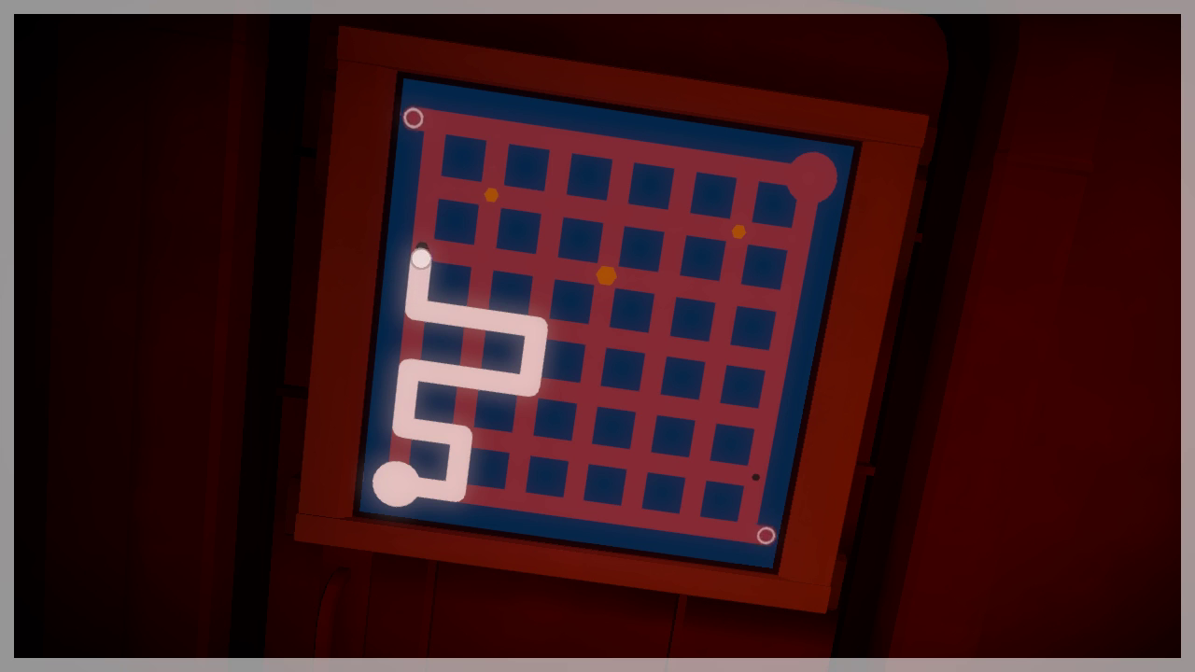
pyautogui.moveTo(420, 261); pyautogui.dragTo(644, 280)
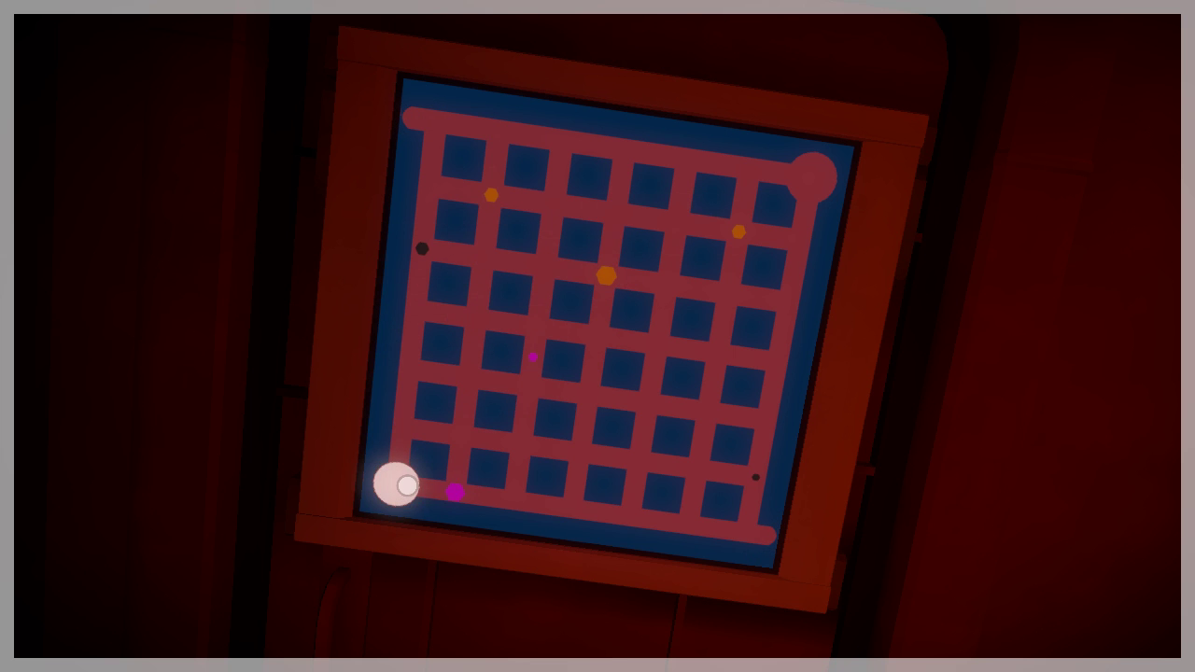
pyautogui.moveTo(396, 486); pyautogui.dragTo(489, 501)
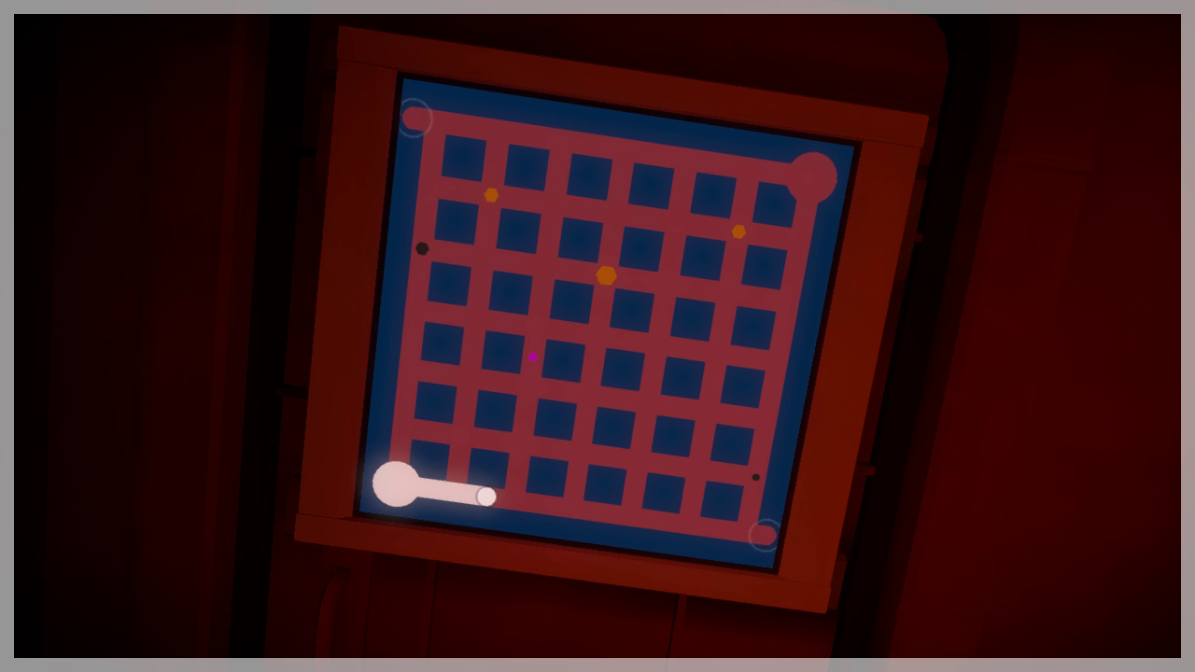
pyautogui.moveTo(485, 497); pyautogui.dragTo(519, 477)
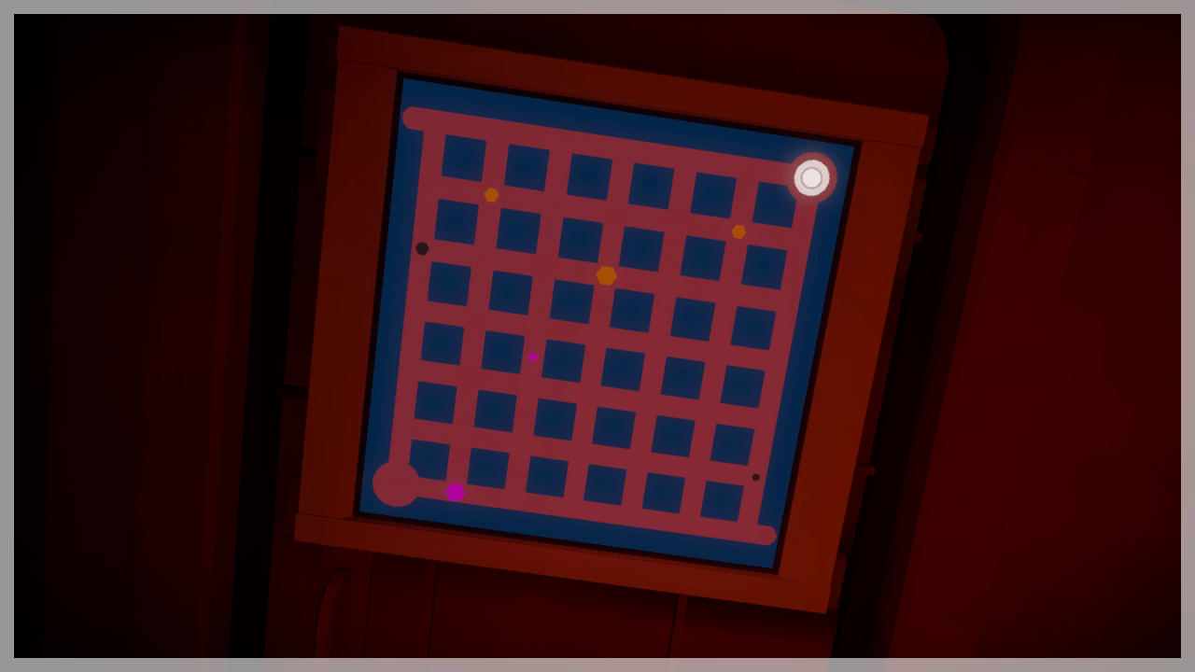
pyautogui.moveTo(814, 178); pyautogui.dragTo(773, 396)
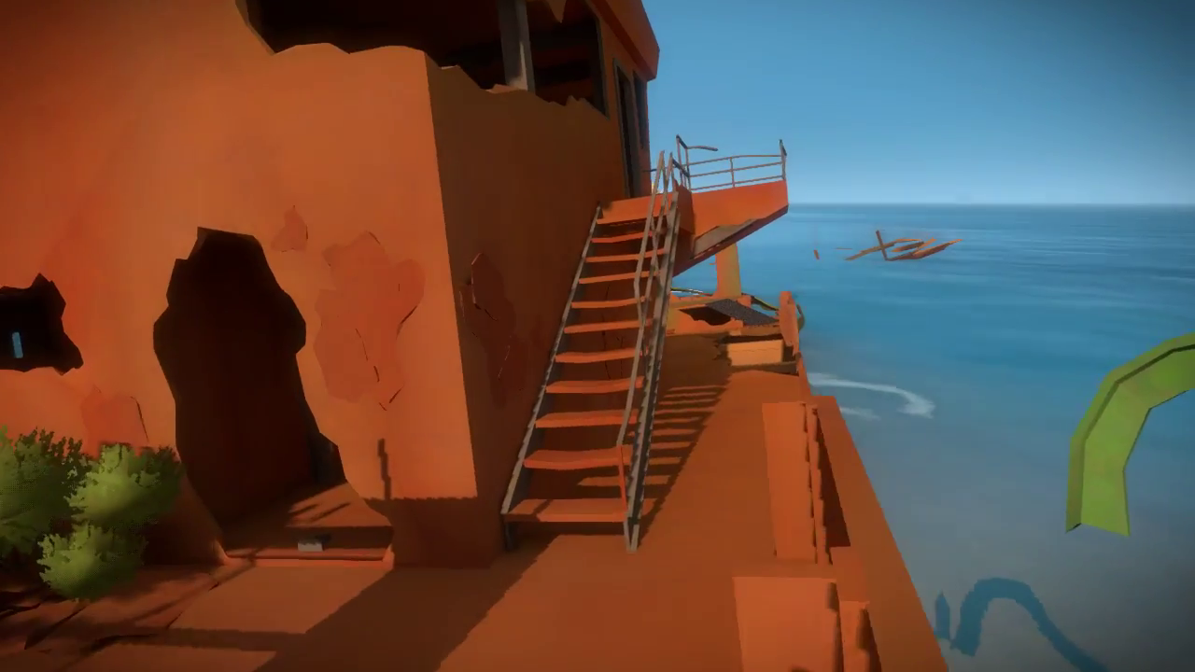
pyautogui.moveTo(597, 337)
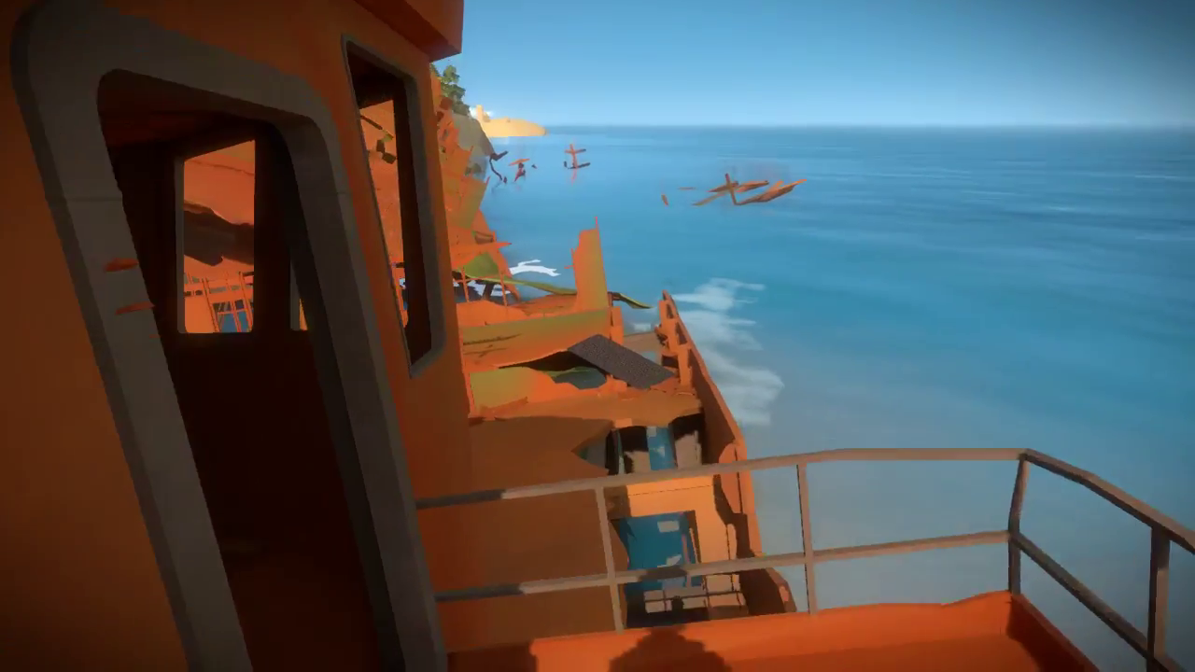
pyautogui.moveTo(598, 336)
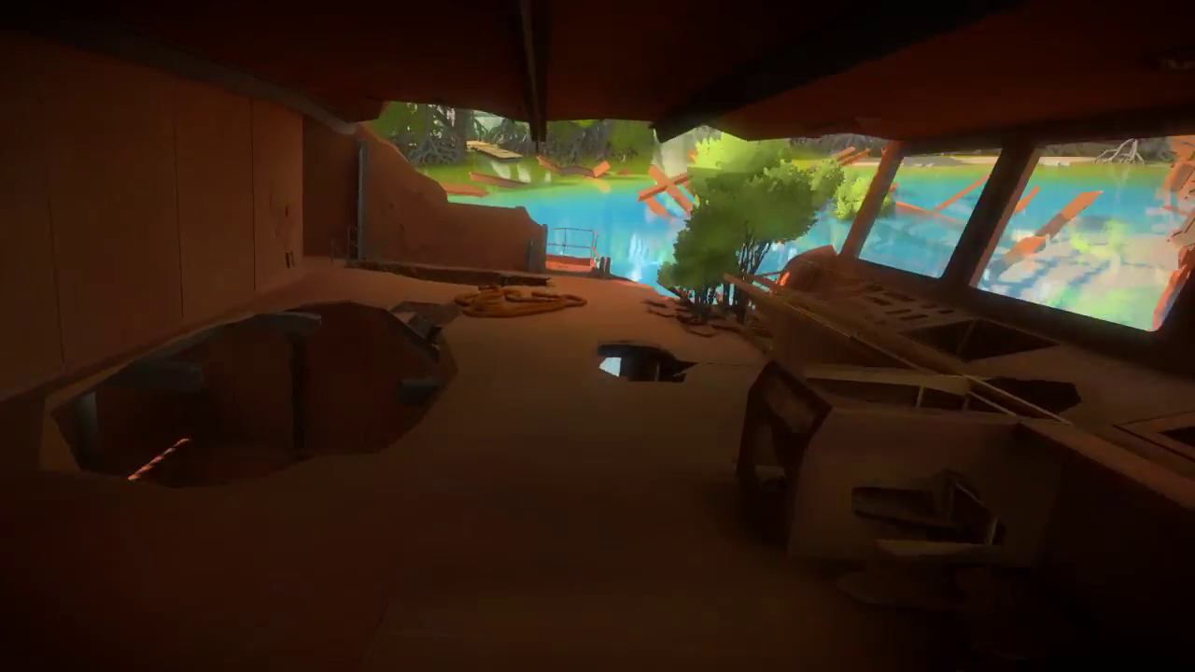
pyautogui.moveTo(598, 336)
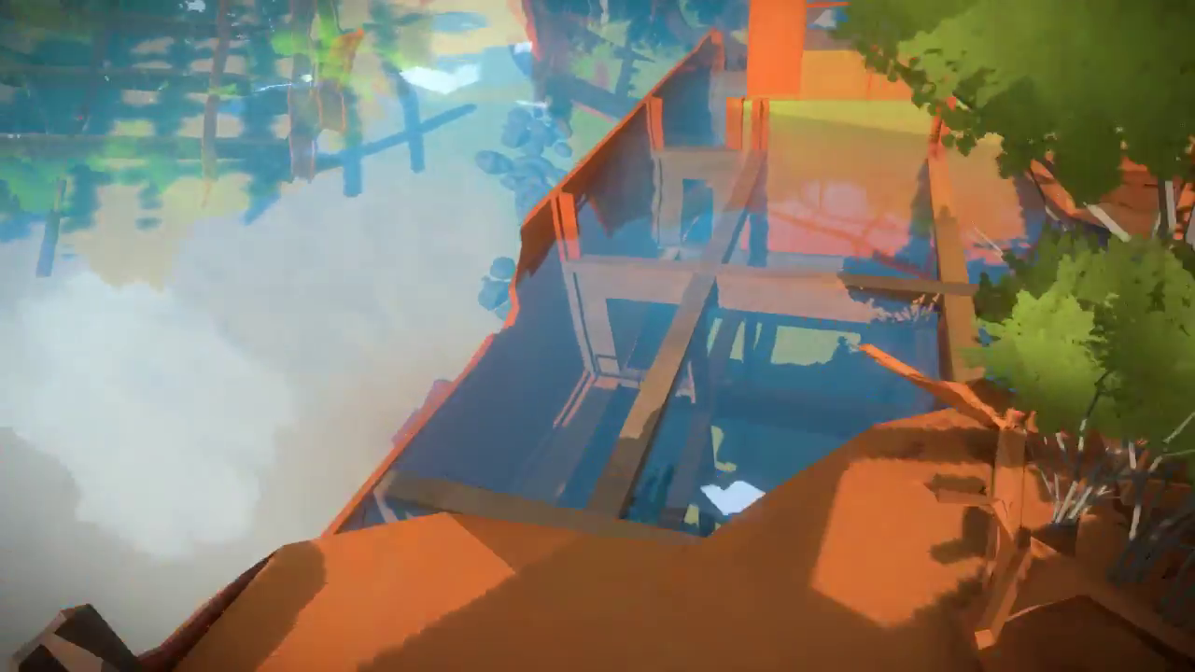
pyautogui.moveTo(598, 336)
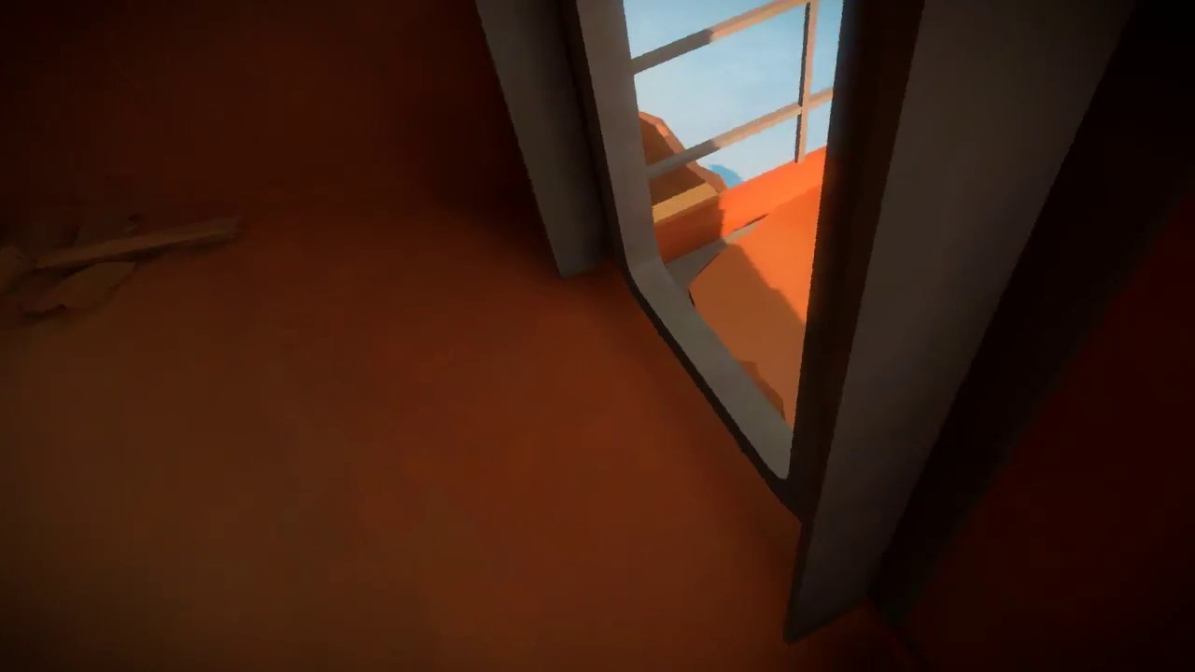
pyautogui.moveTo(597, 336)
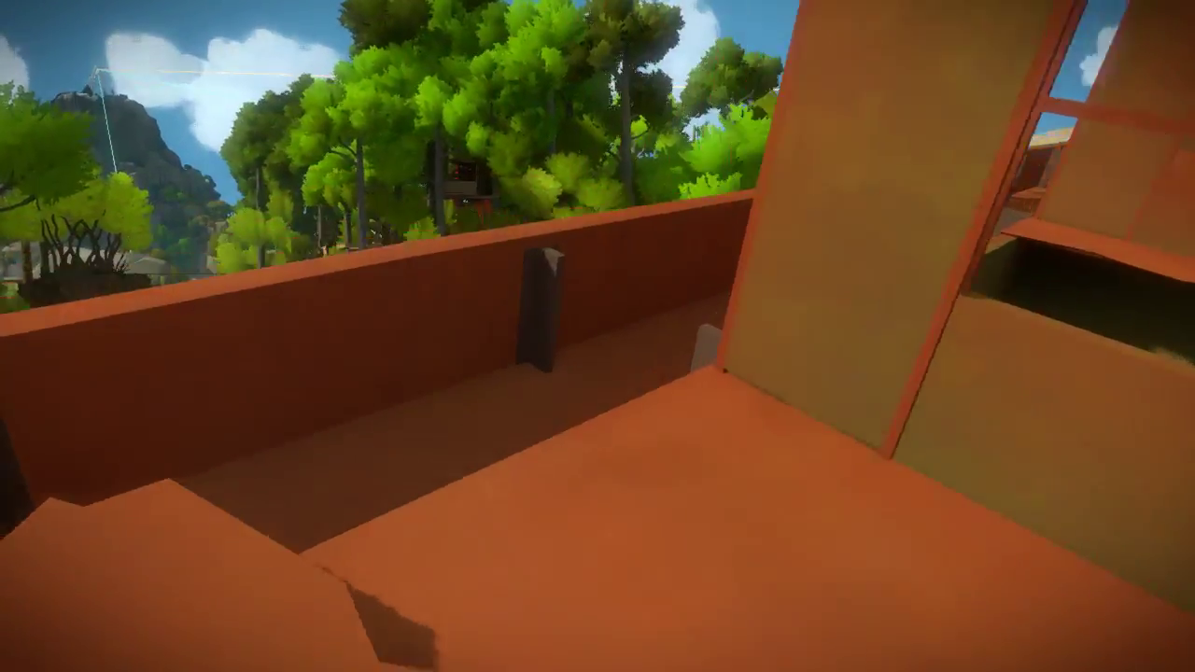
pyautogui.moveTo(598, 336)
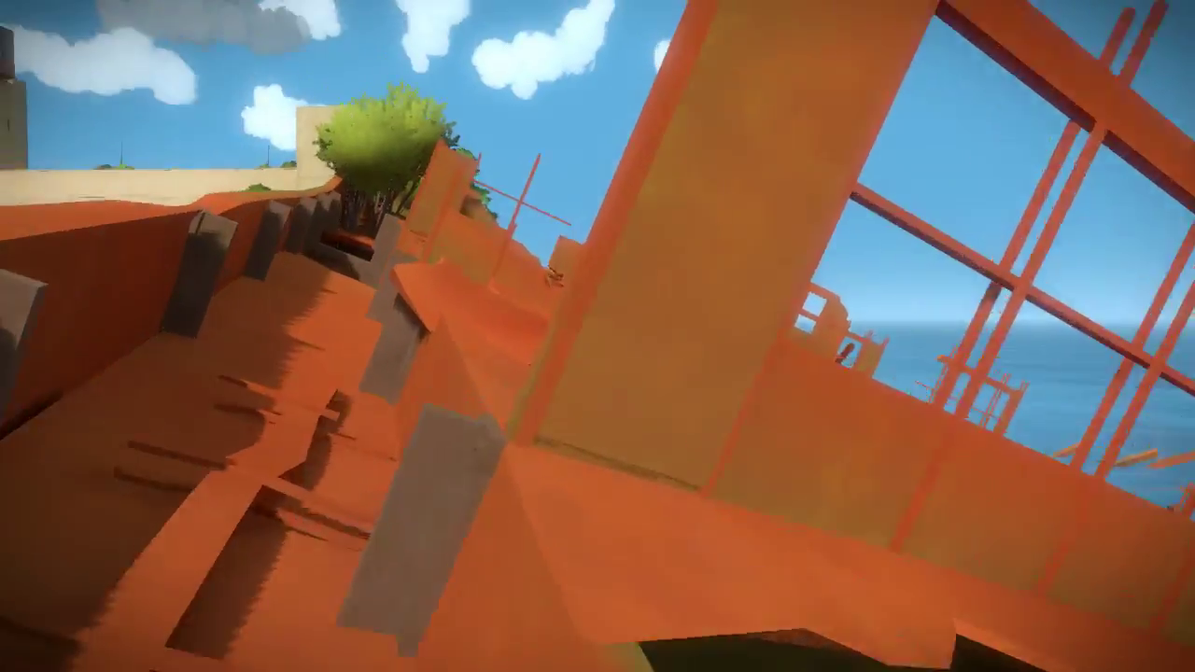
pyautogui.moveTo(598, 336)
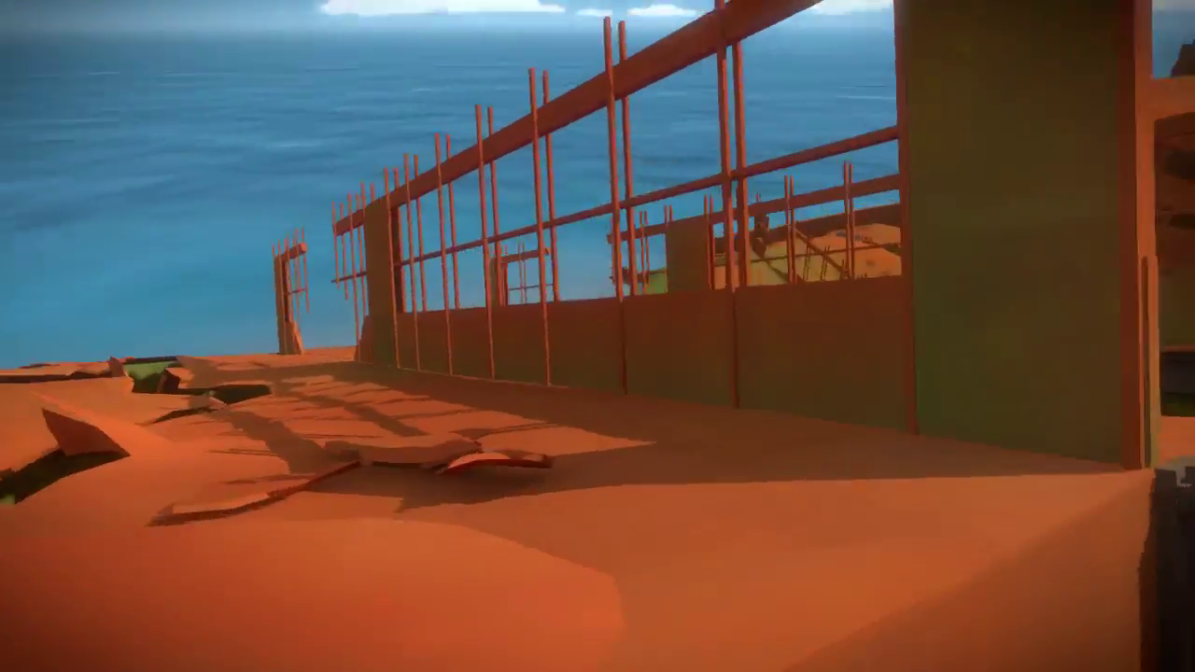
pyautogui.moveTo(598, 336)
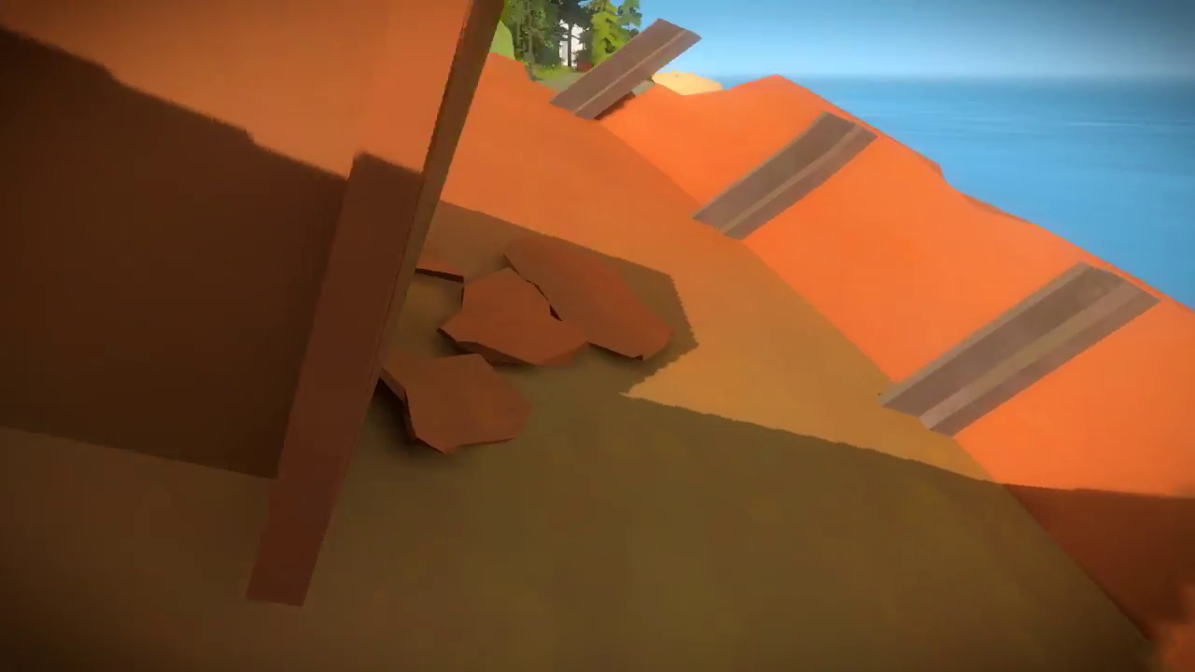